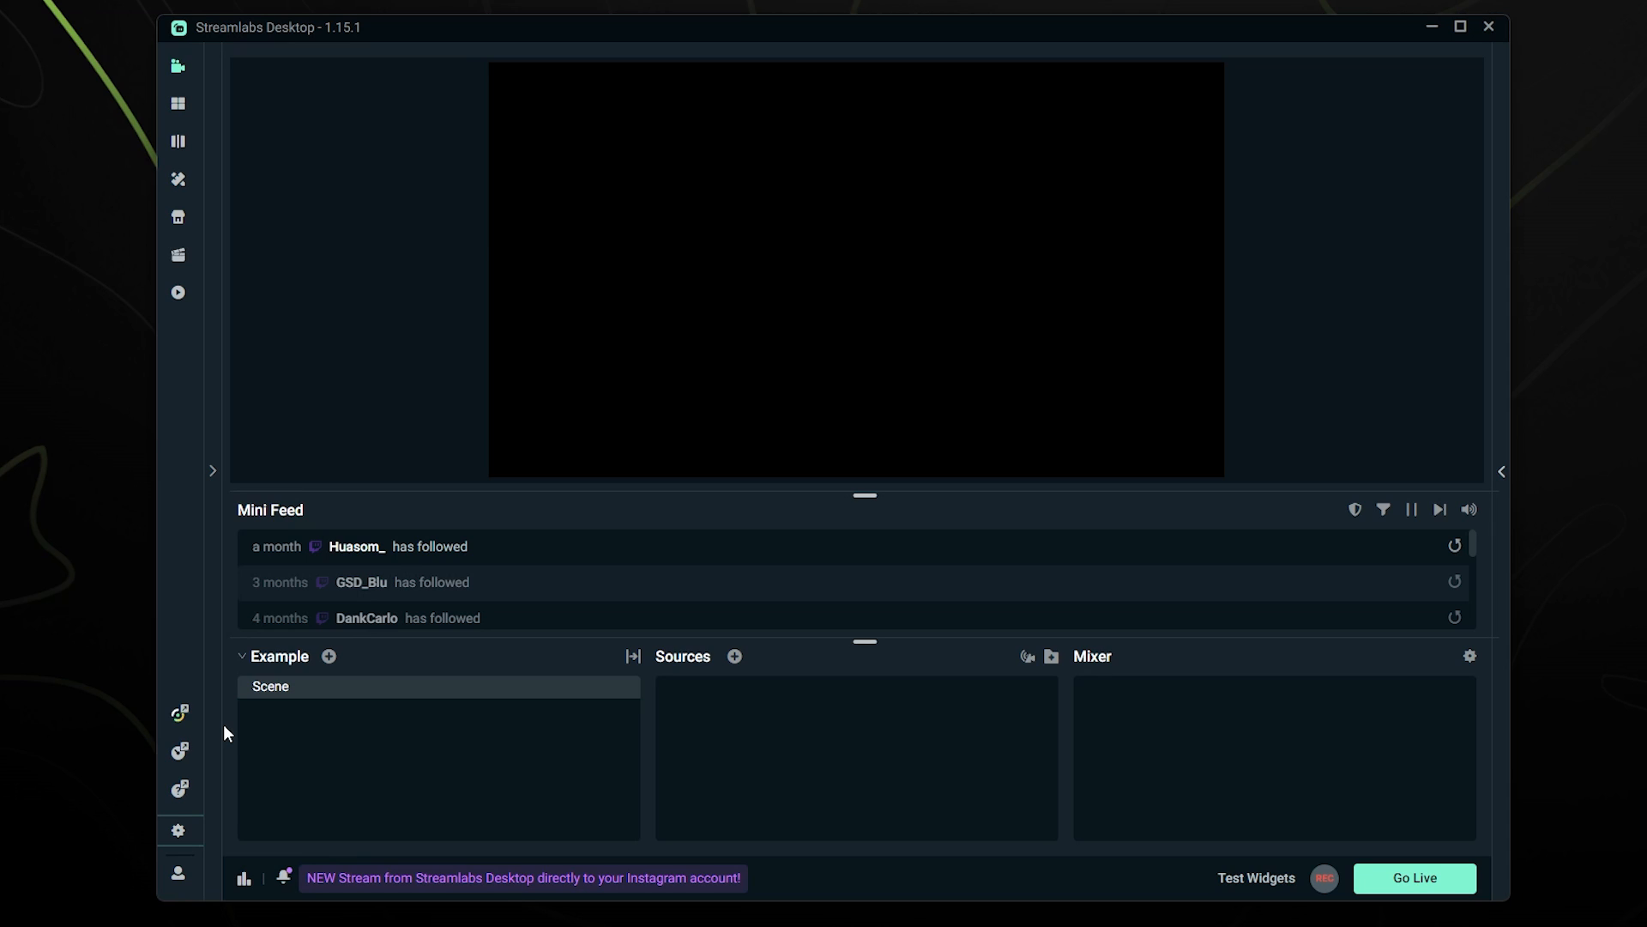
mouse_move(178, 831)
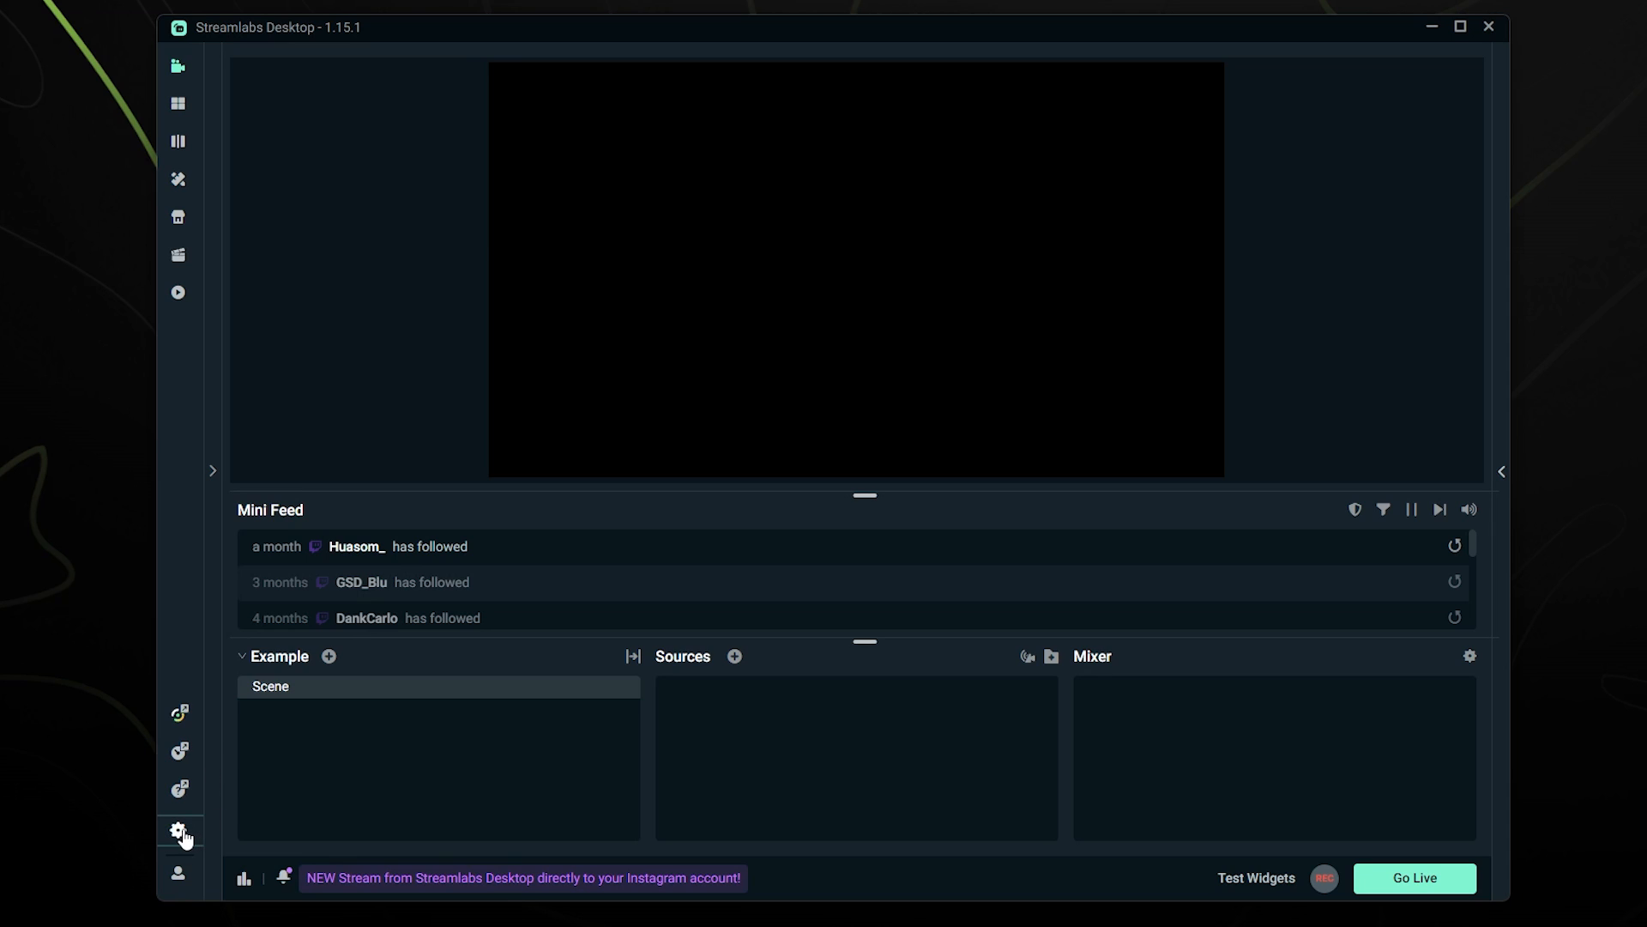
- Bring up the Settings window from the gear icon in the lower-left sidebar
left_click(179, 830)
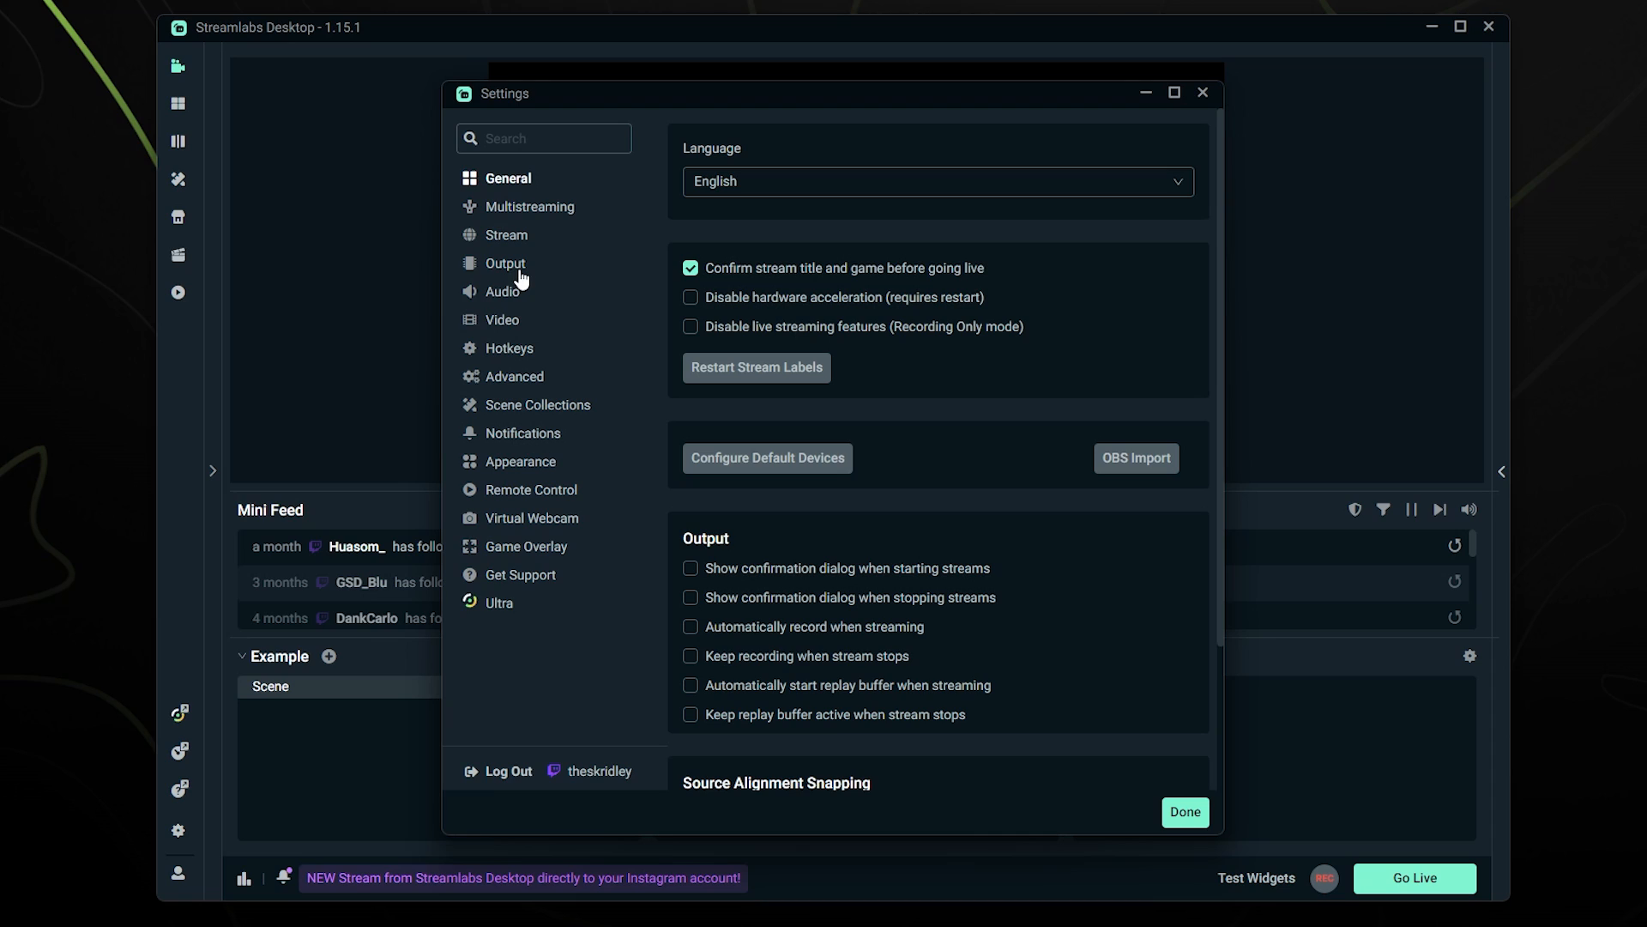
- On the Output page, keep the Output Mode set to Advanced
left_click(505, 262)
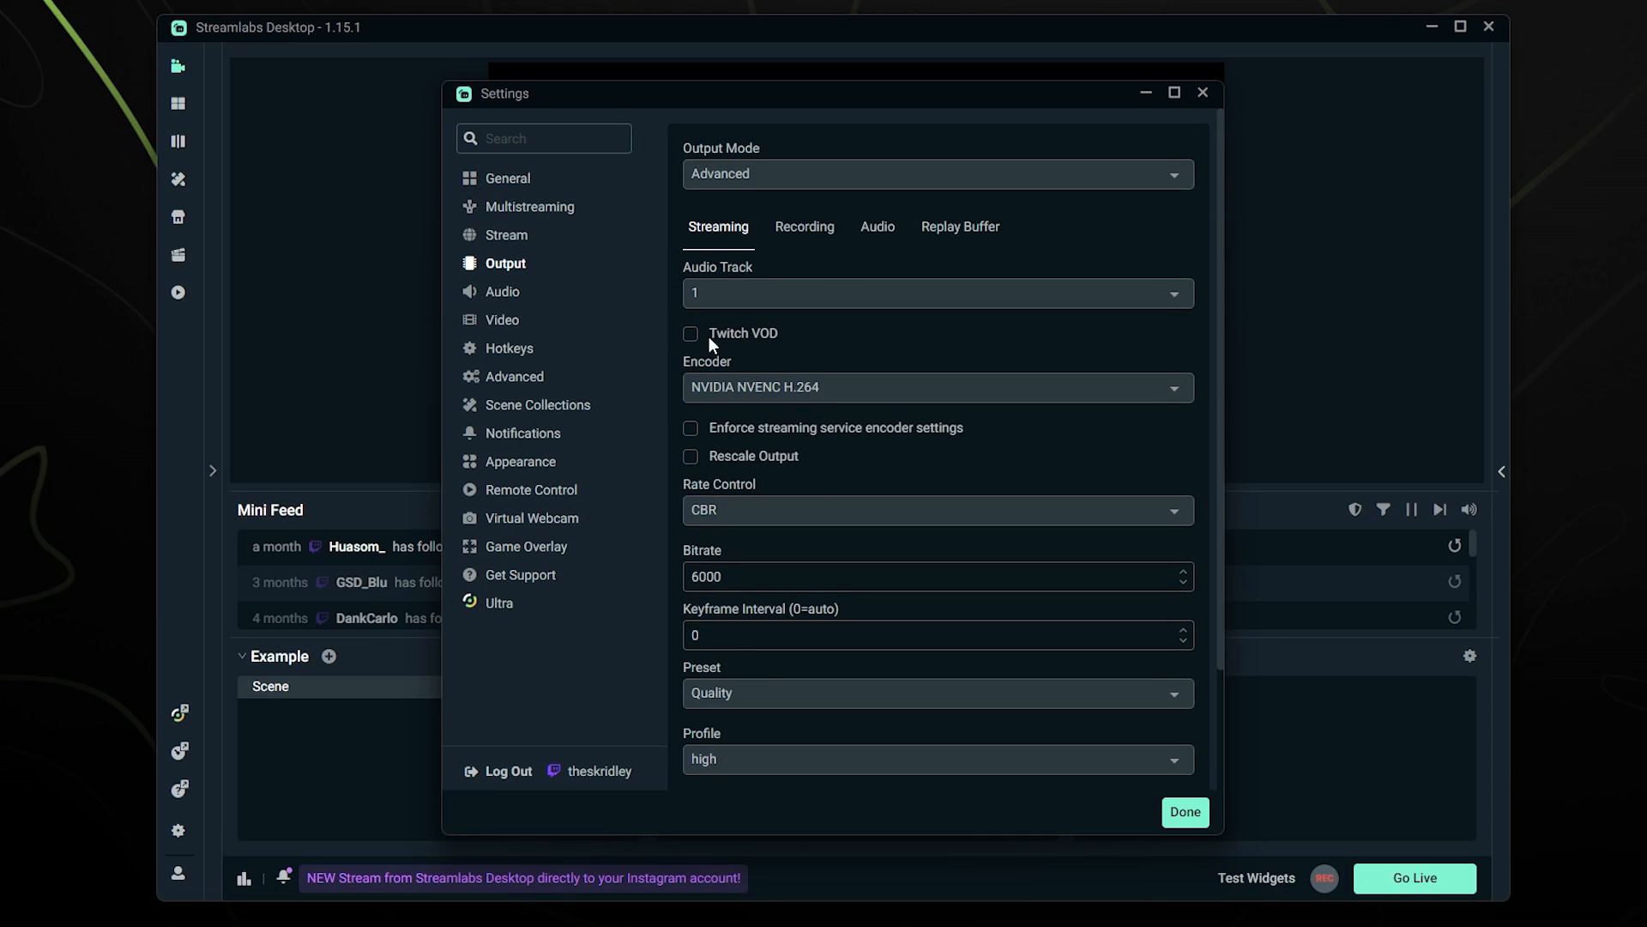
left_click(935, 173)
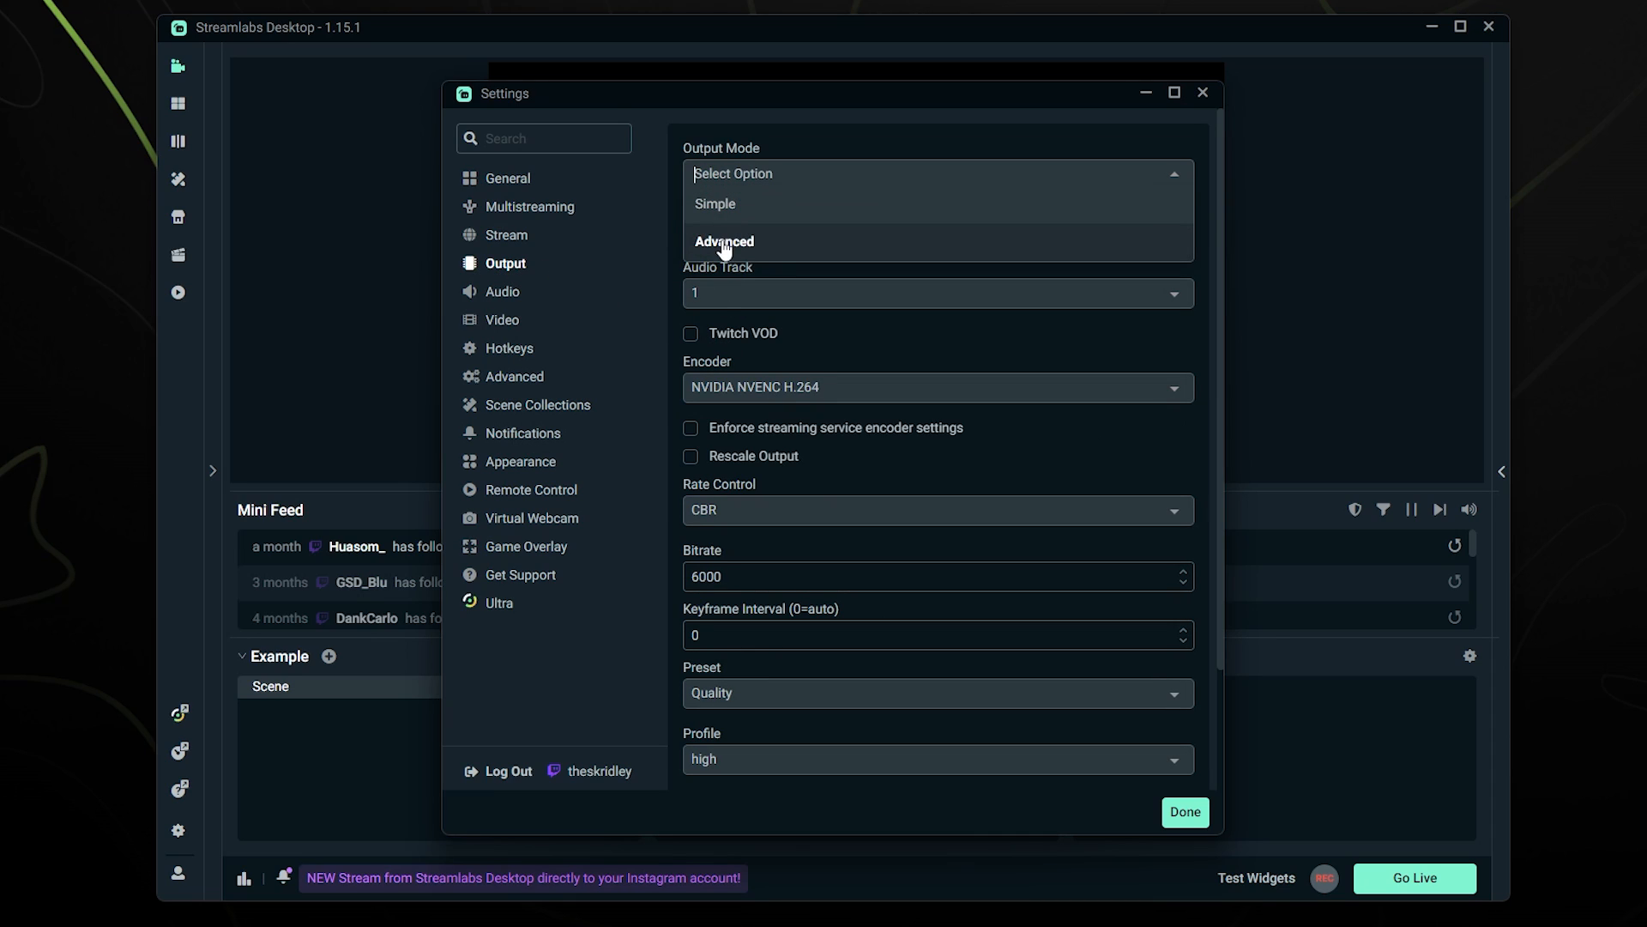
left_click(724, 241)
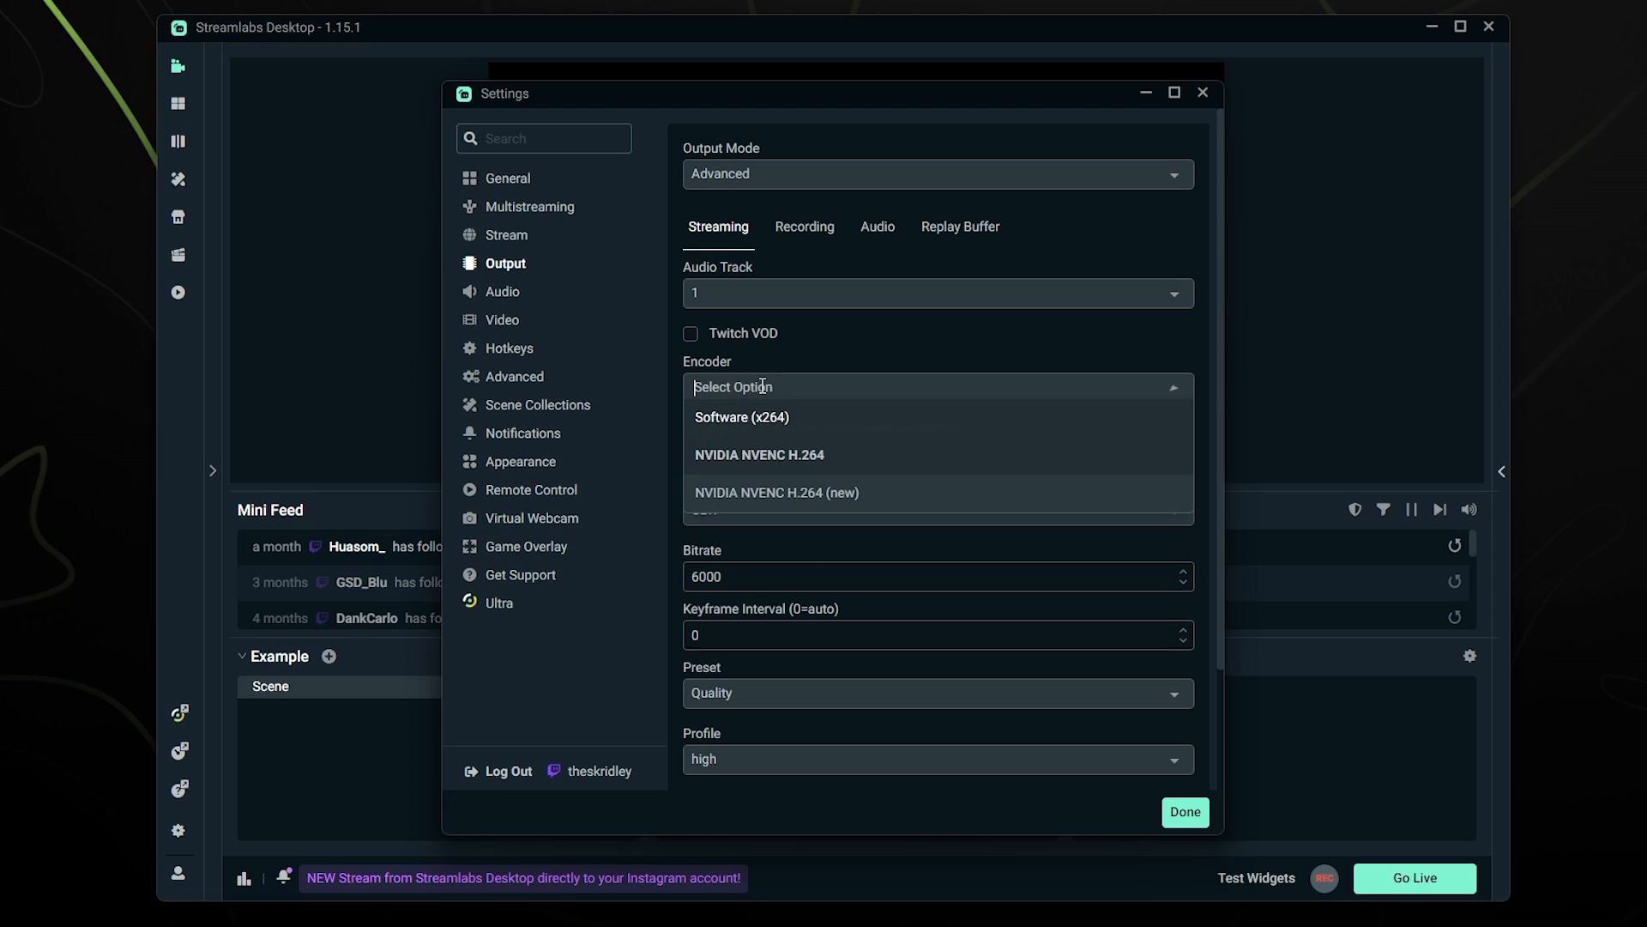
- Select NVIDIA NVENC H.264 as the streaming encoder
left_click(759, 453)
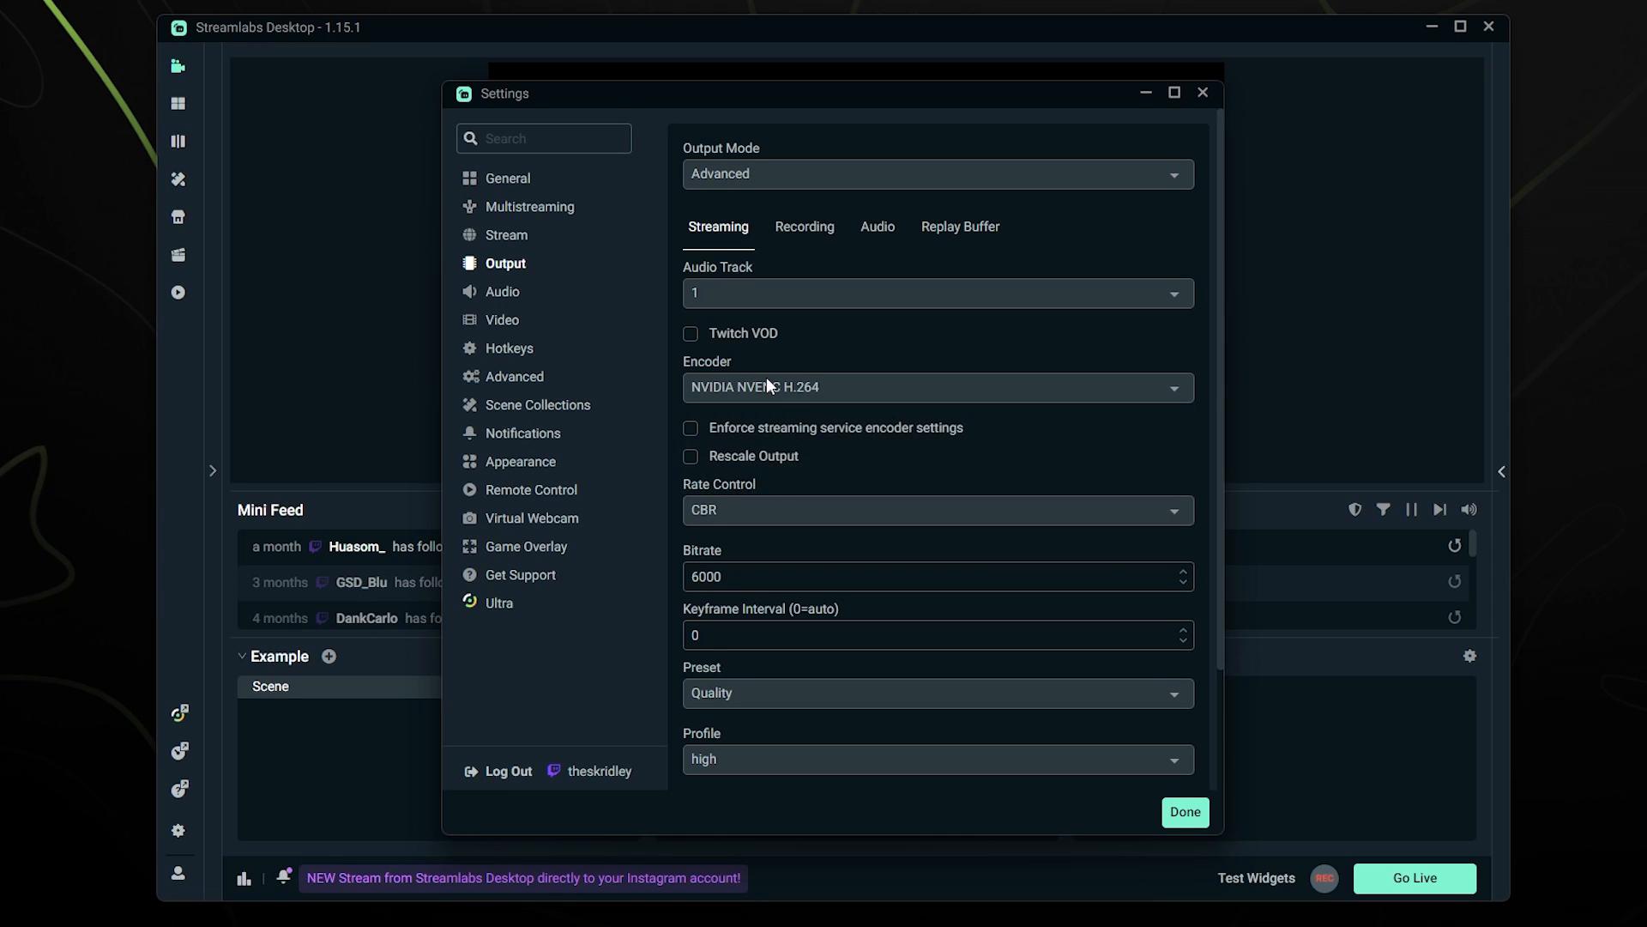
left_click(934, 386)
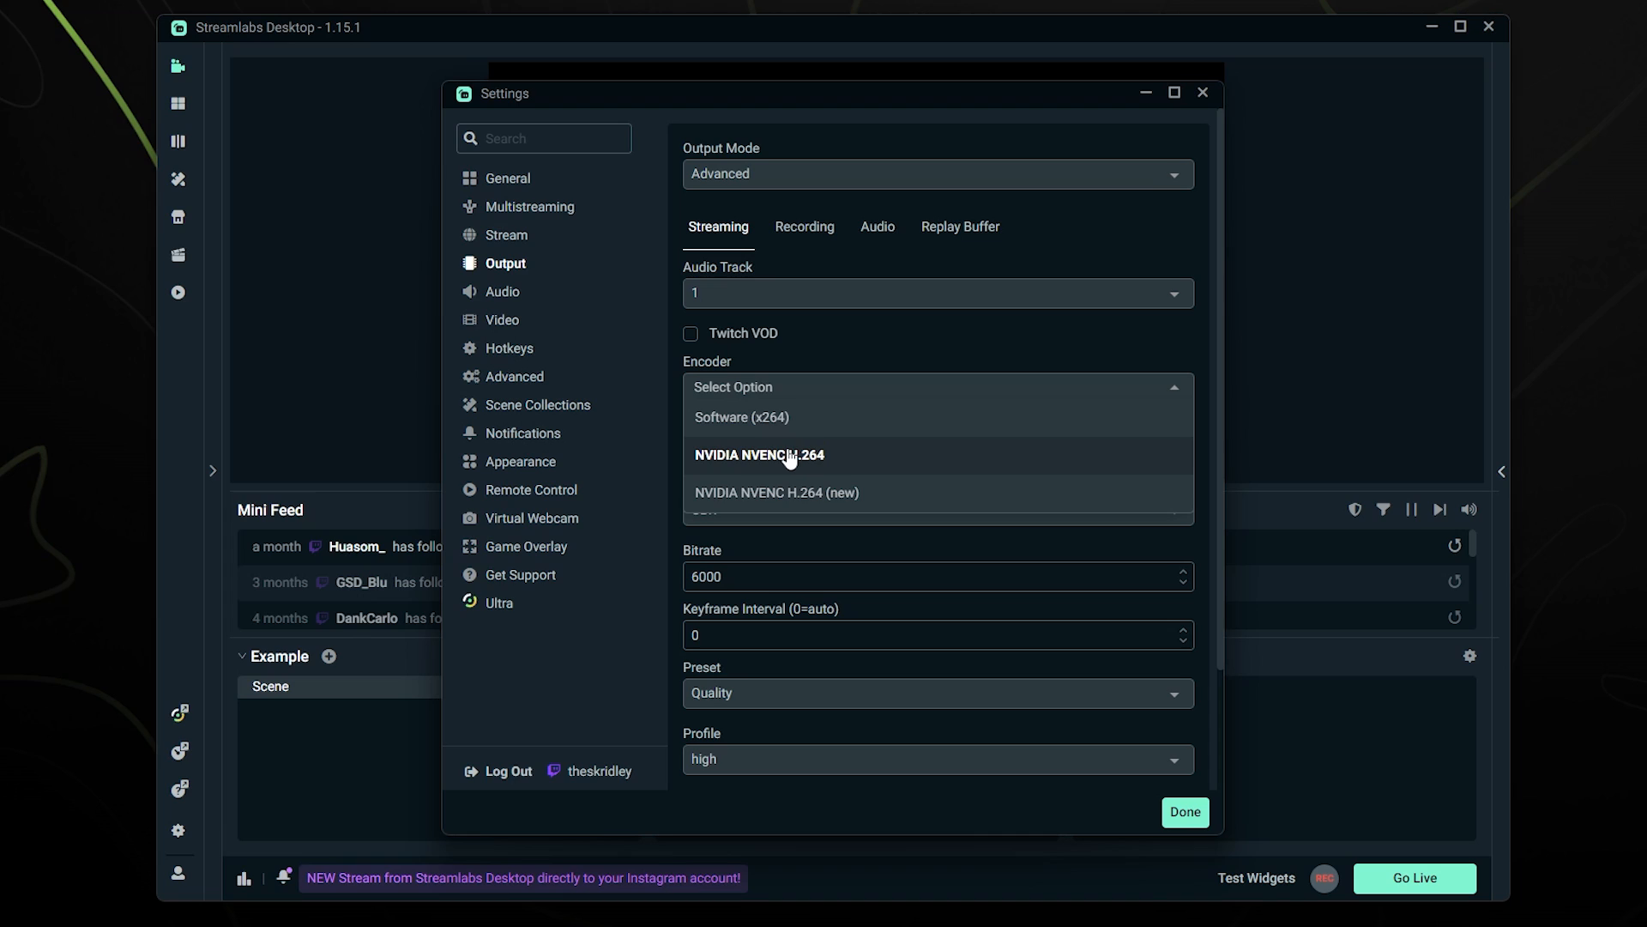
mouse_move(779, 458)
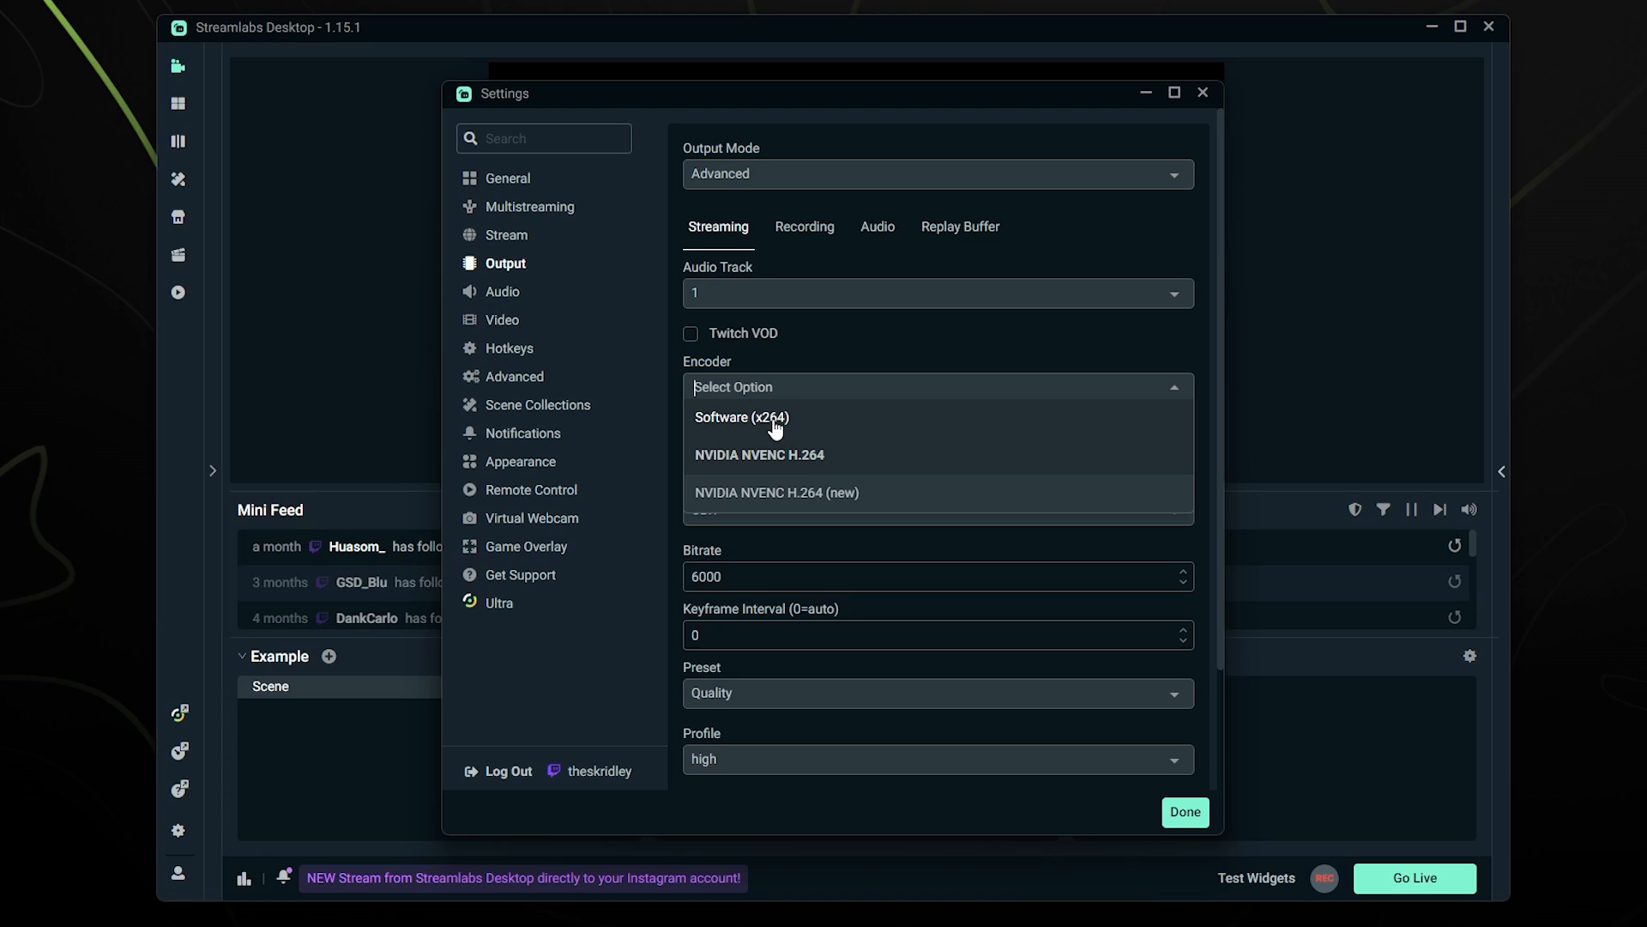
mouse_move(762, 428)
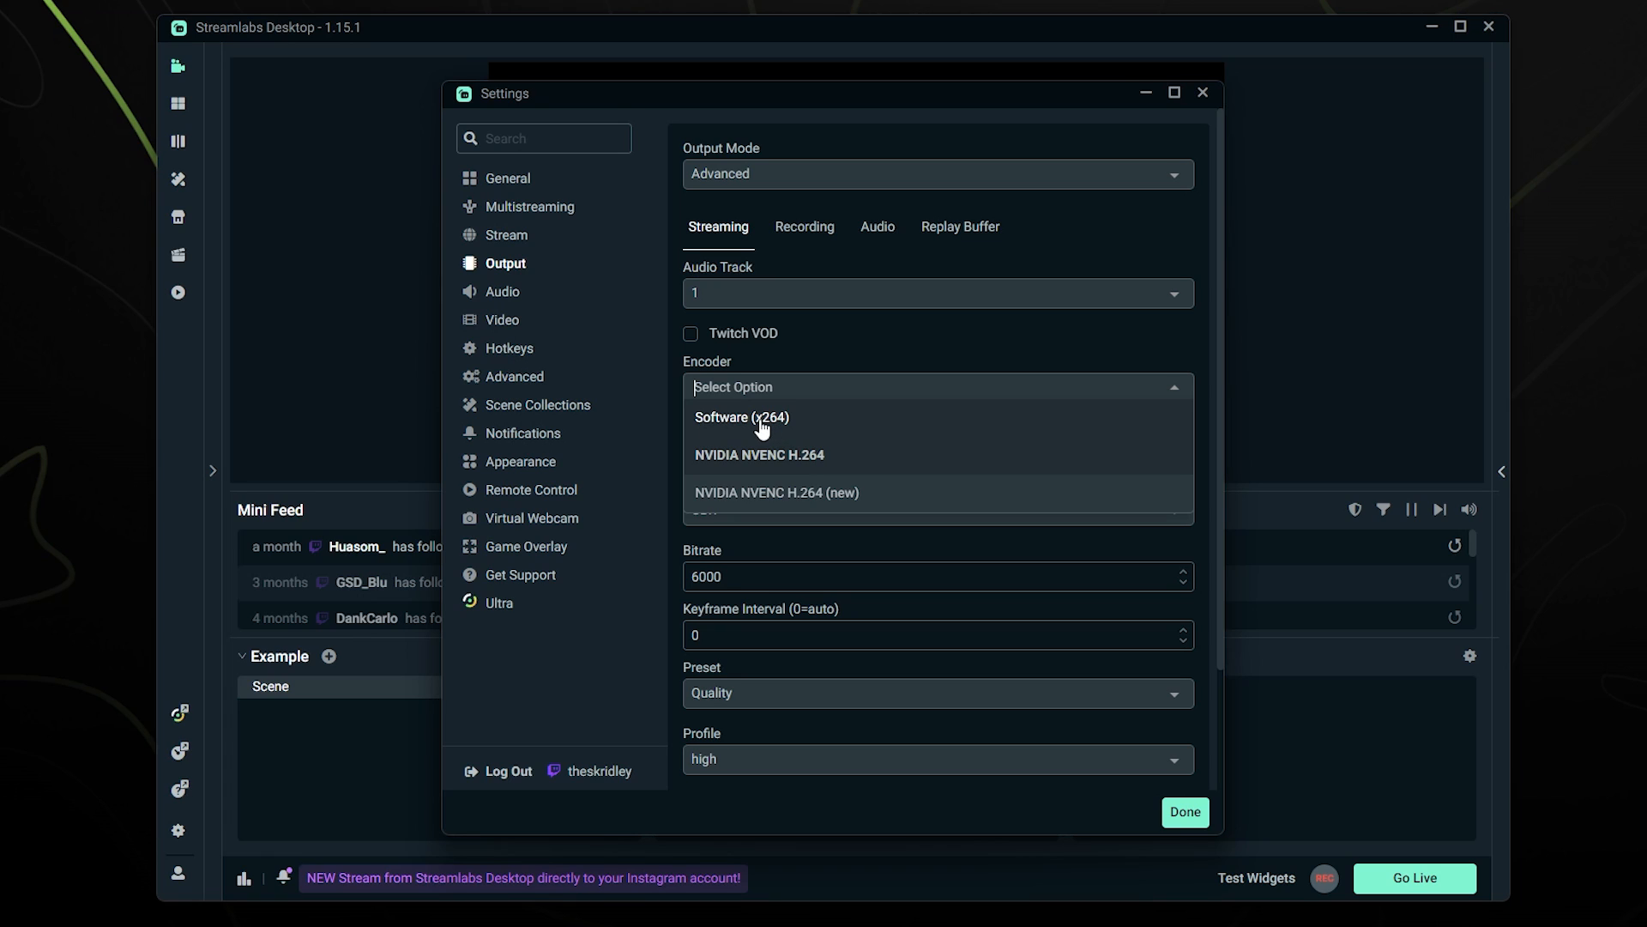
mouse_move(786, 467)
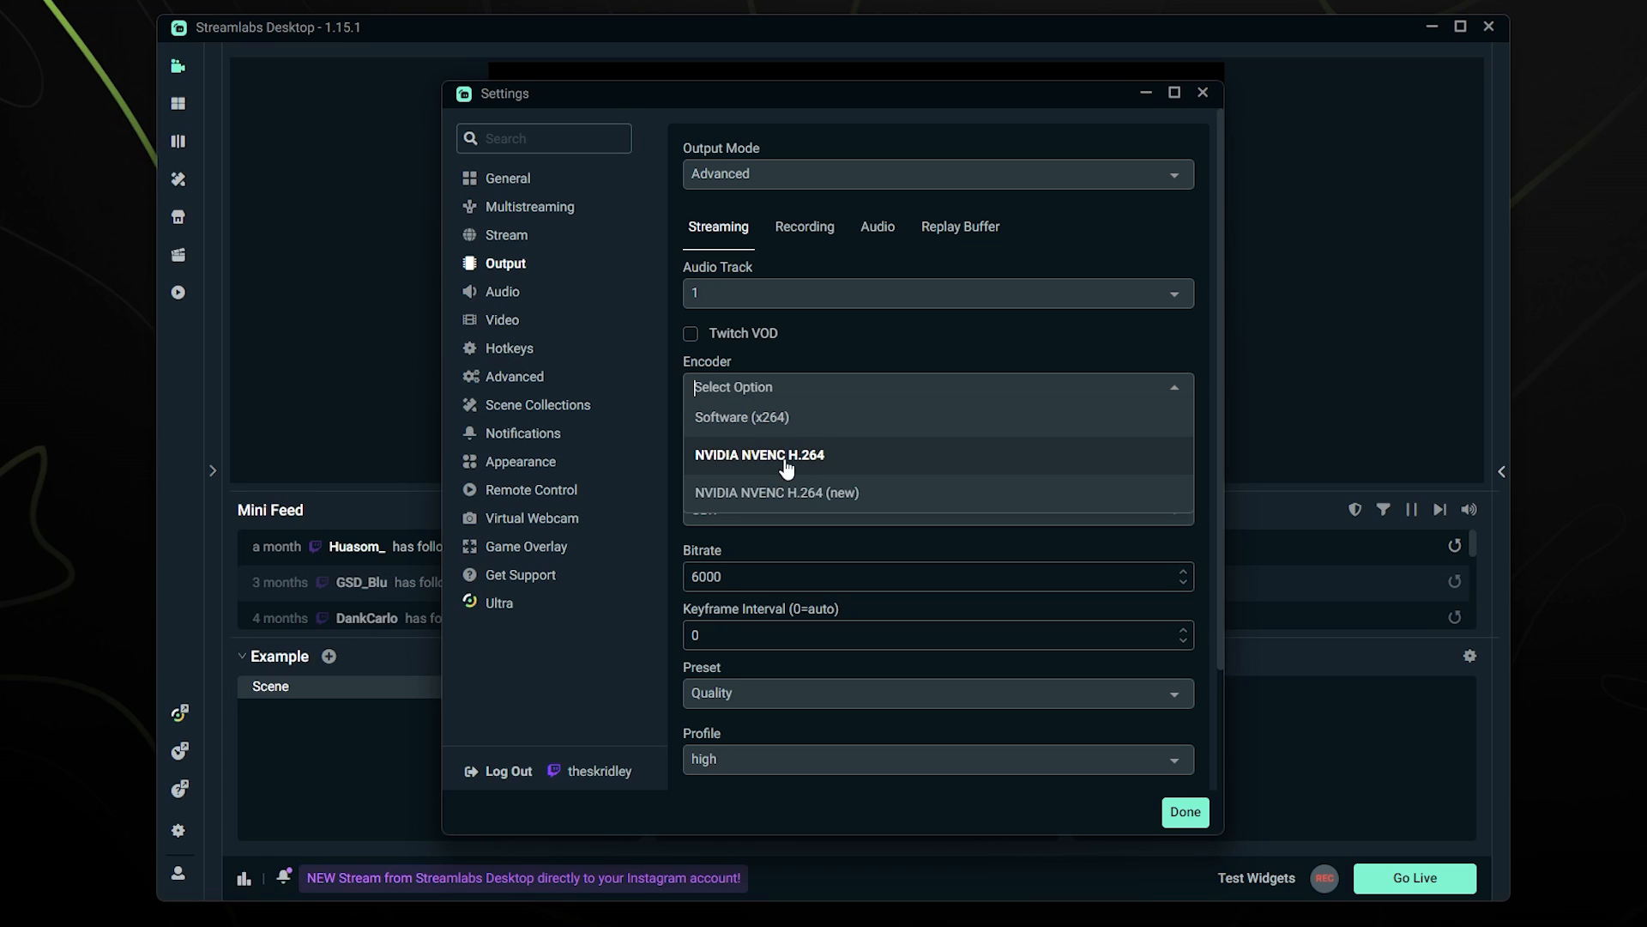
left_click(760, 453)
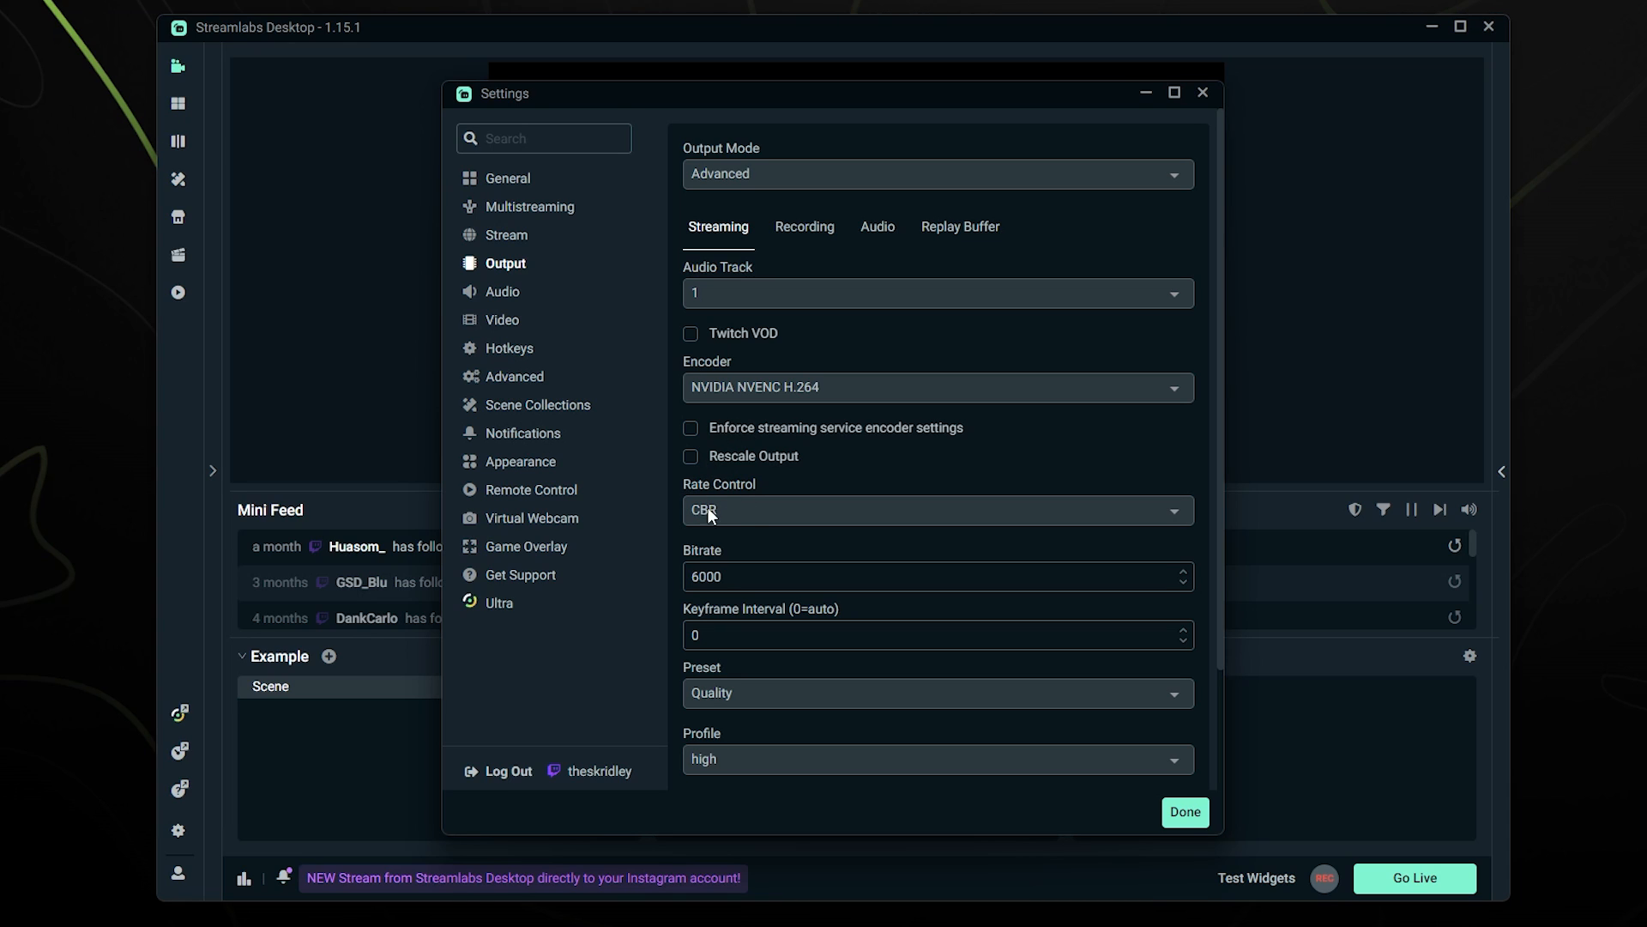
left_click(736, 577)
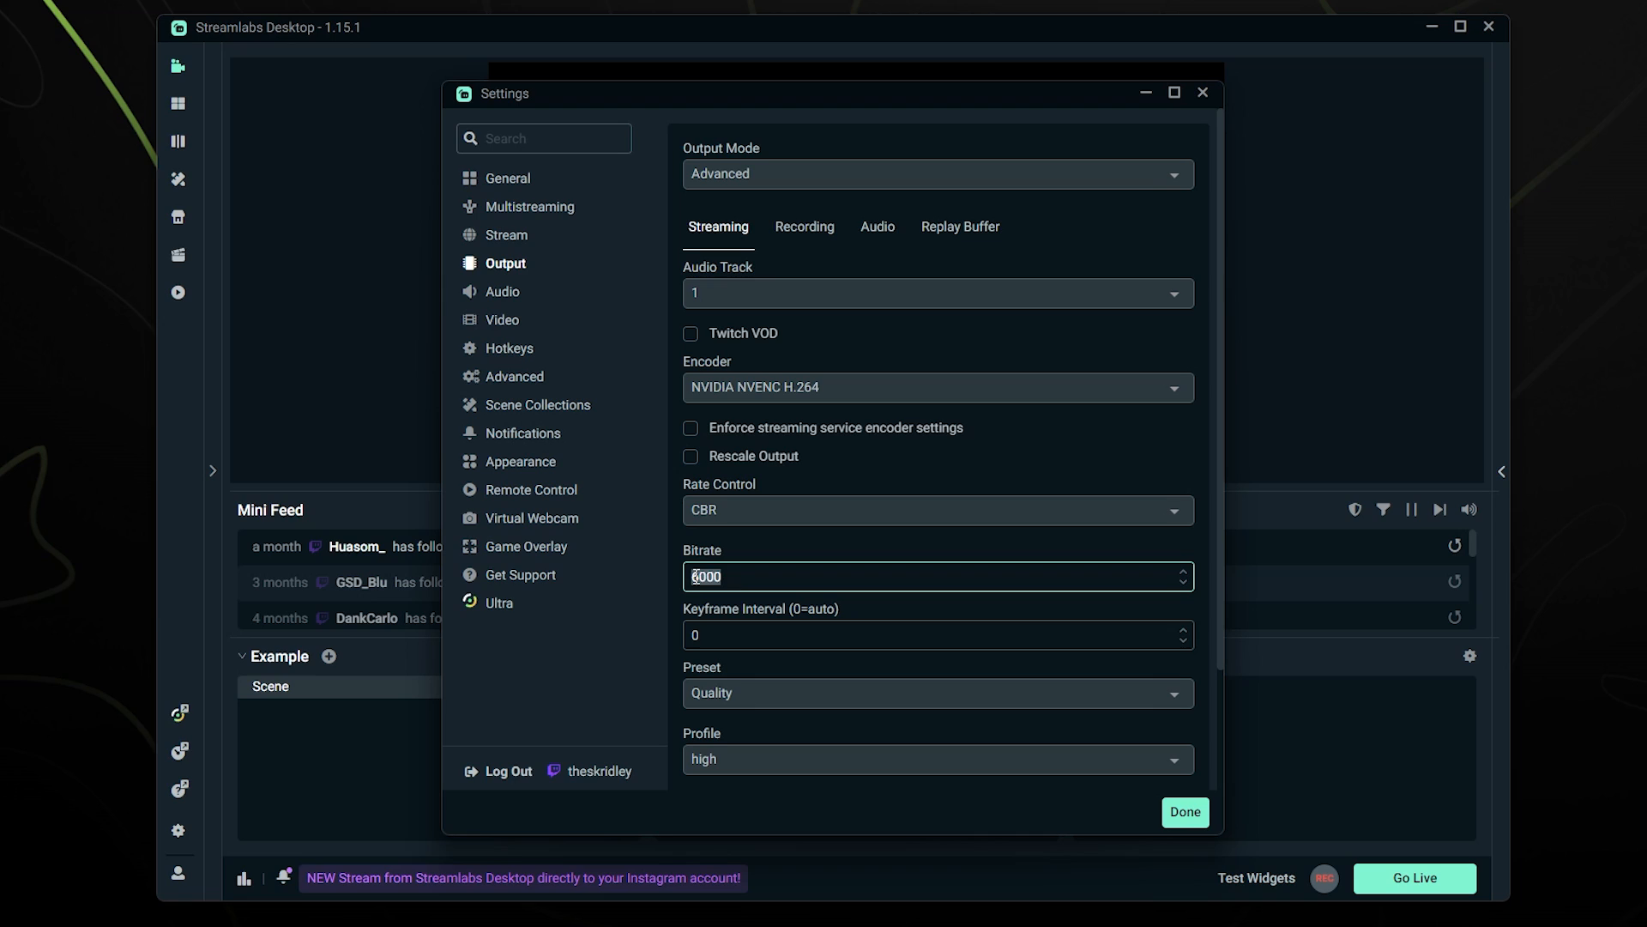
left_click(693, 577)
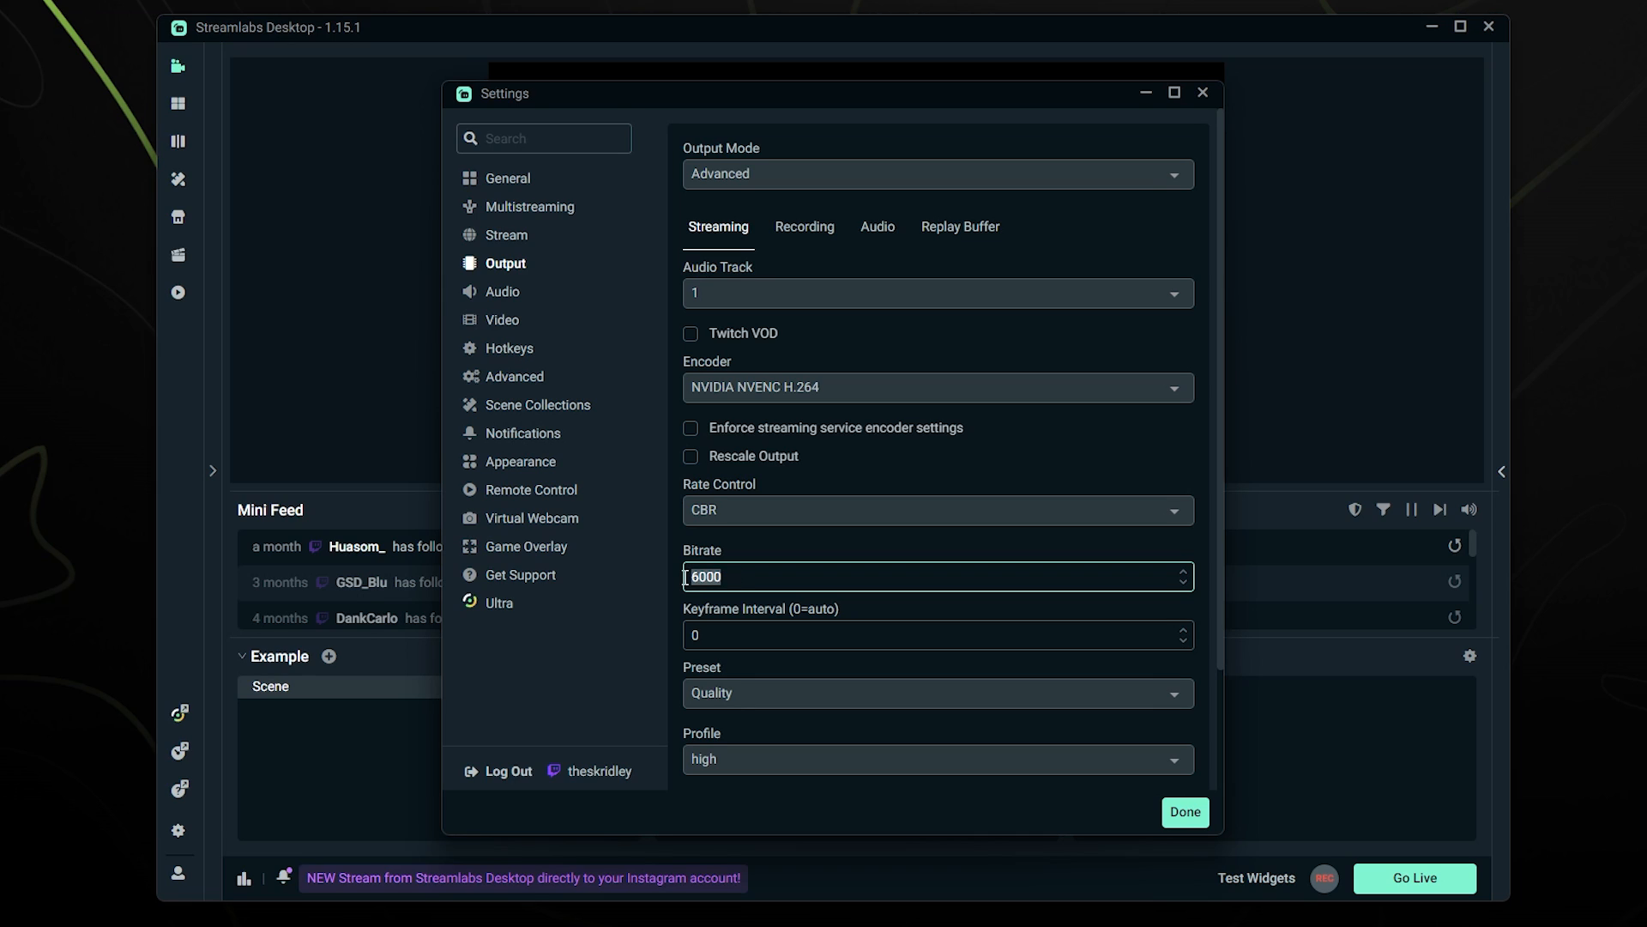
type("135")
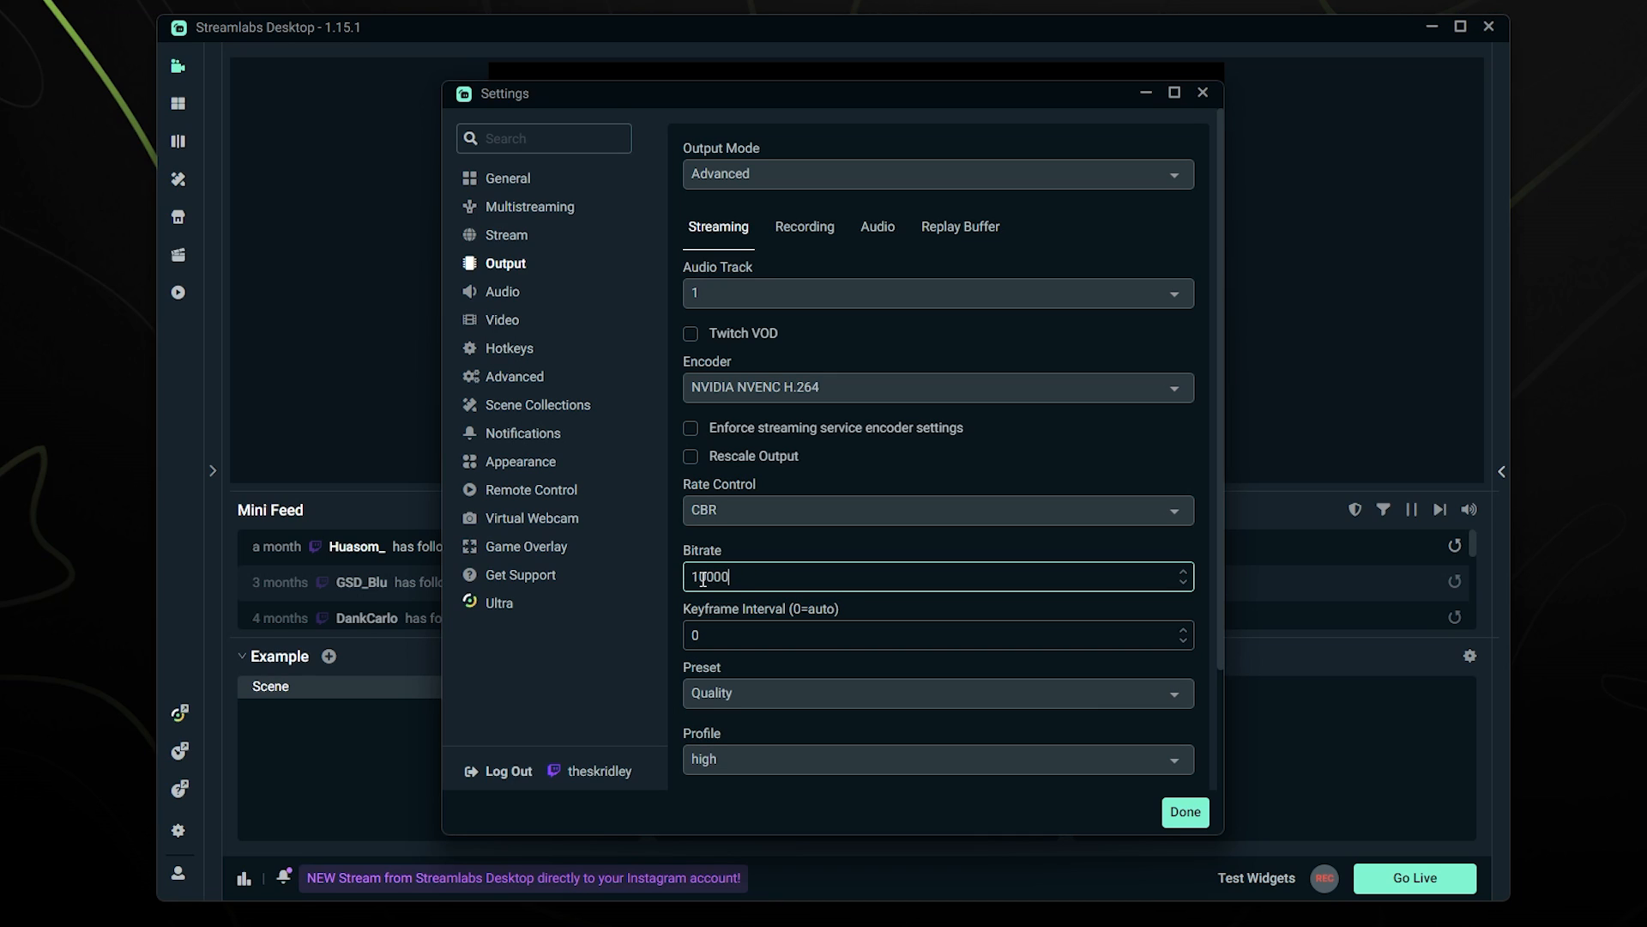
left_click(935, 577)
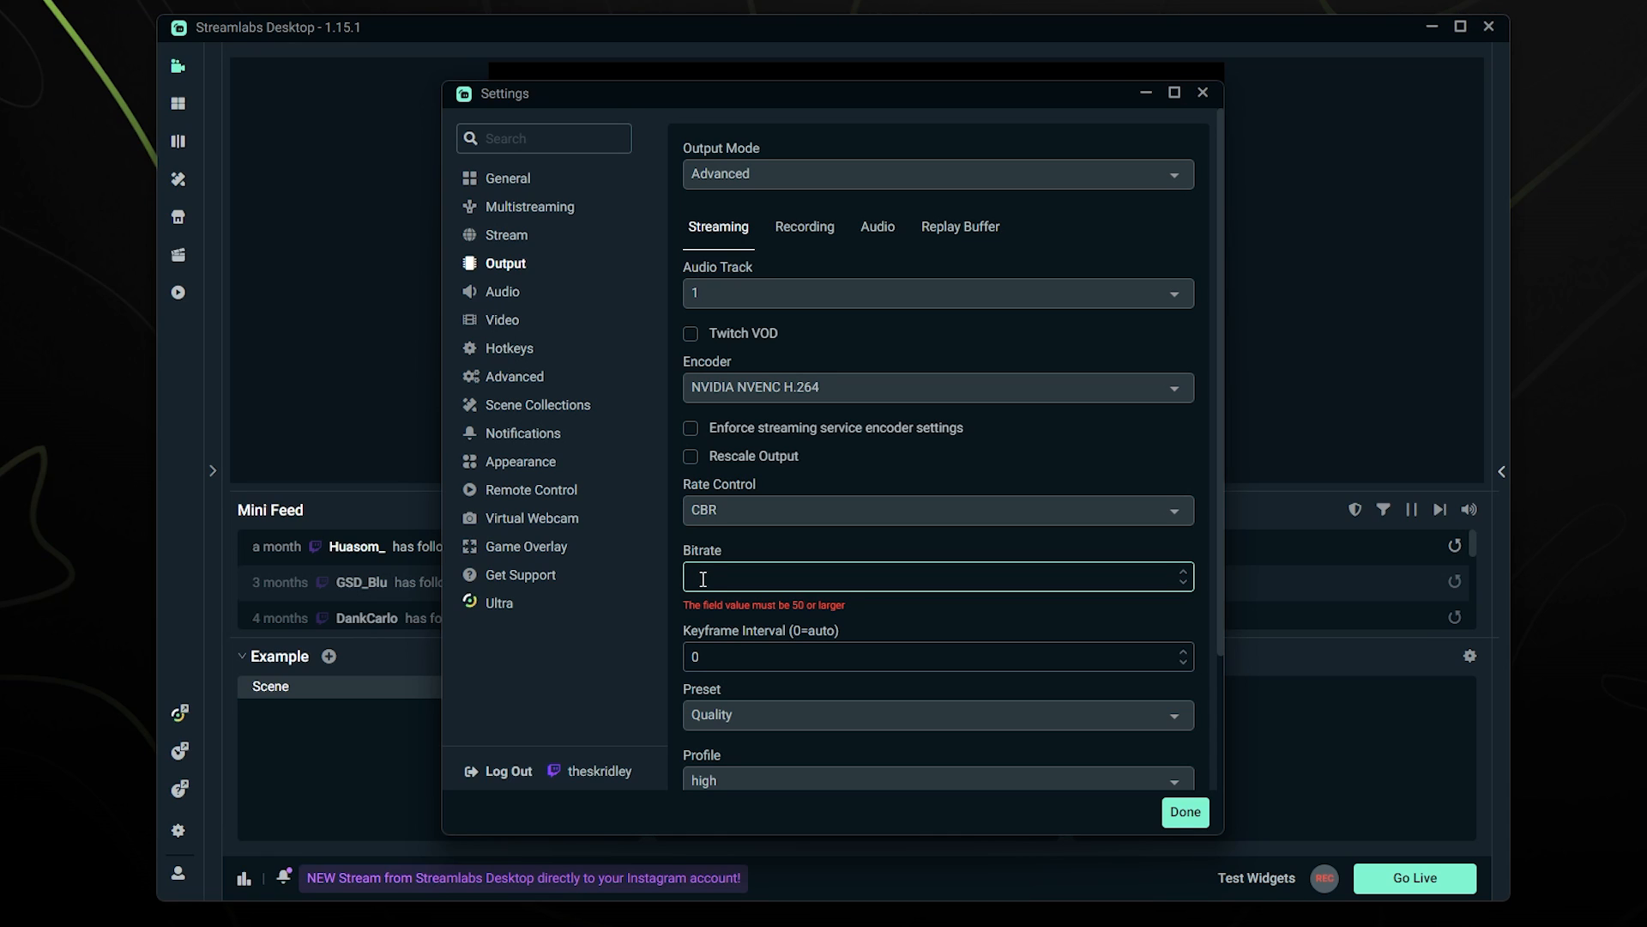
type("6000")
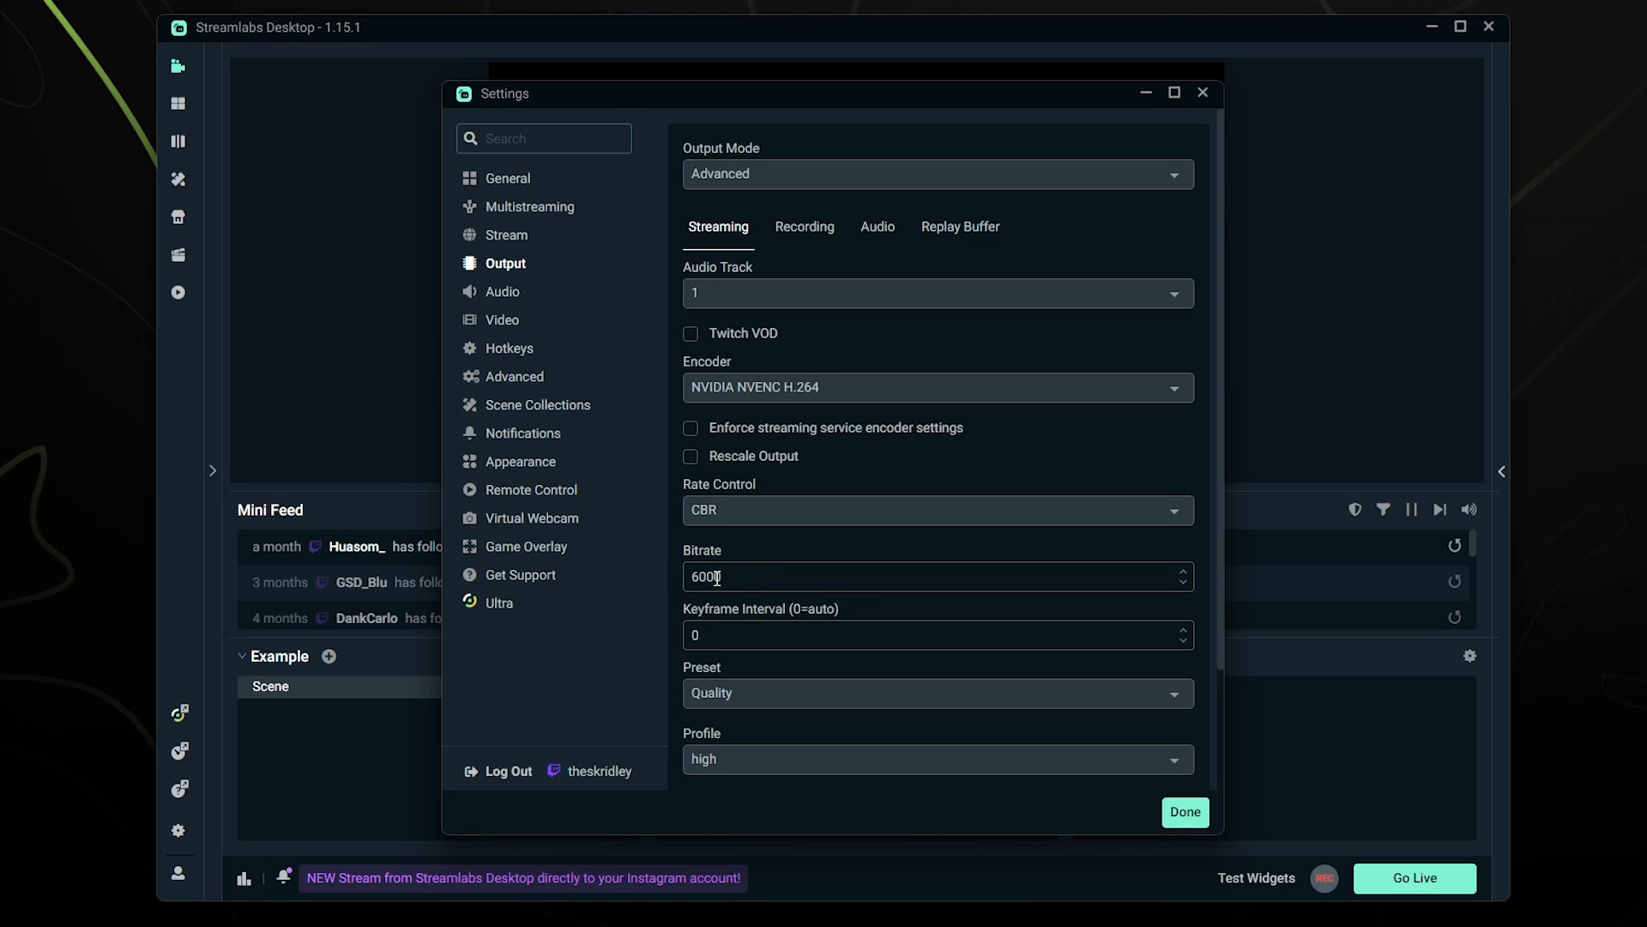
scroll("down", 3)
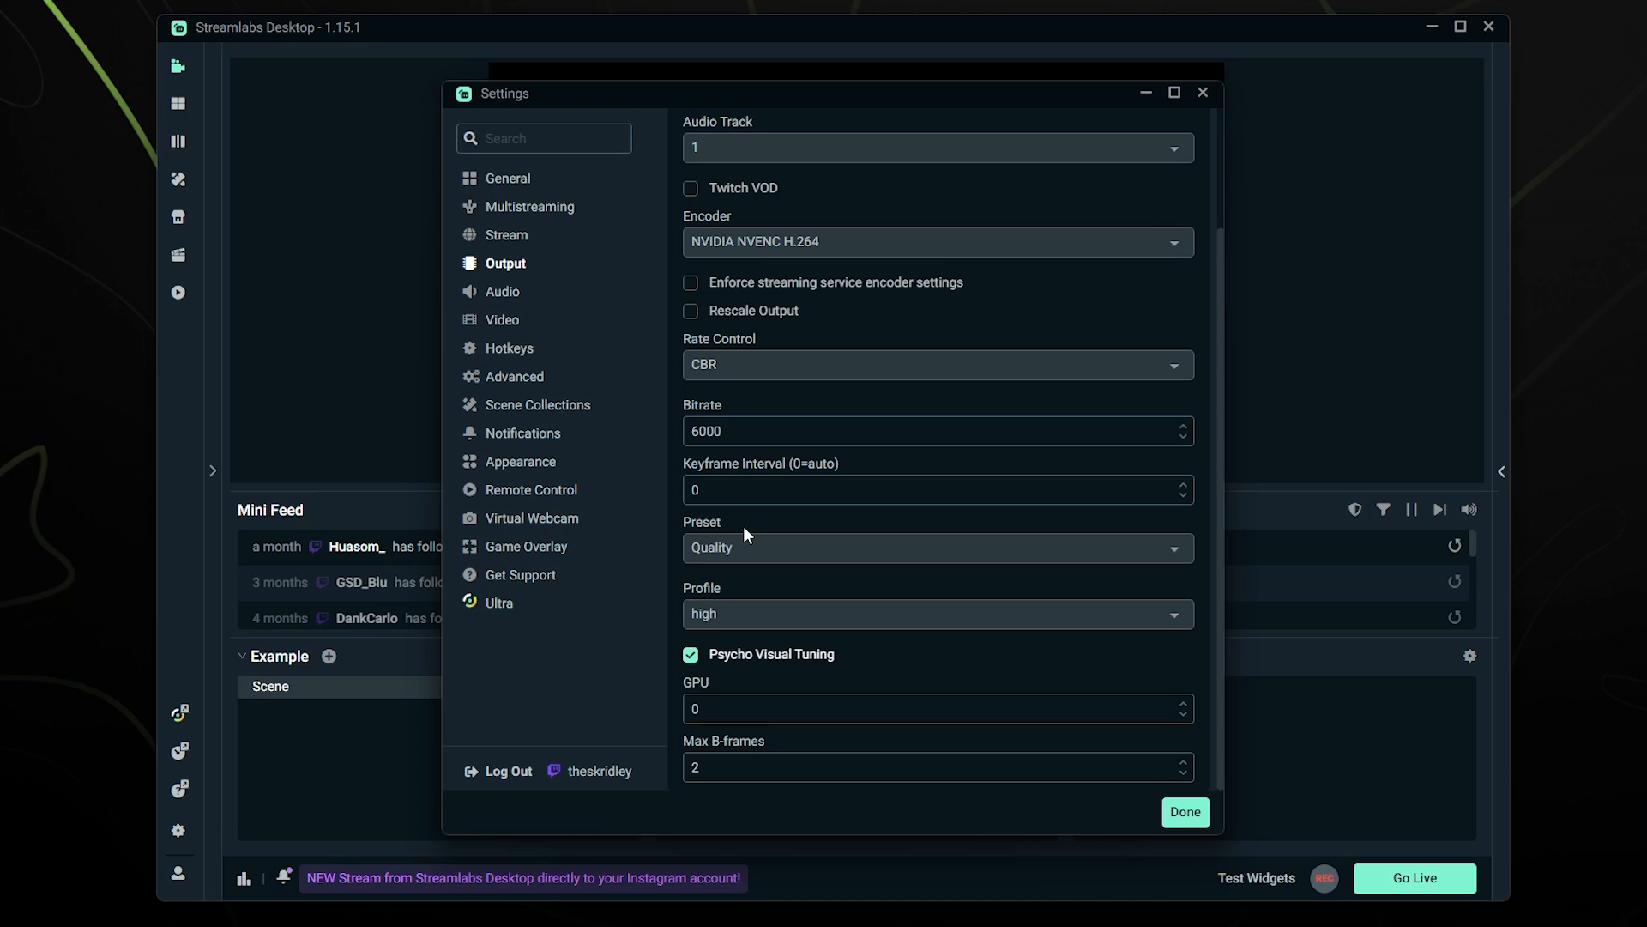
left_click(934, 548)
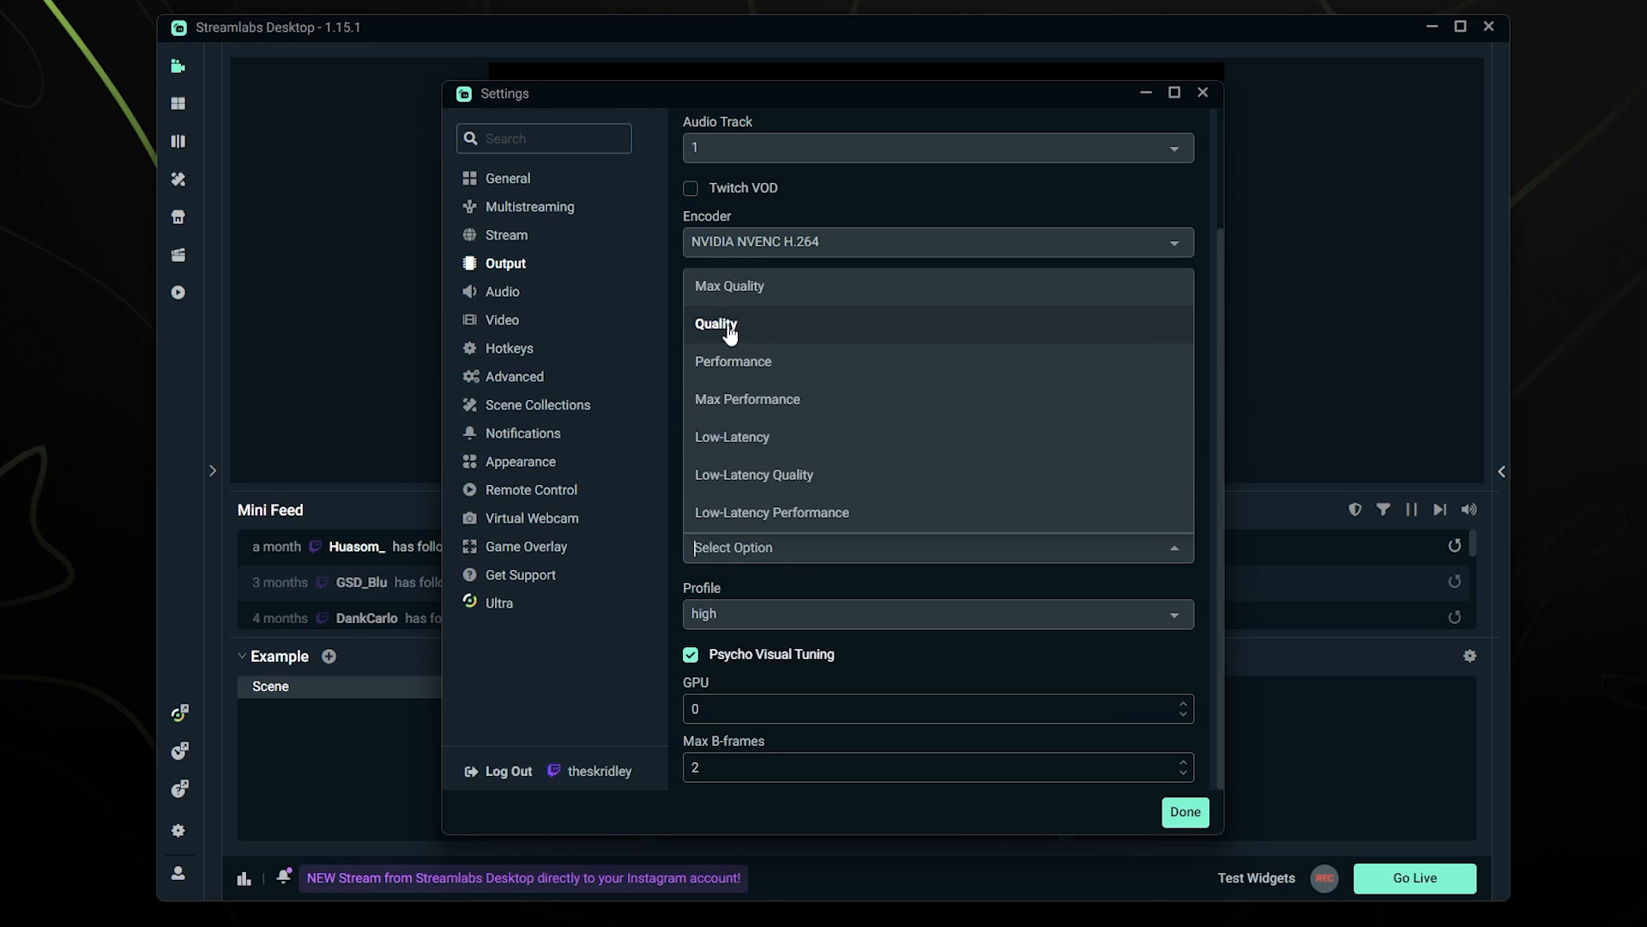
mouse_move(730, 286)
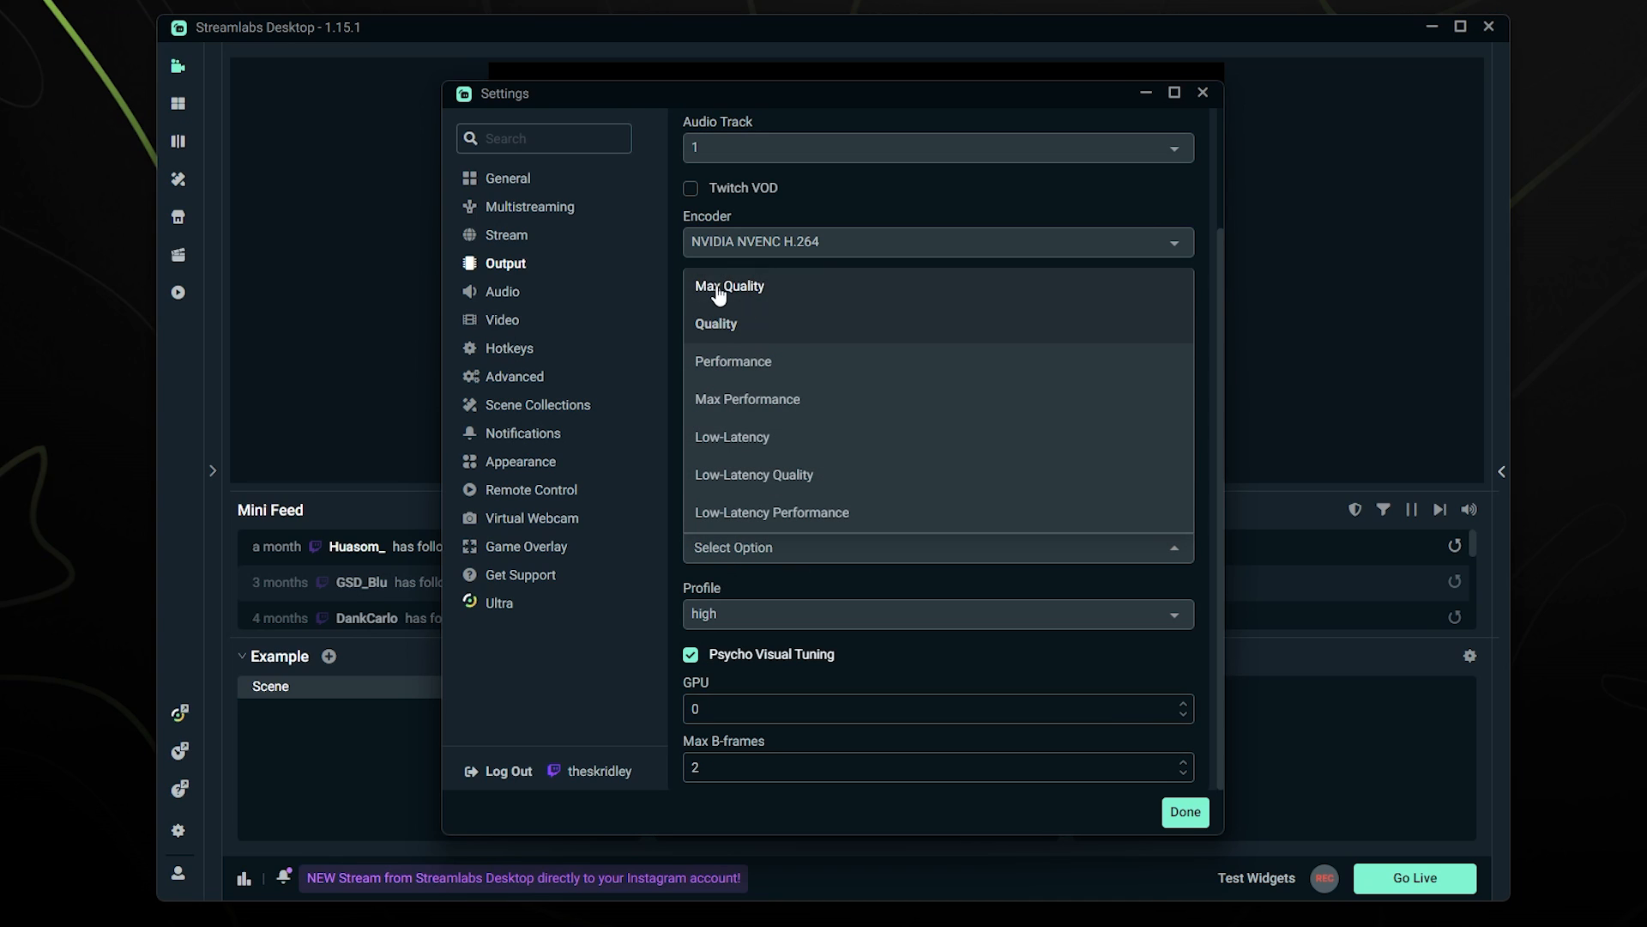
mouse_move(714, 327)
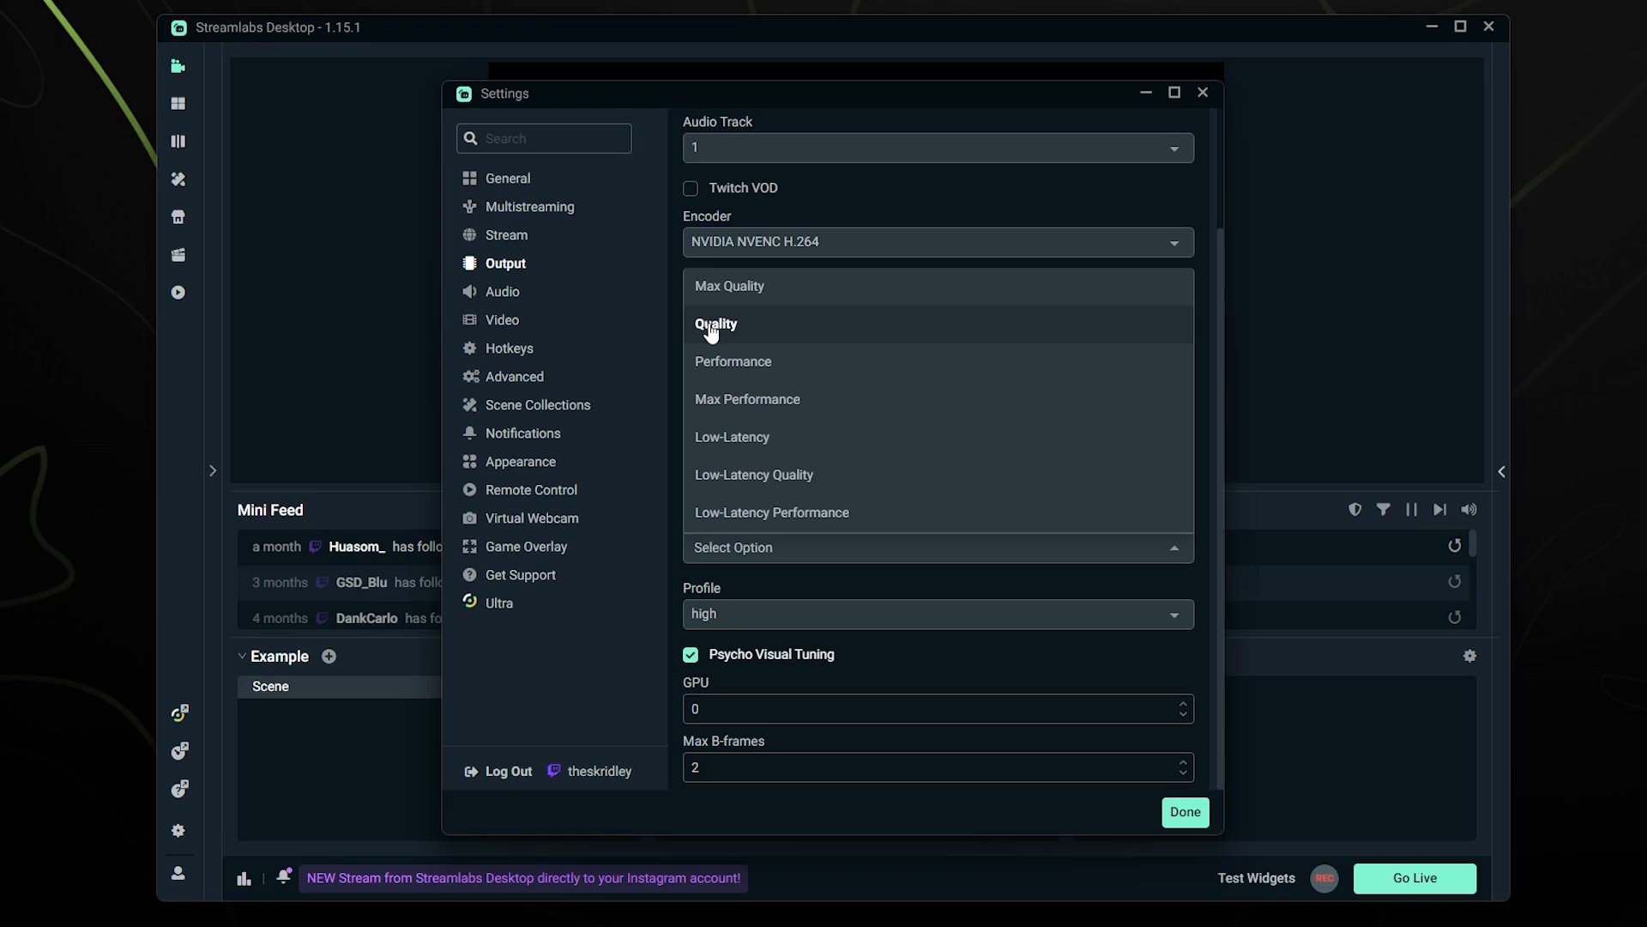
left_click(715, 324)
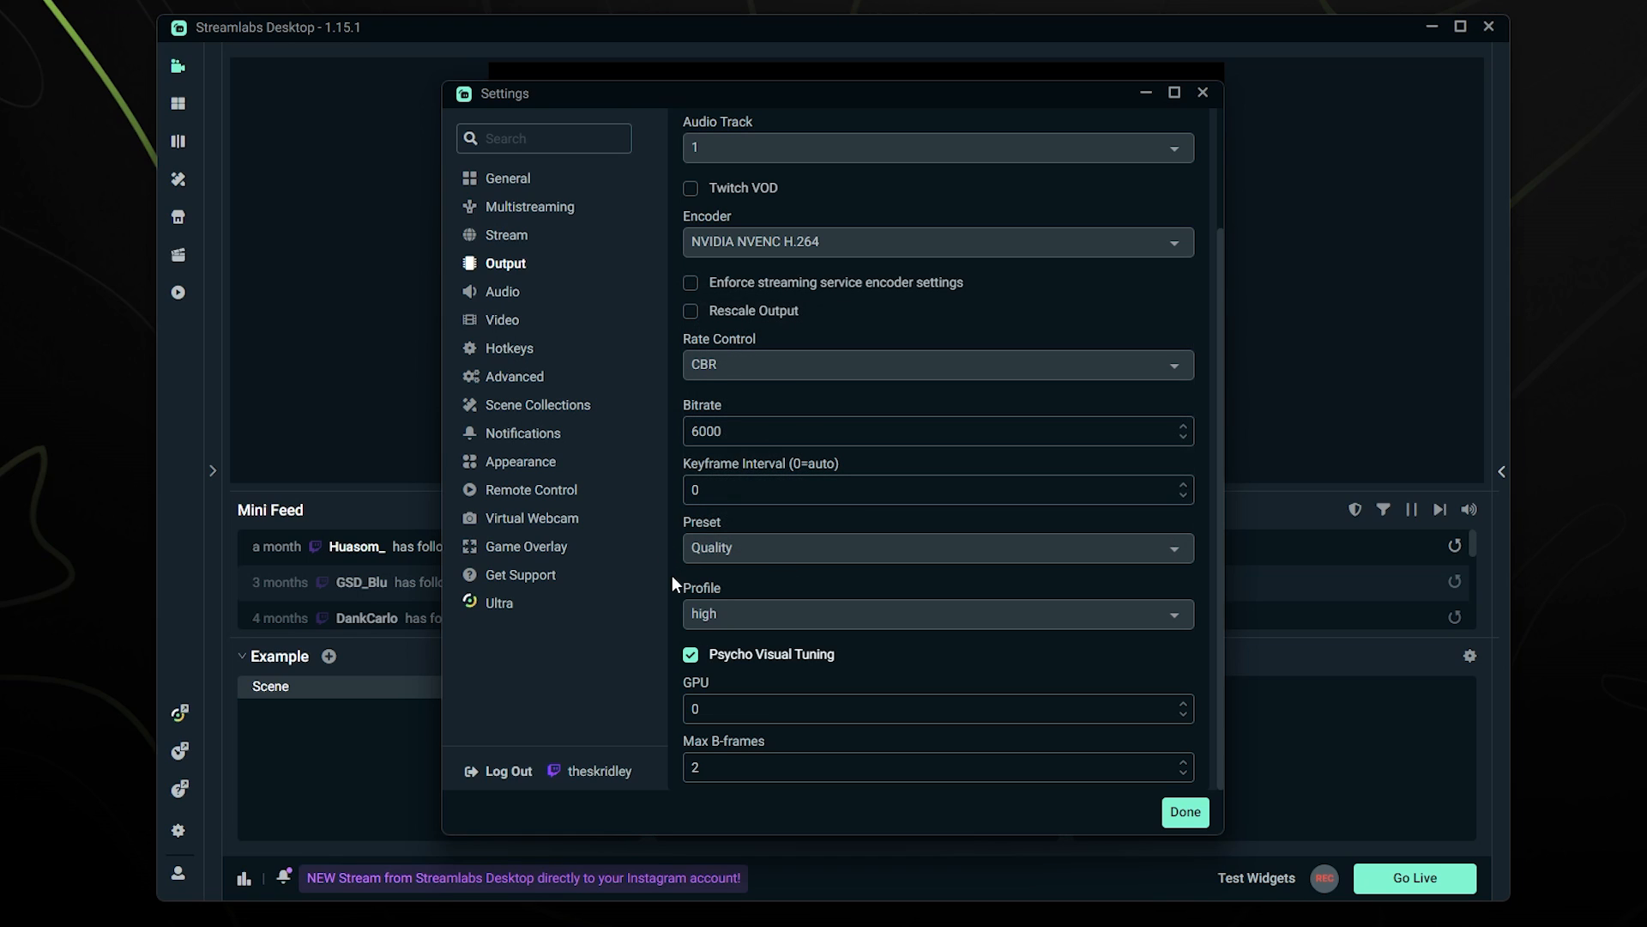
mouse_move(695, 608)
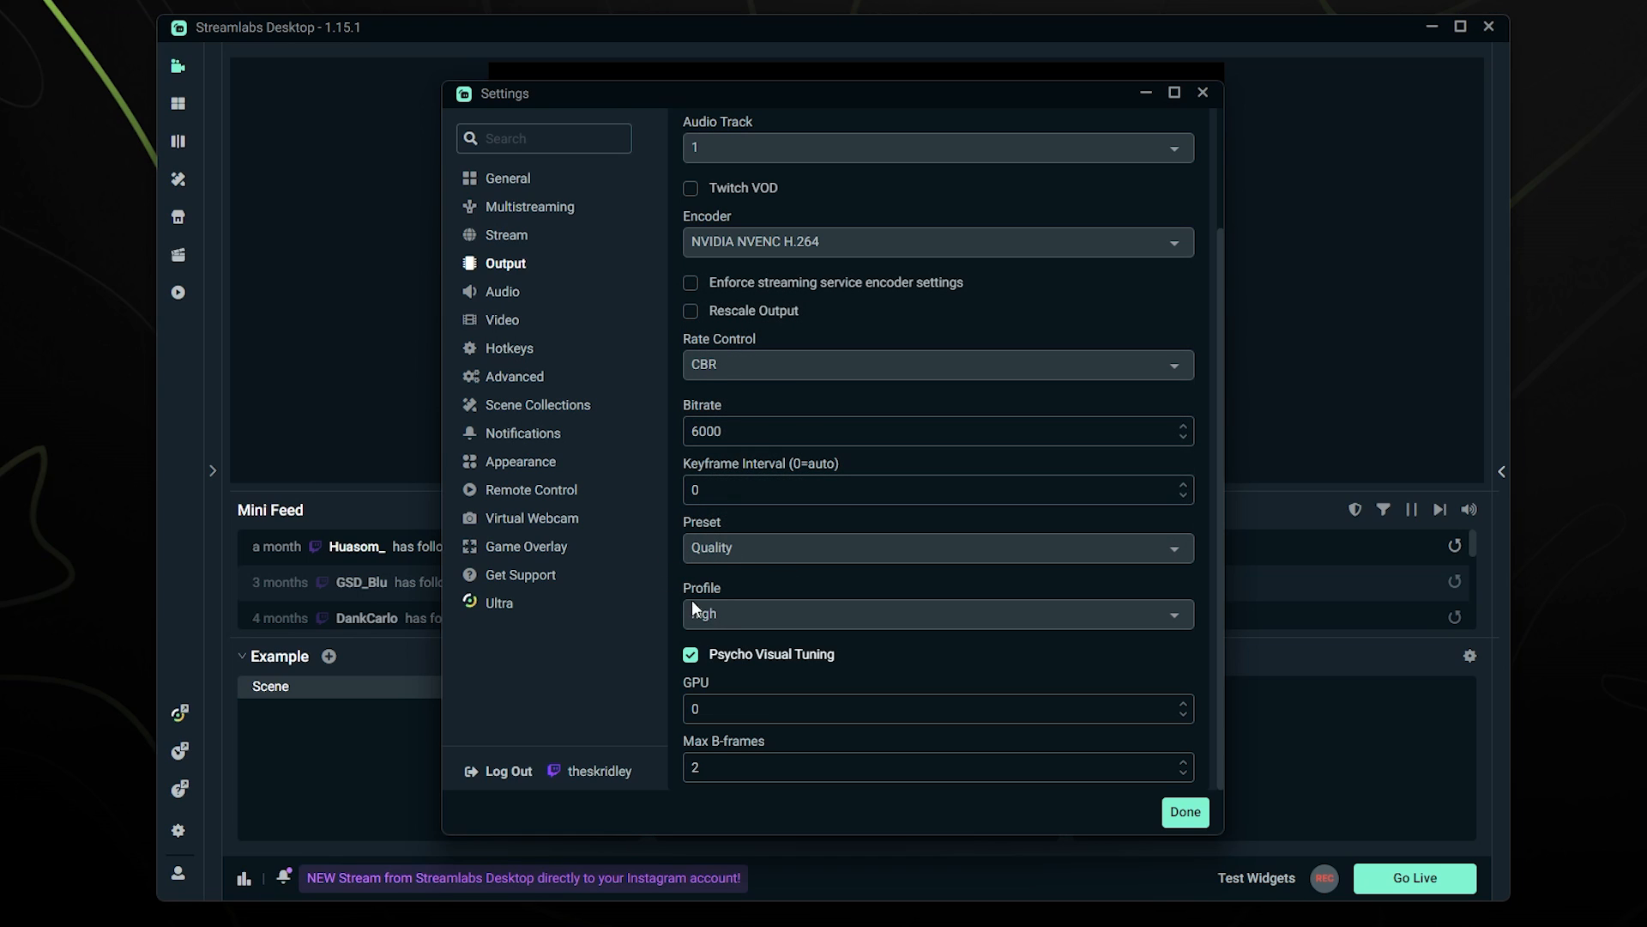
left_click(502, 319)
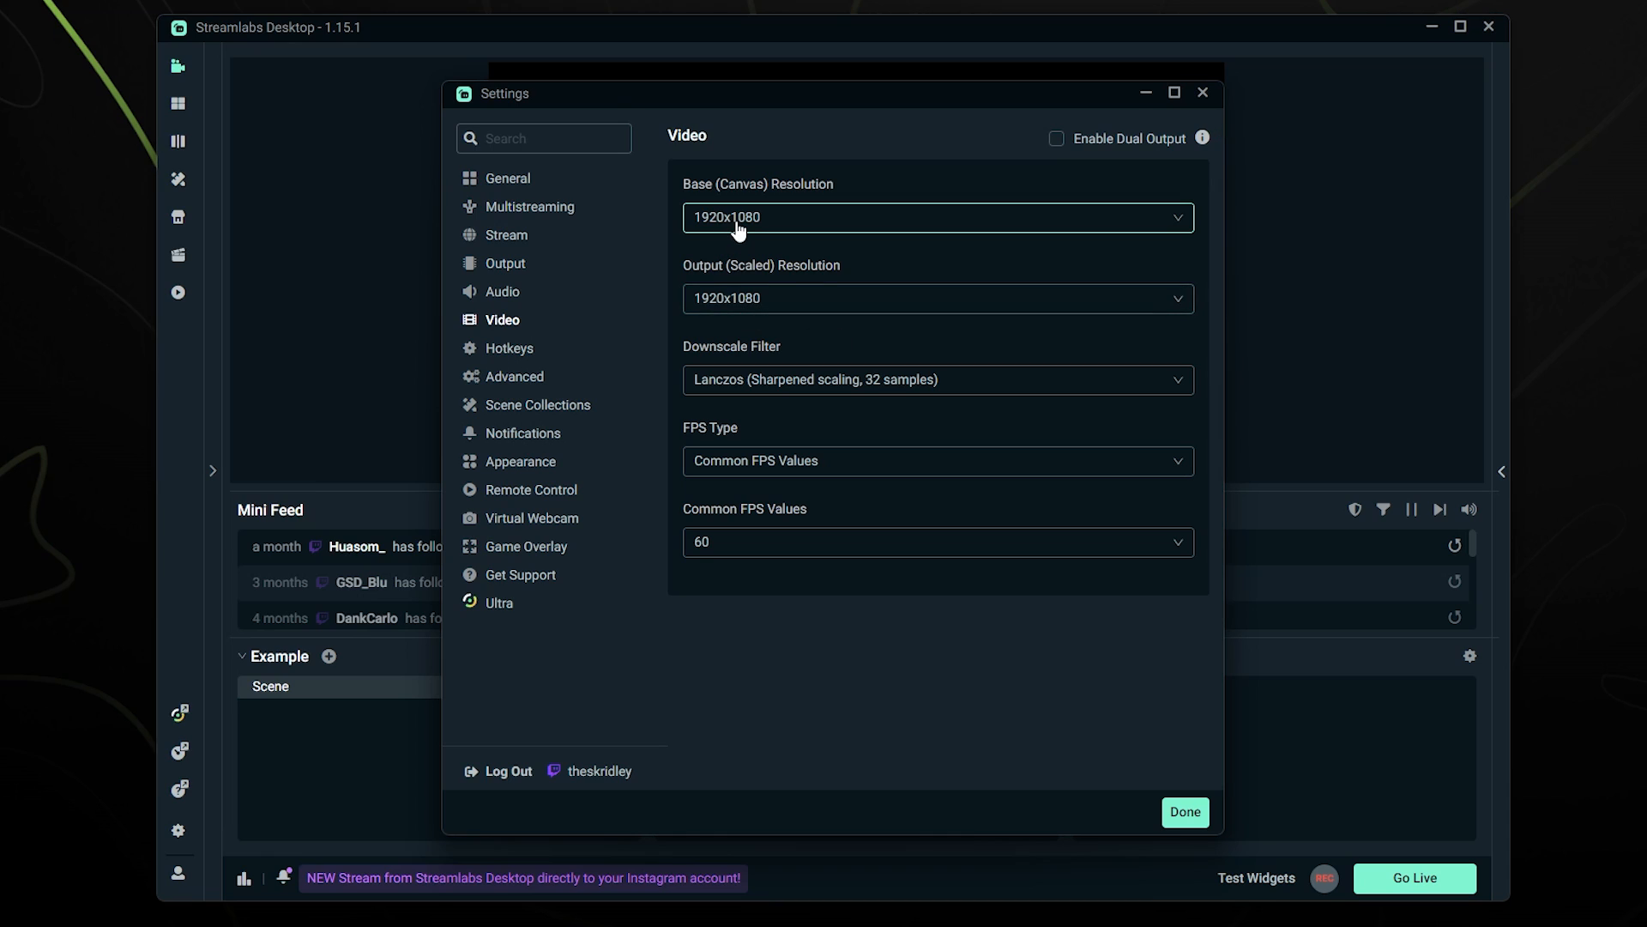
mouse_move(710, 221)
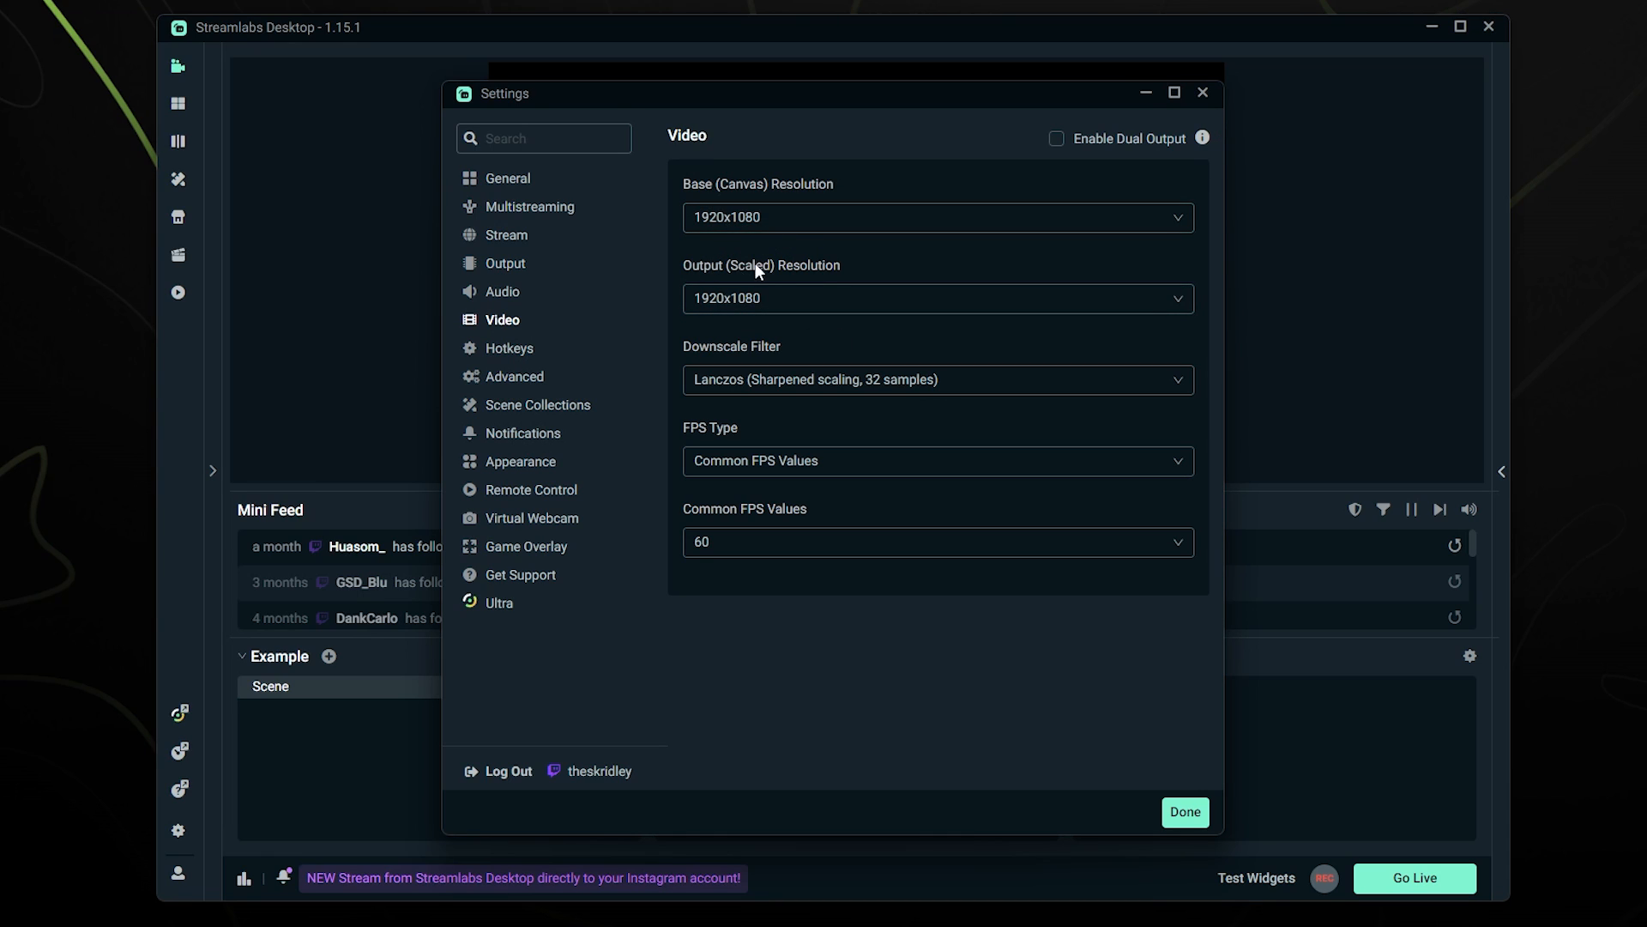
left_click(933, 299)
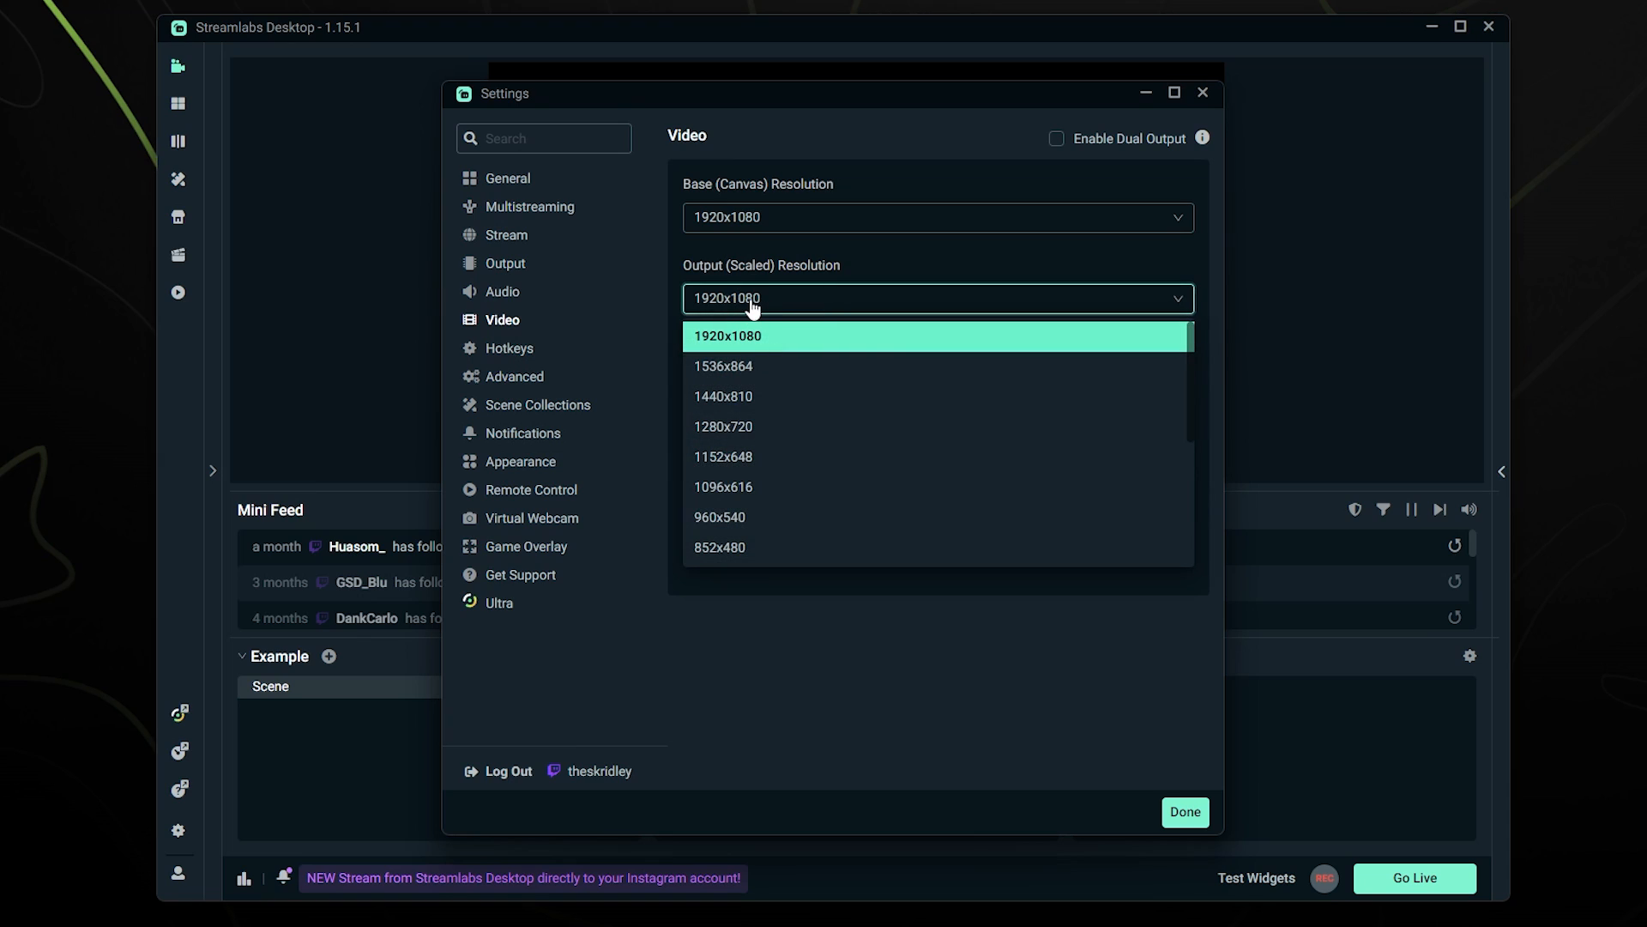
mouse_move(752, 309)
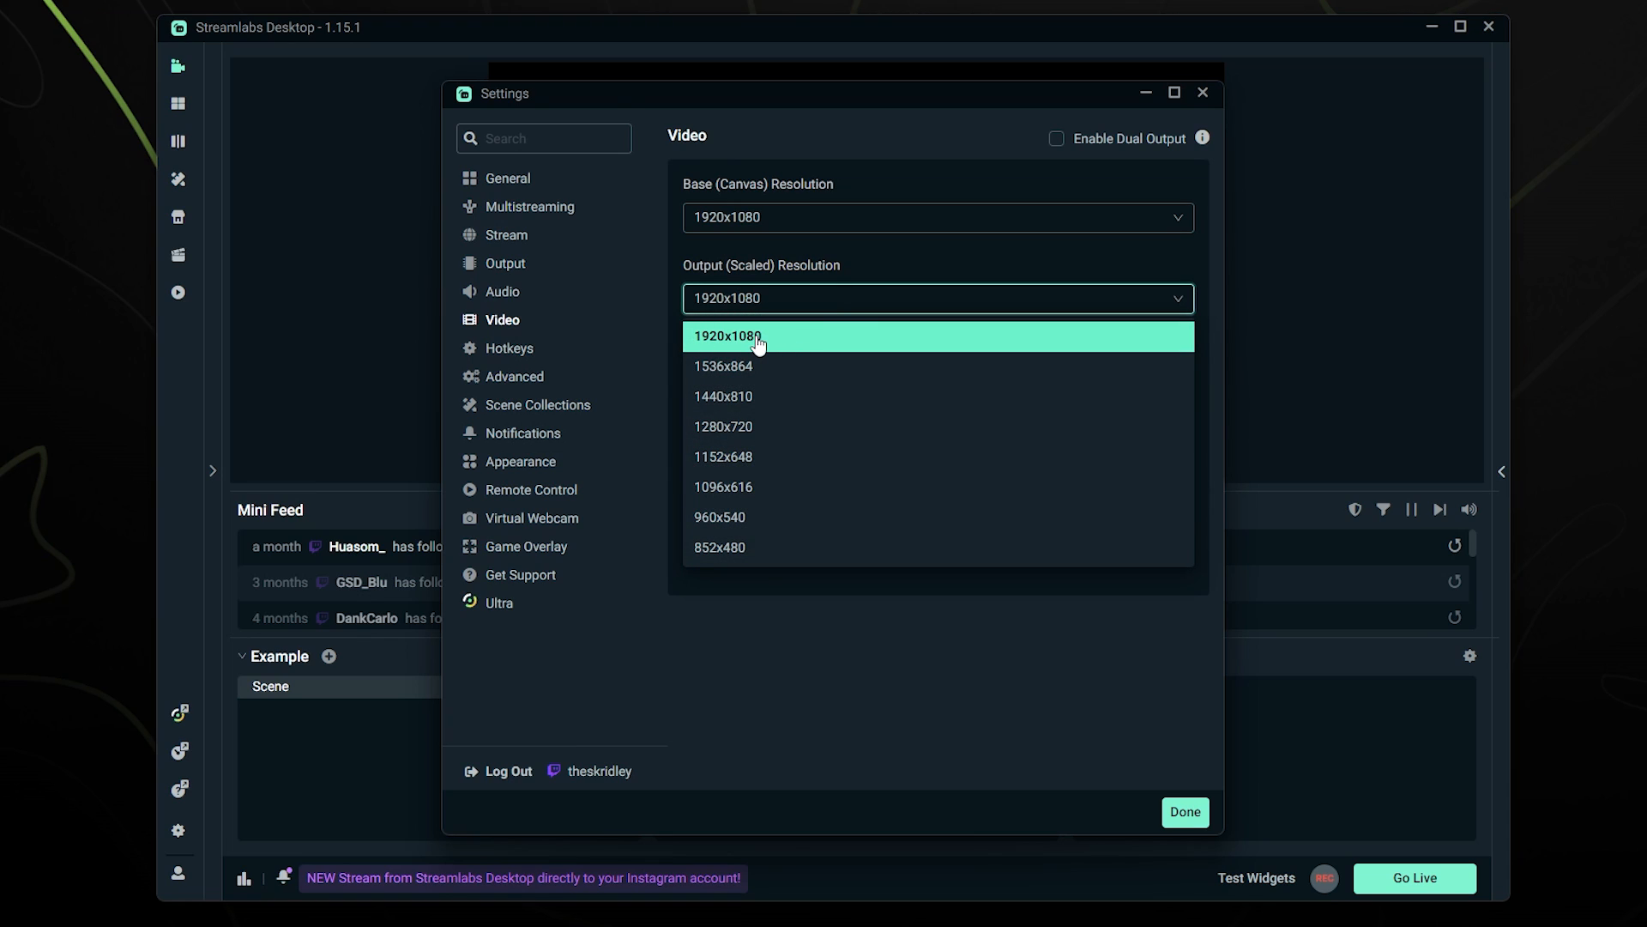
mouse_move(758, 343)
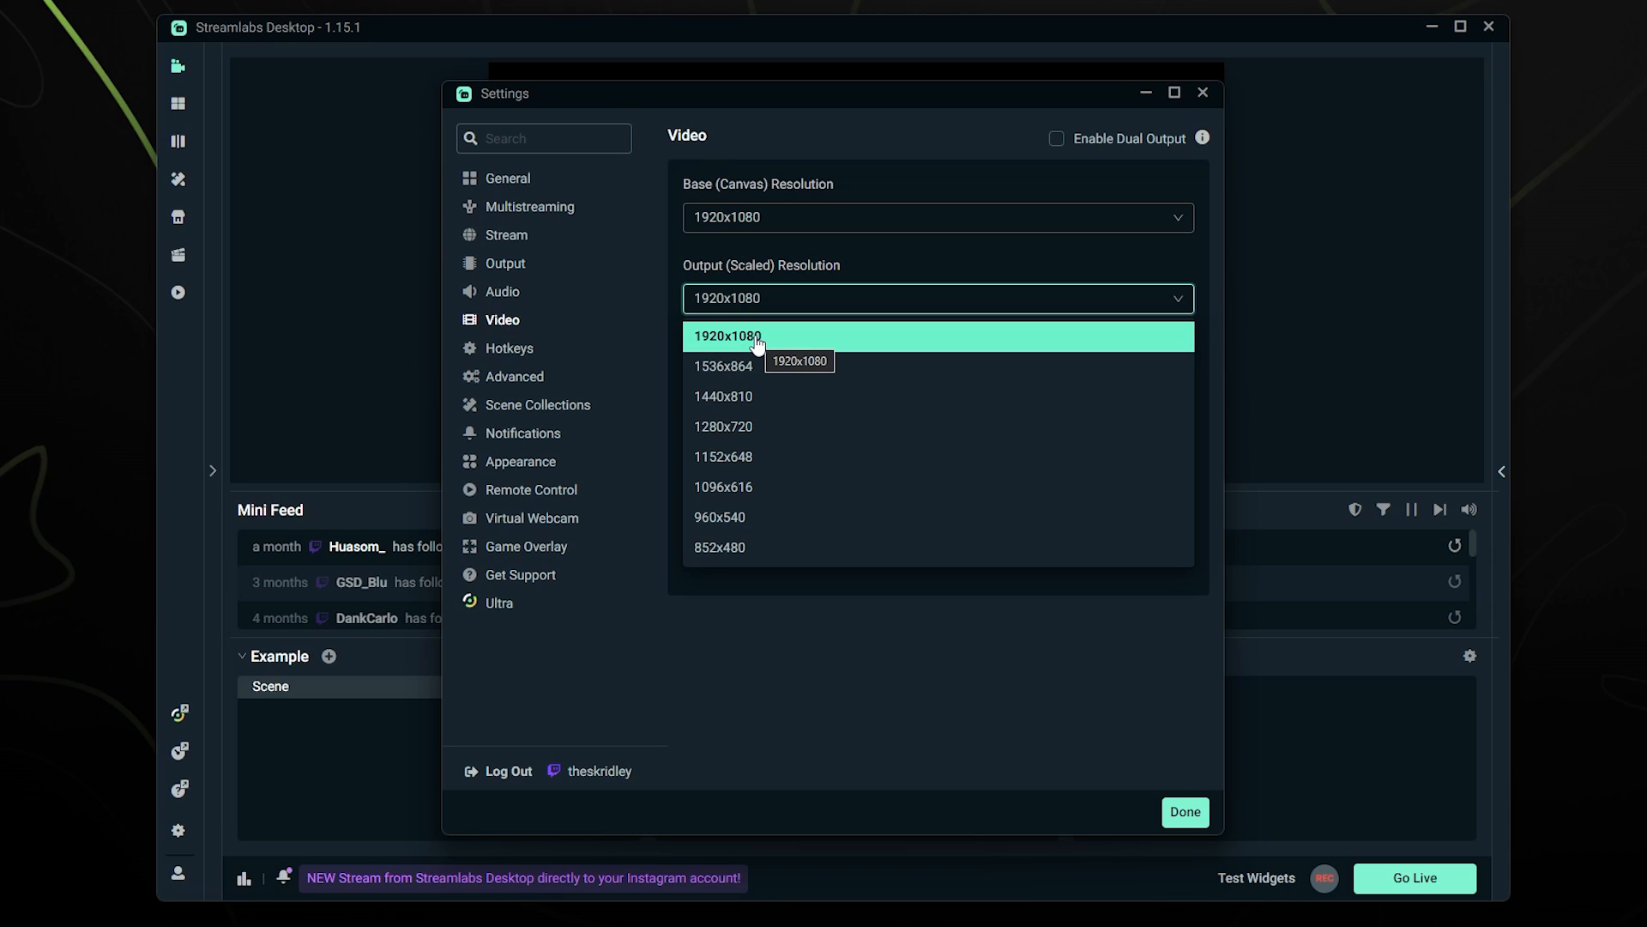
mouse_move(736, 433)
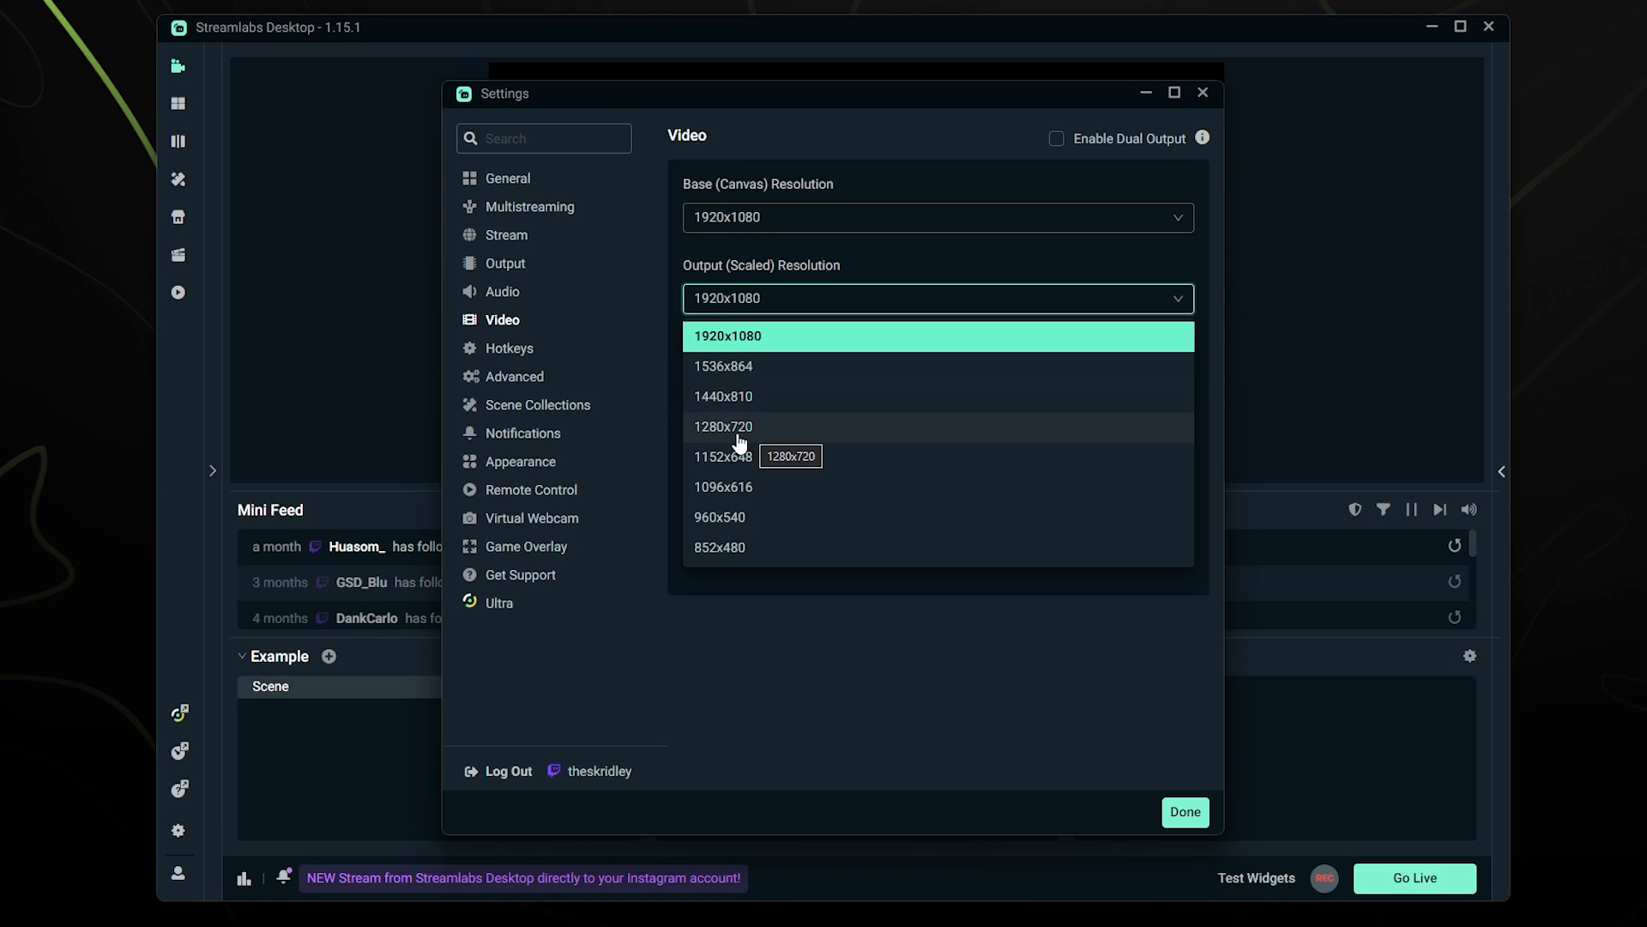
mouse_move(722, 307)
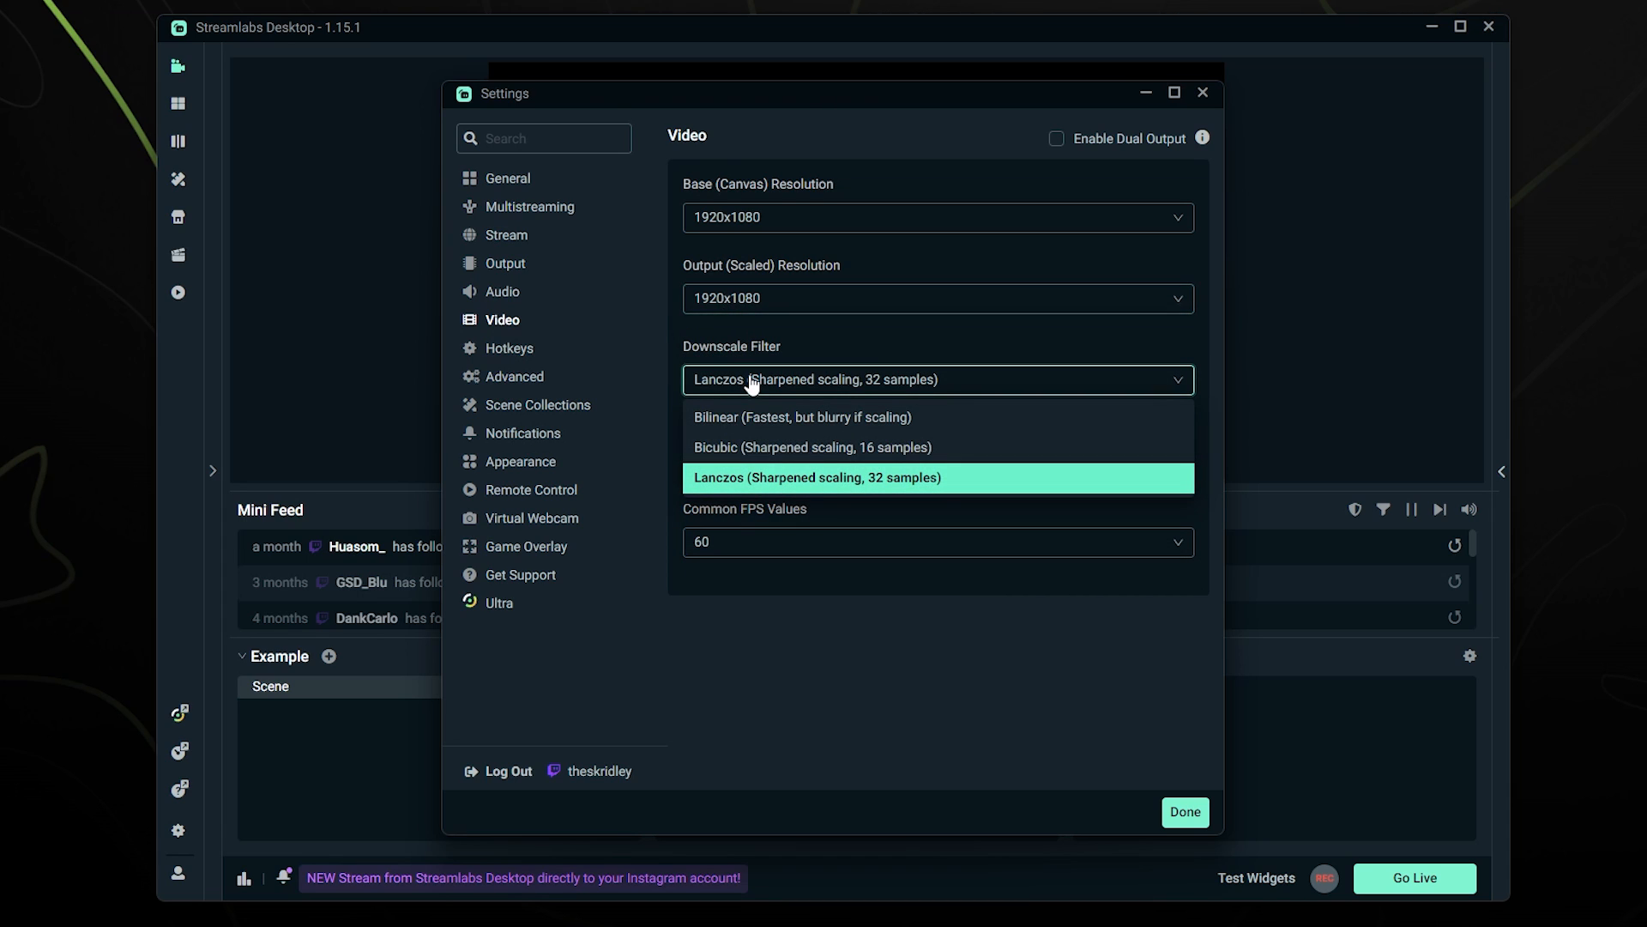
mouse_move(736, 435)
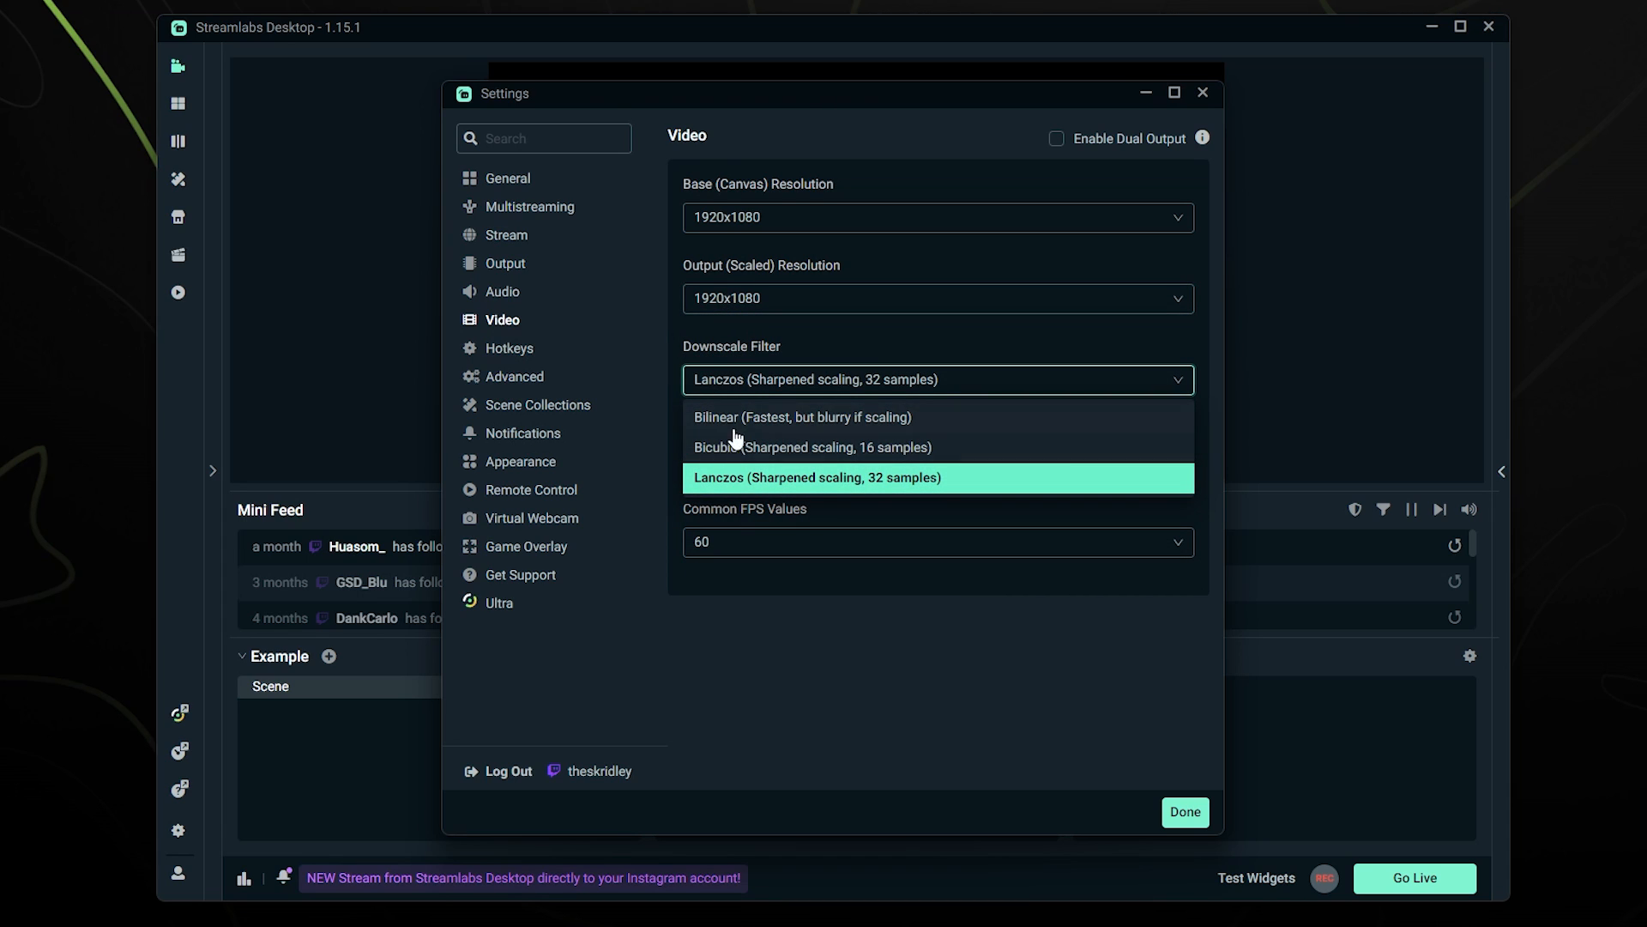
mouse_move(736, 486)
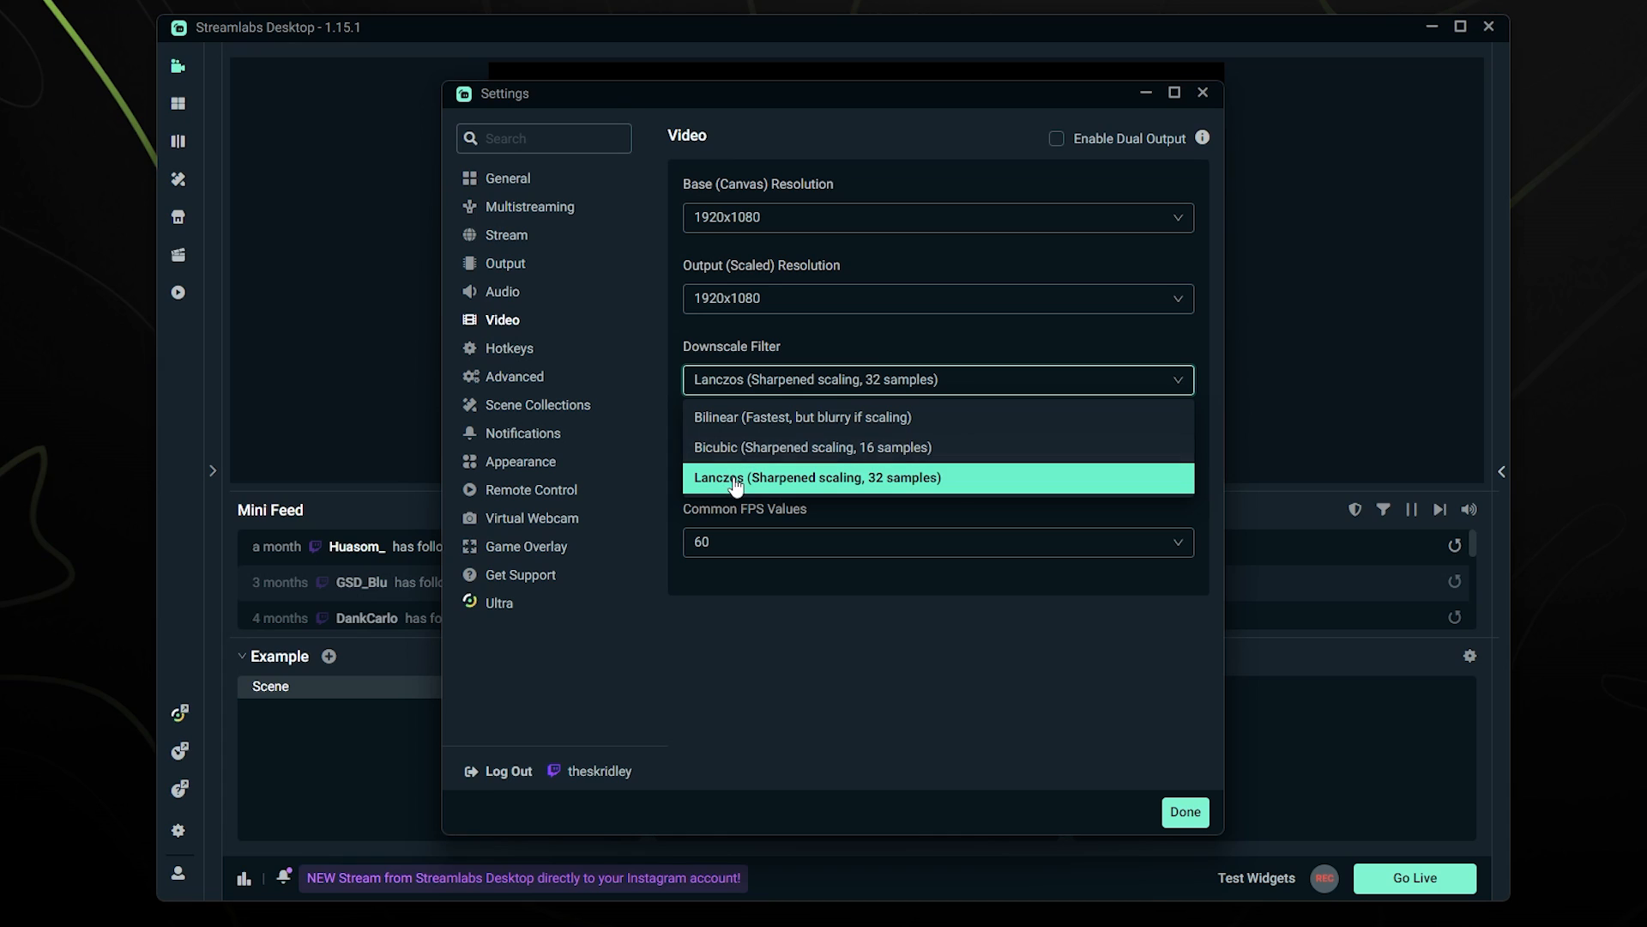
mouse_move(723, 484)
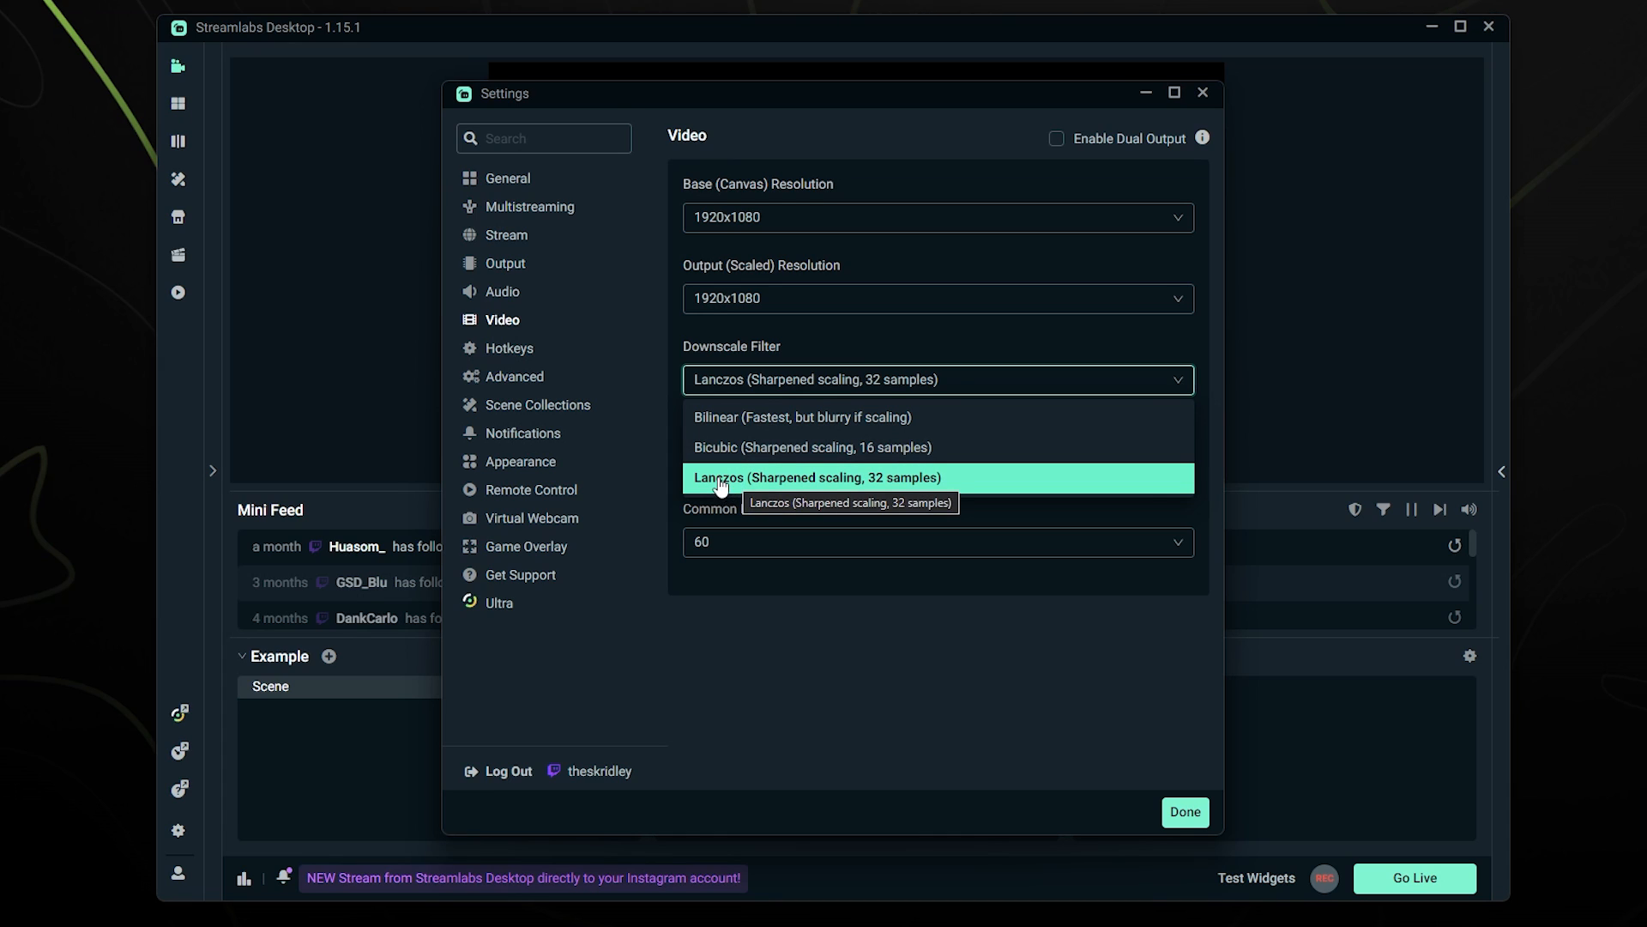
left_click(821, 477)
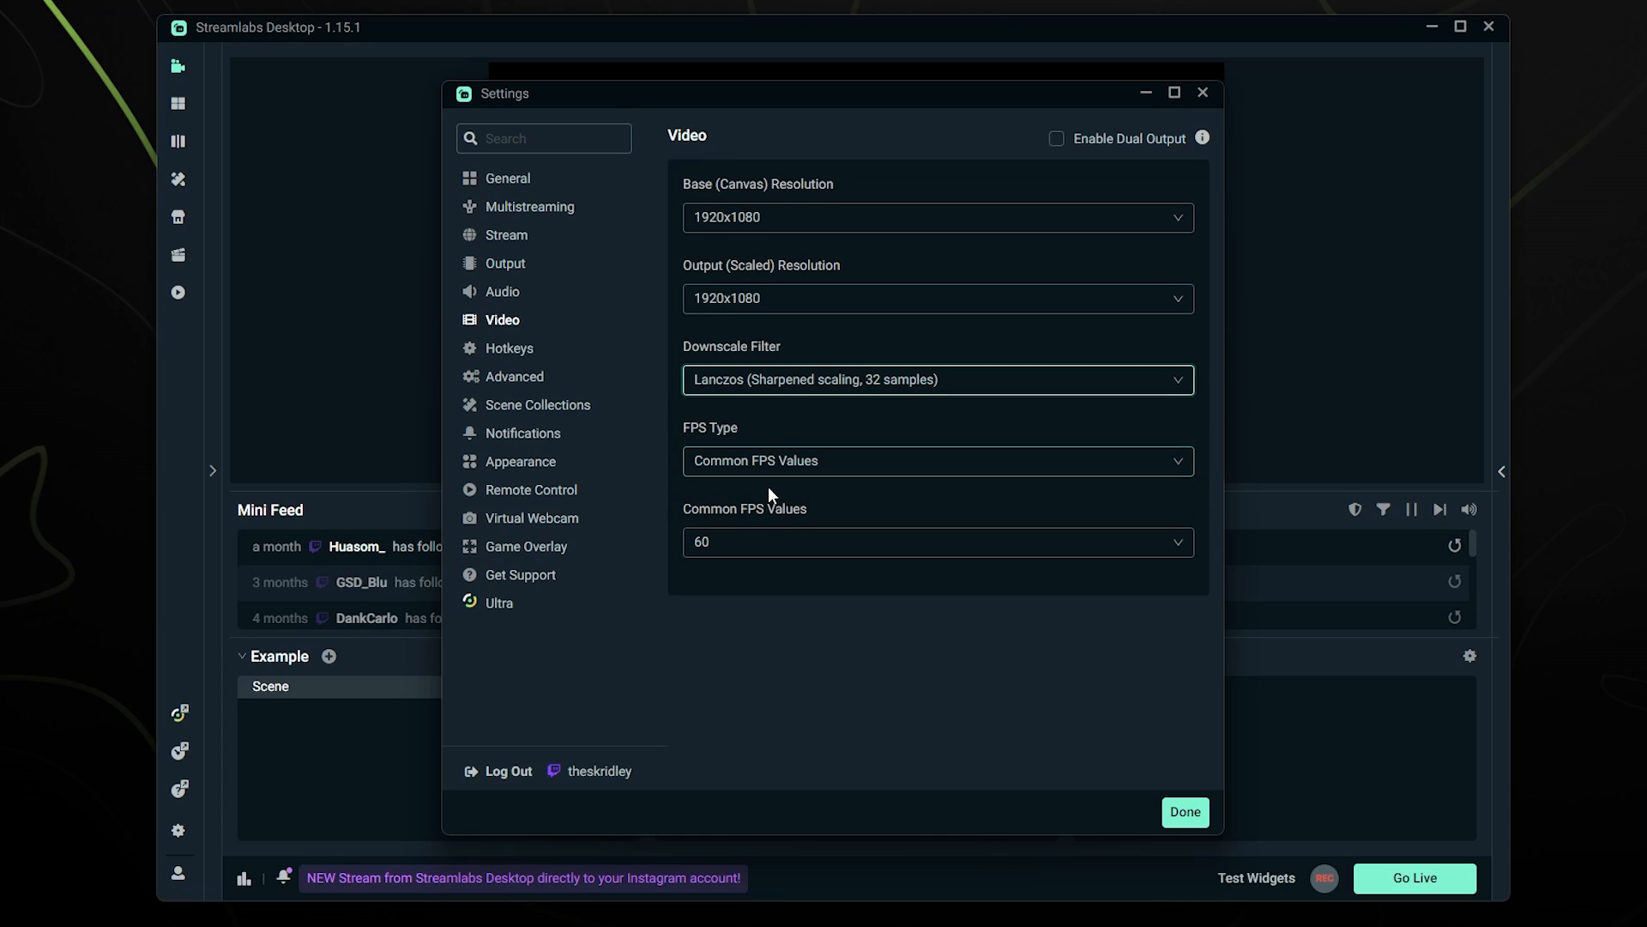
mouse_move(741, 535)
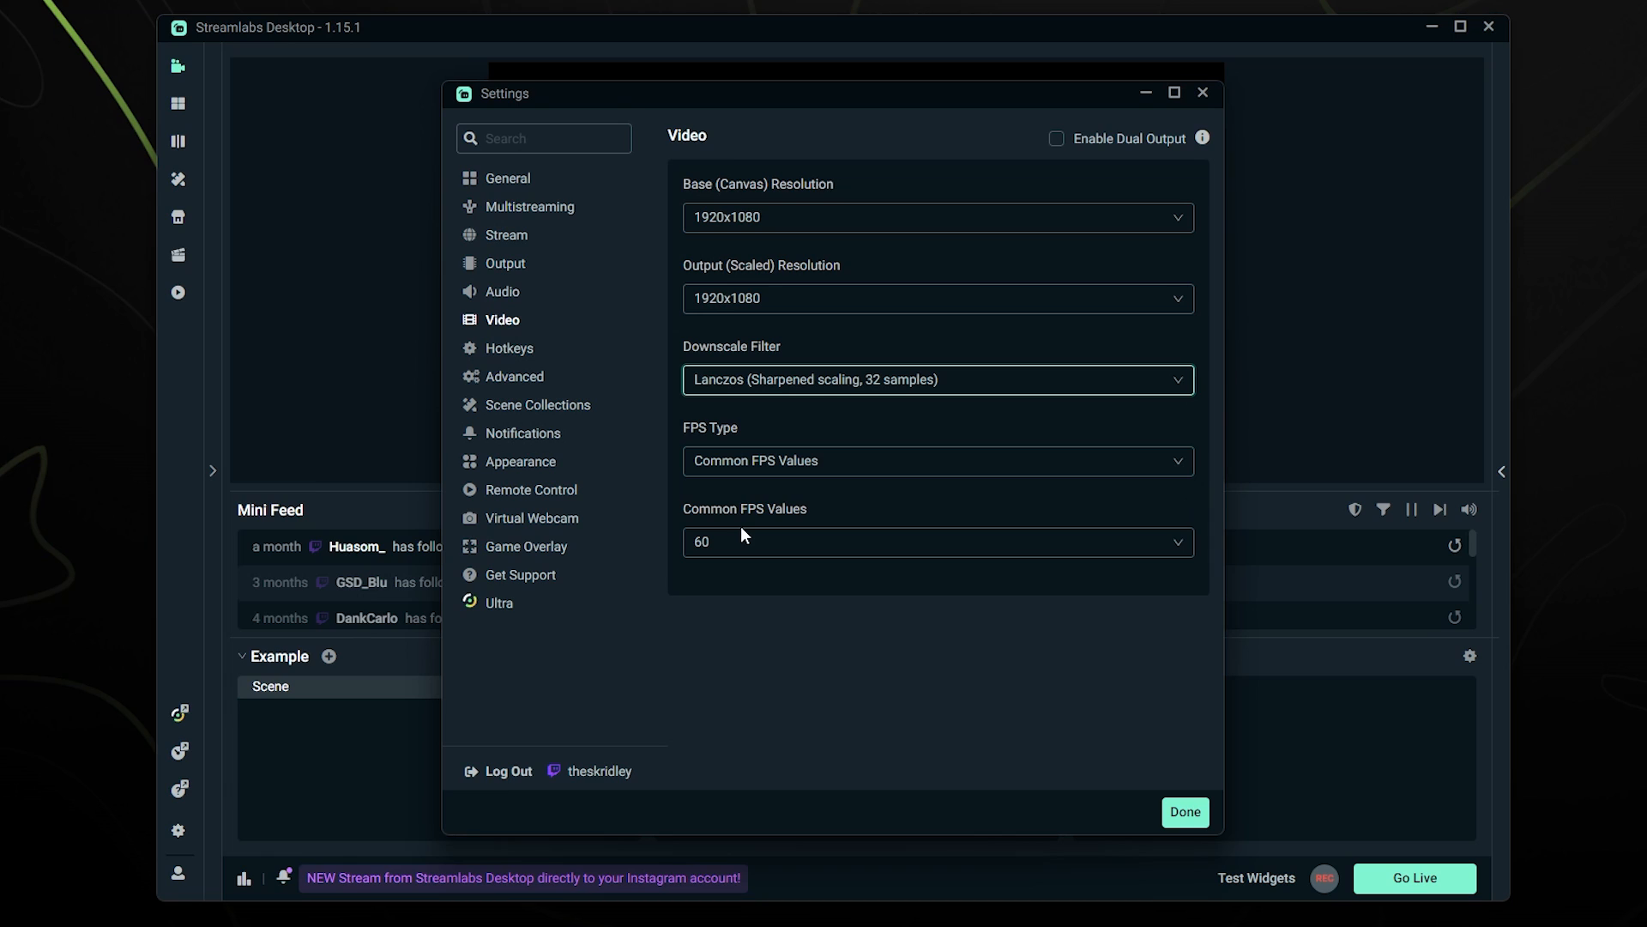
- Keep 60 as the Common FPS value, then move to the Advanced settings page
left_click(935, 542)
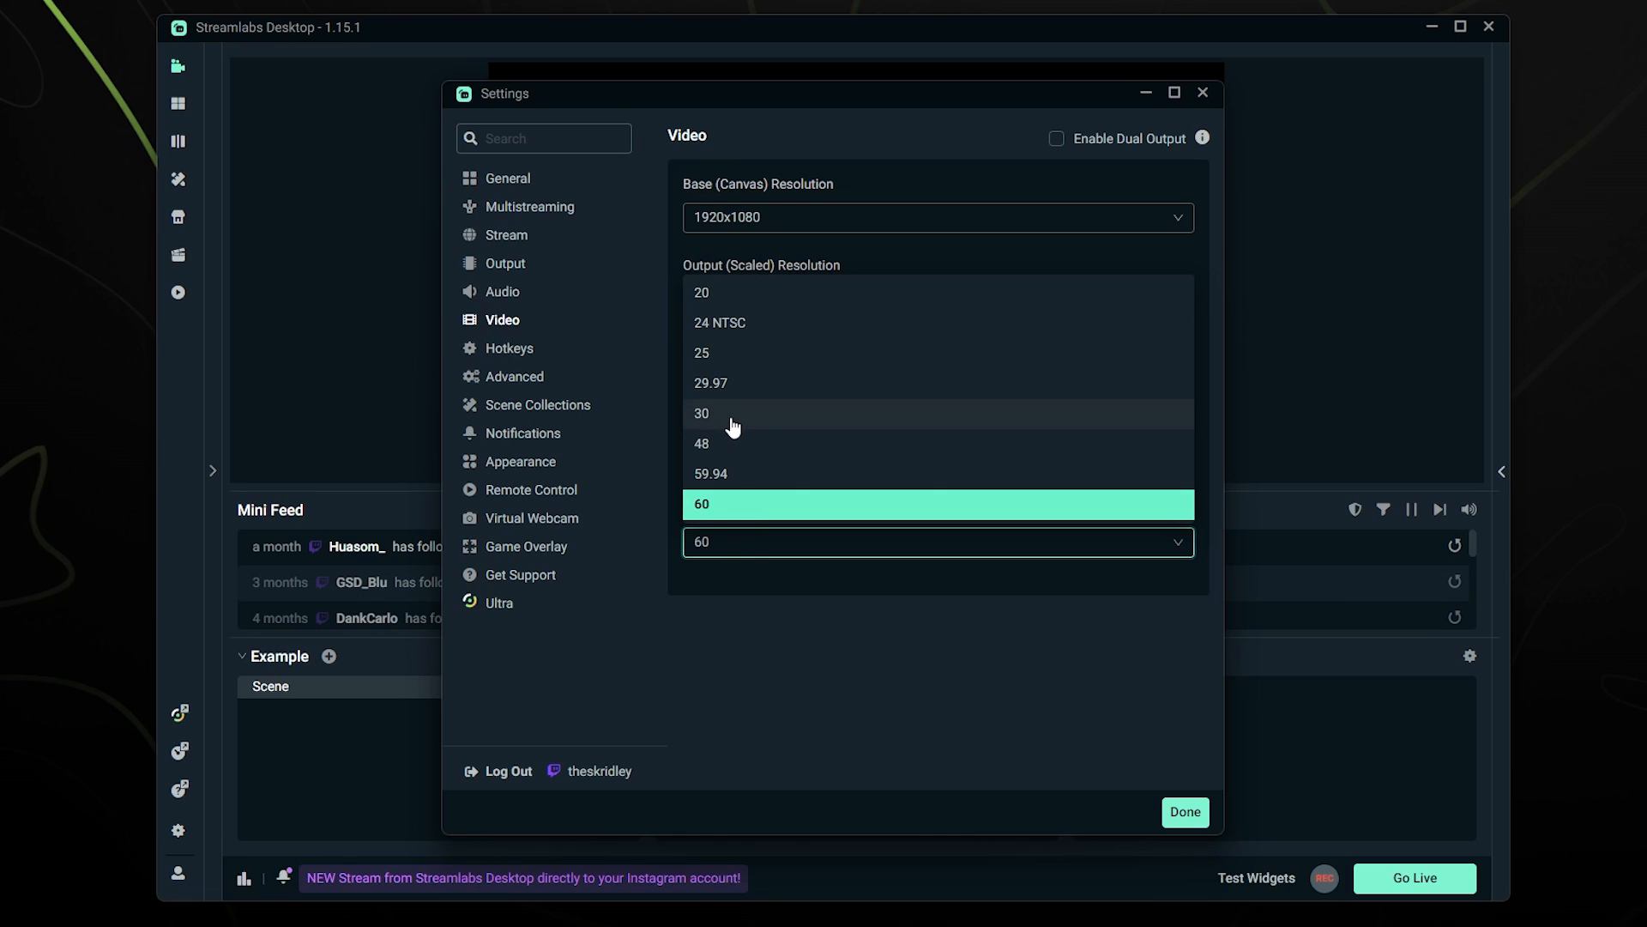
mouse_move(681, 431)
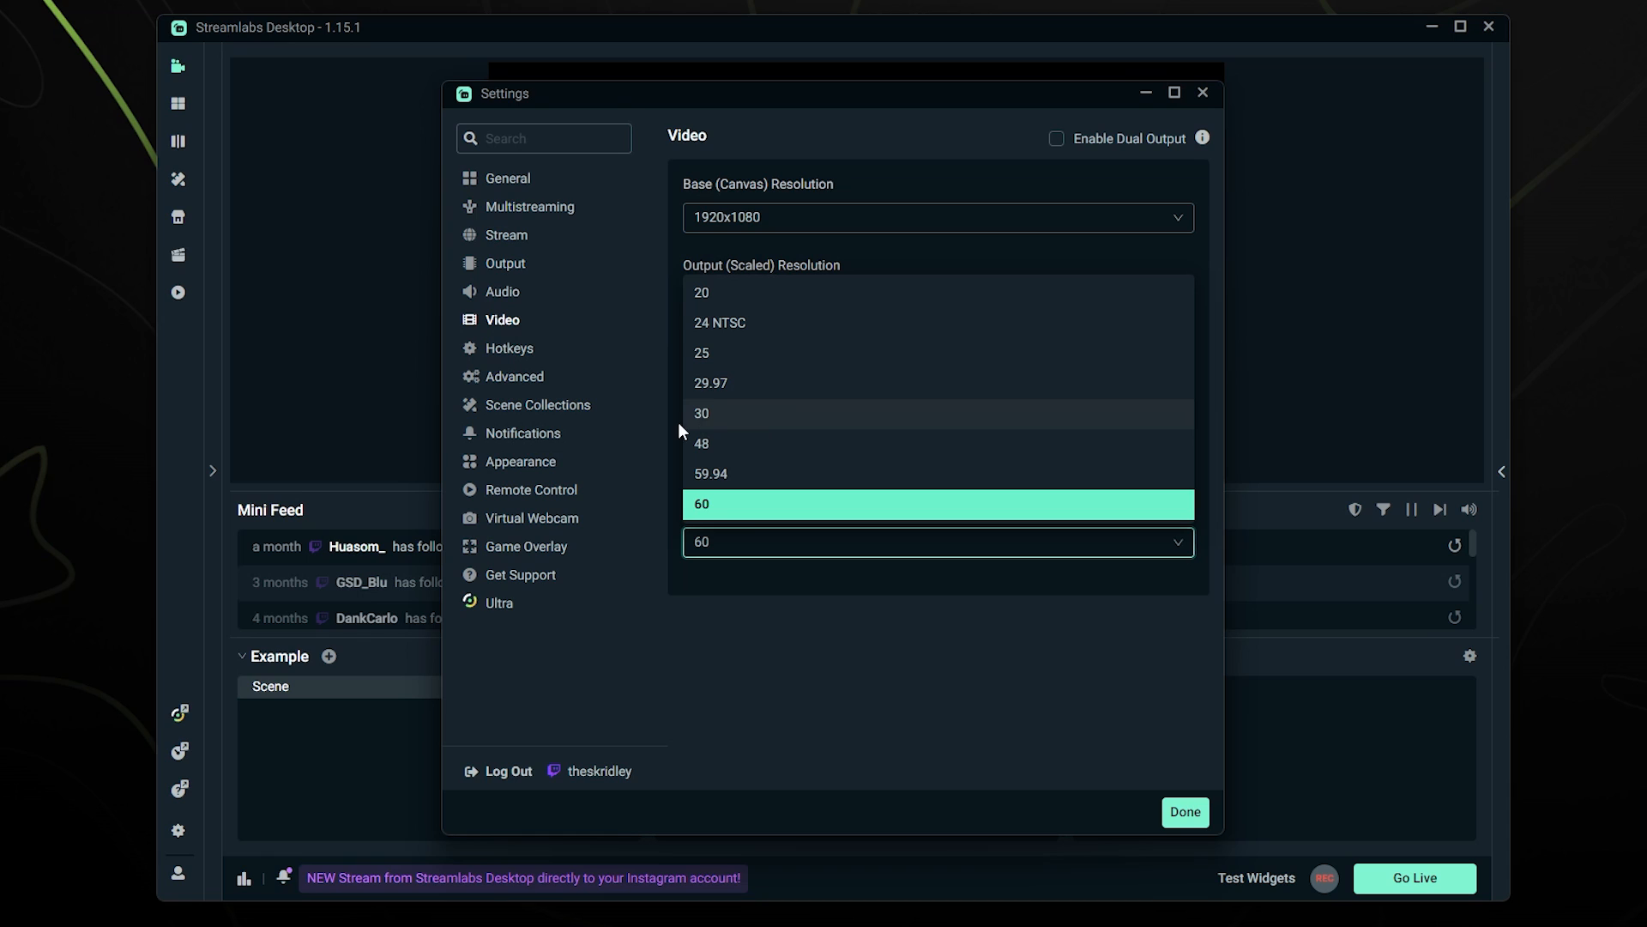
left_click(700, 413)
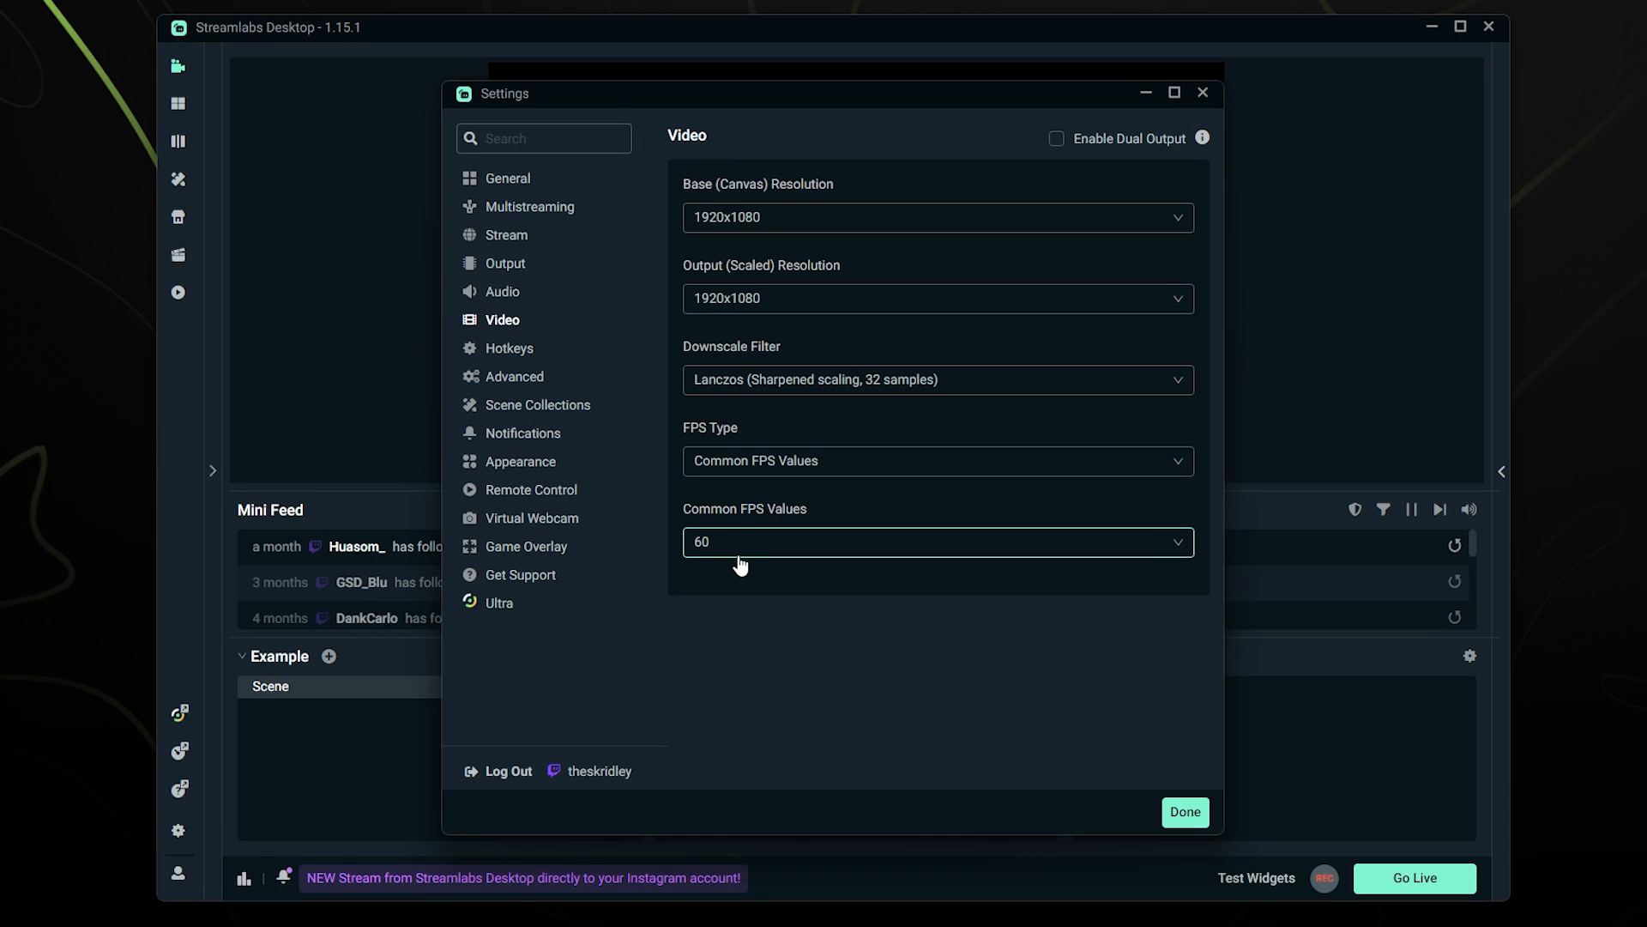
left_click(514, 376)
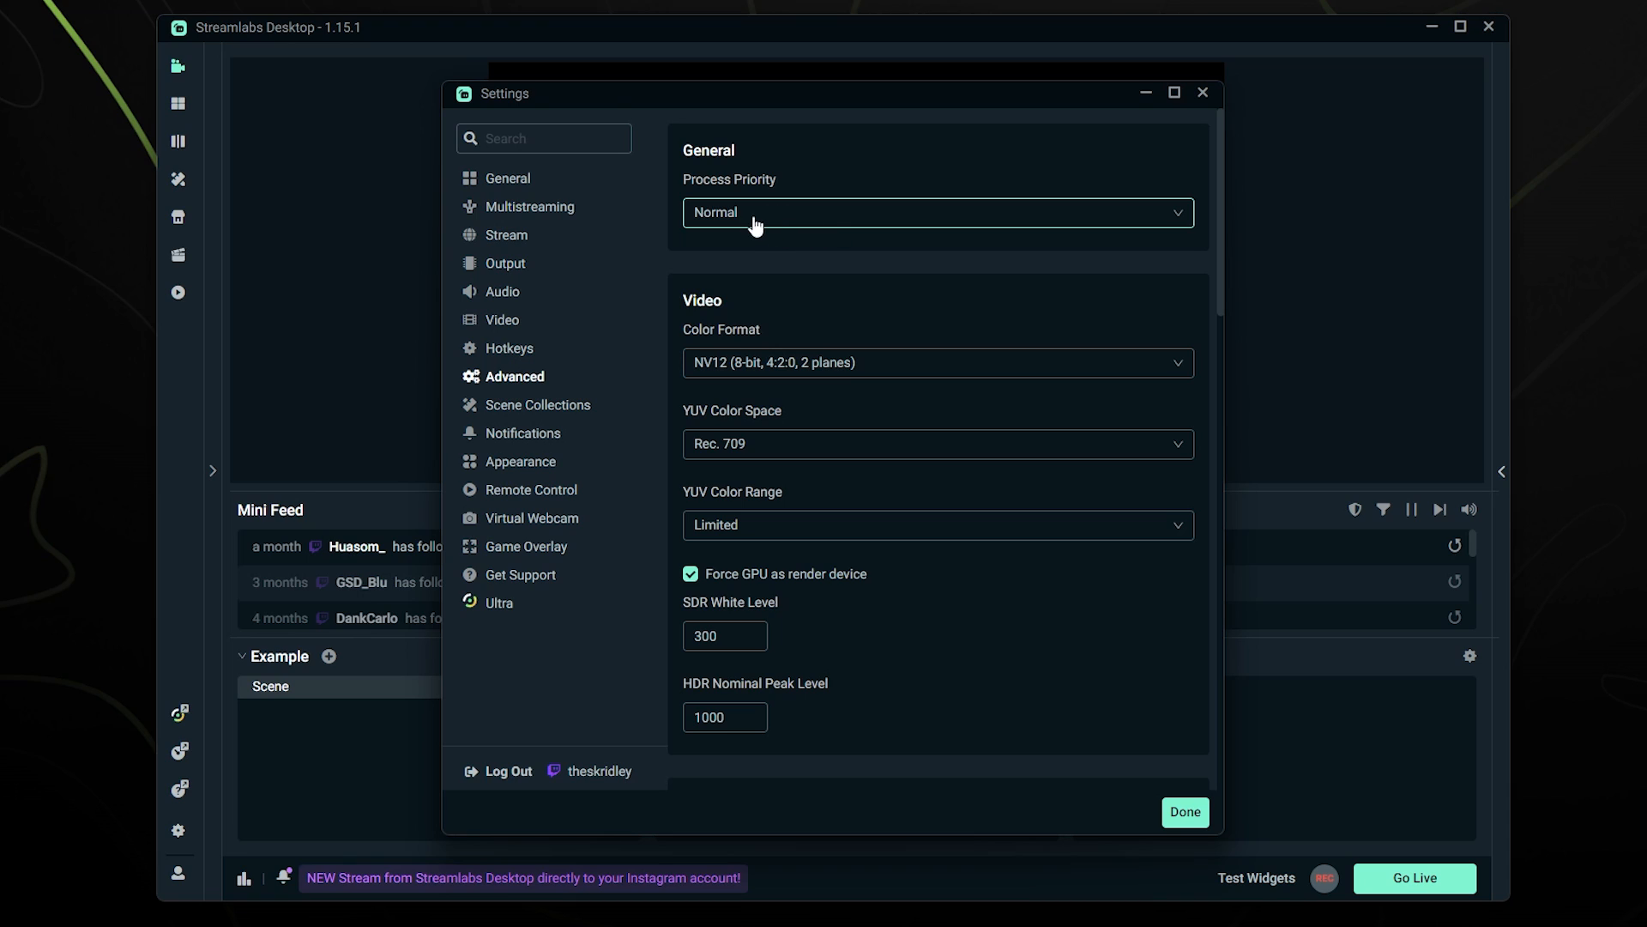
left_click(937, 213)
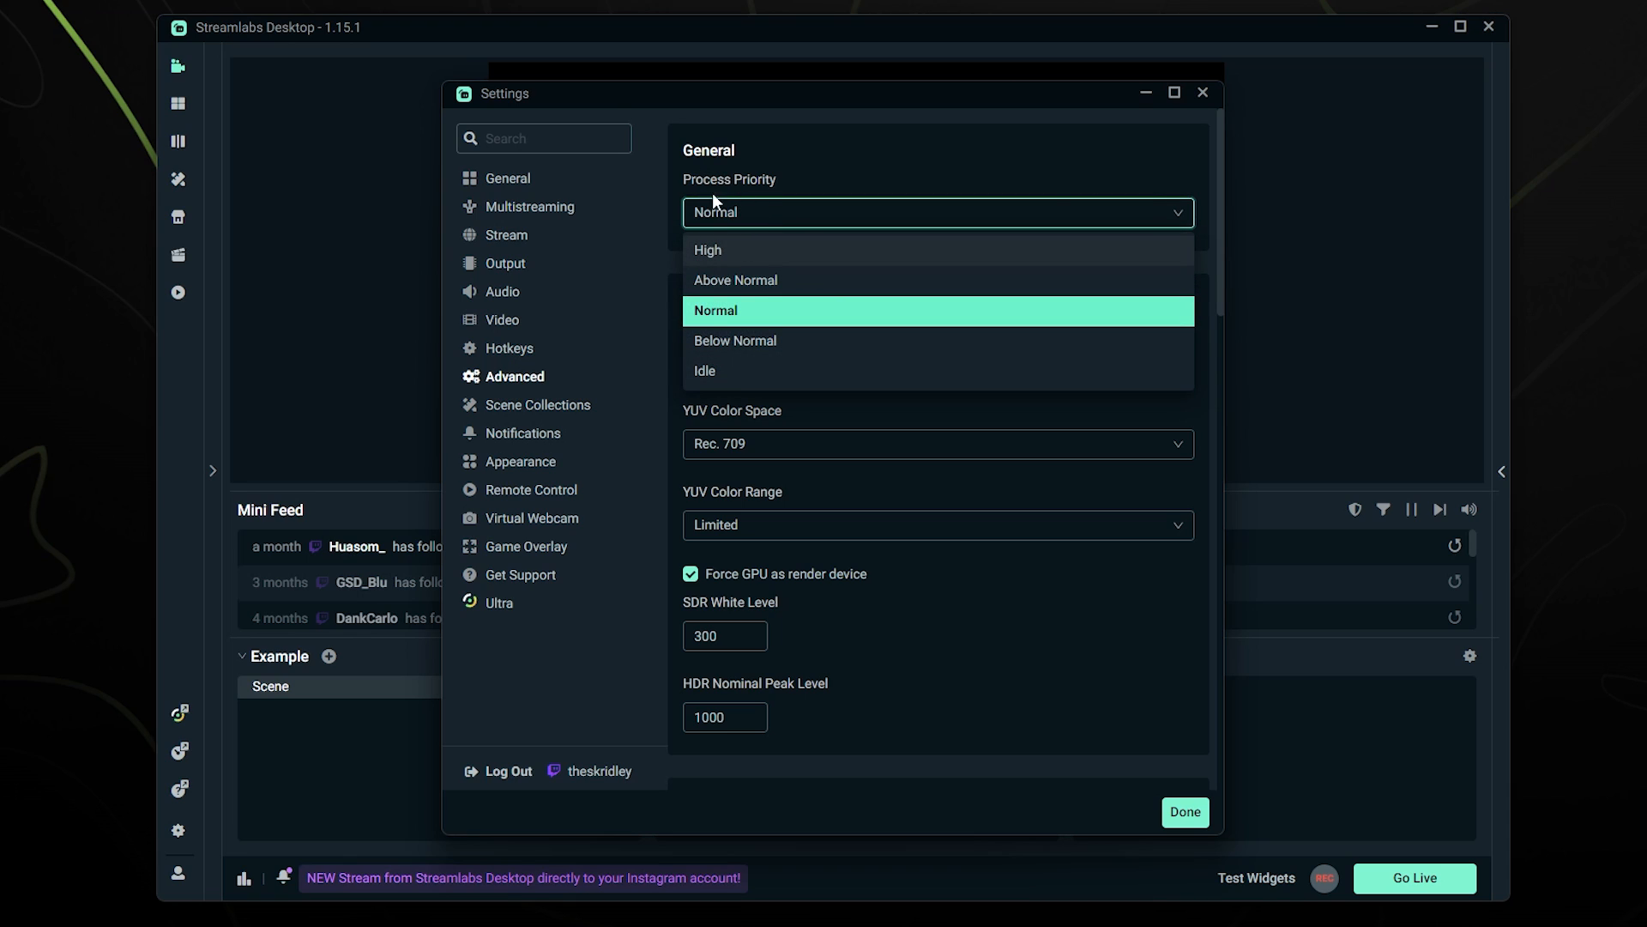
mouse_move(796, 215)
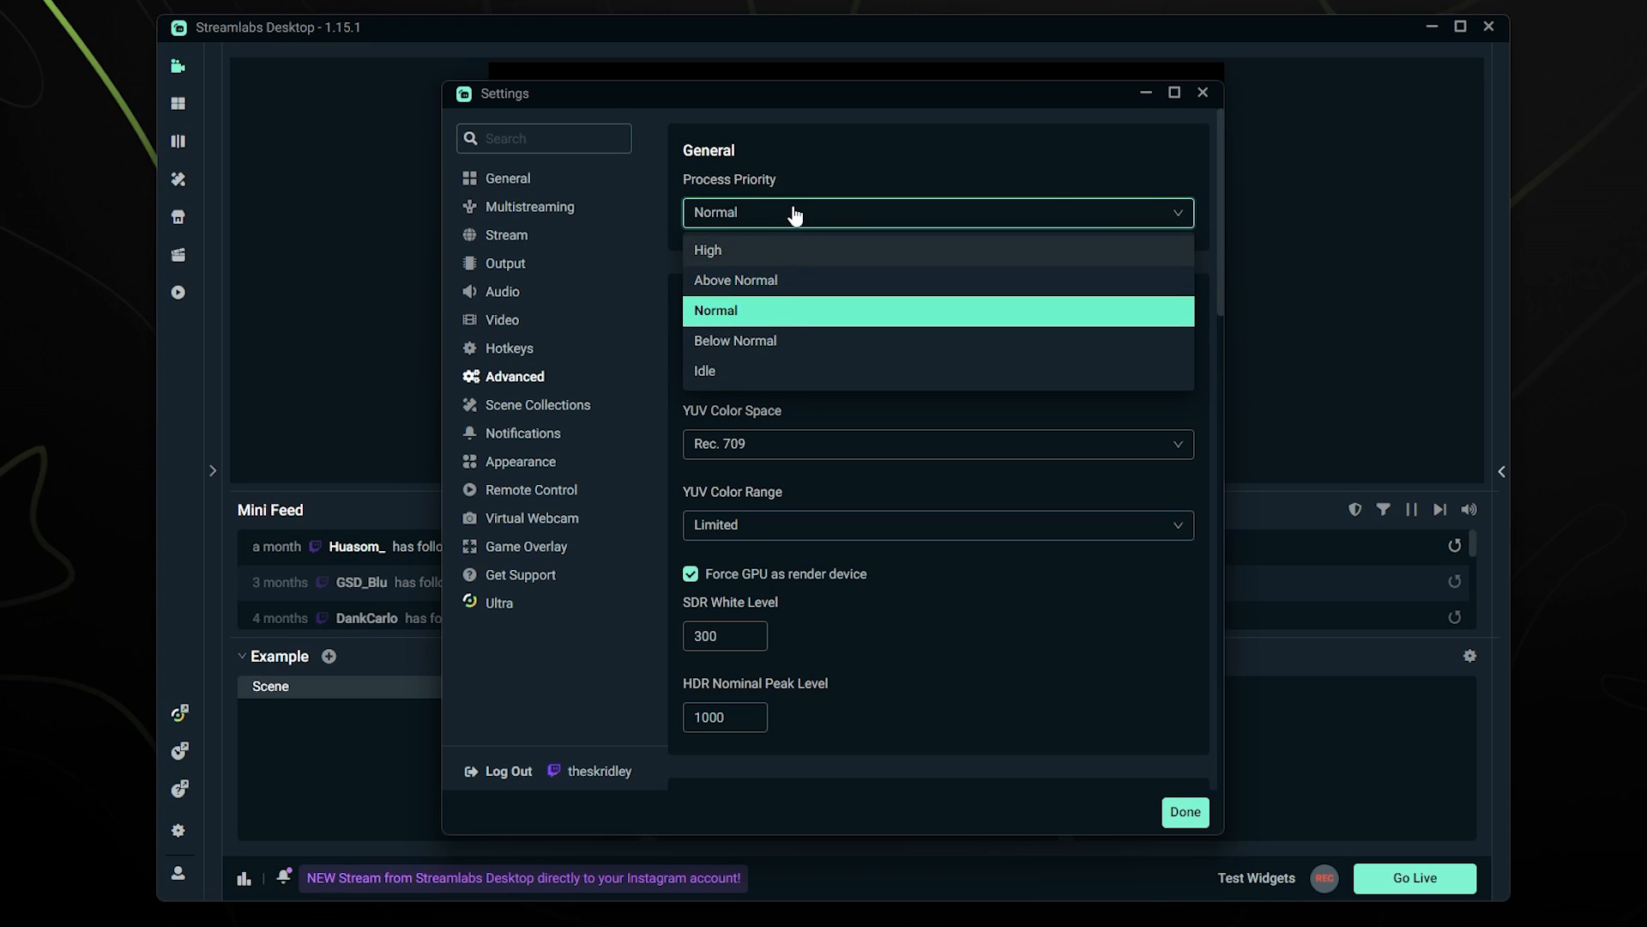
left_click(715, 311)
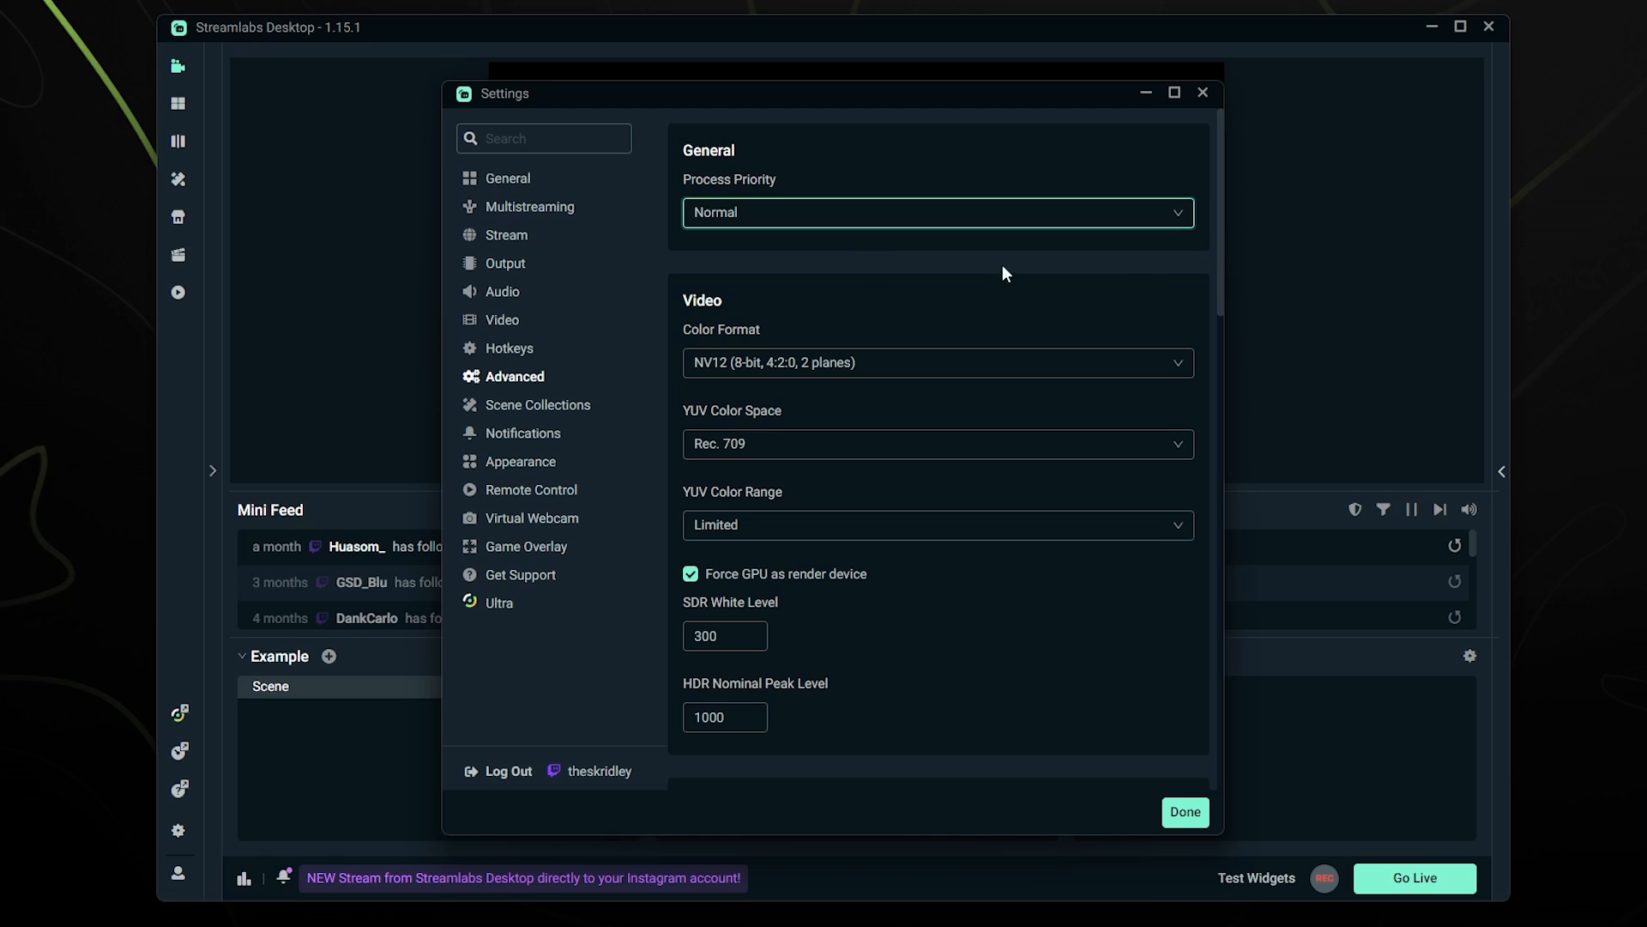
scroll("down", 3)
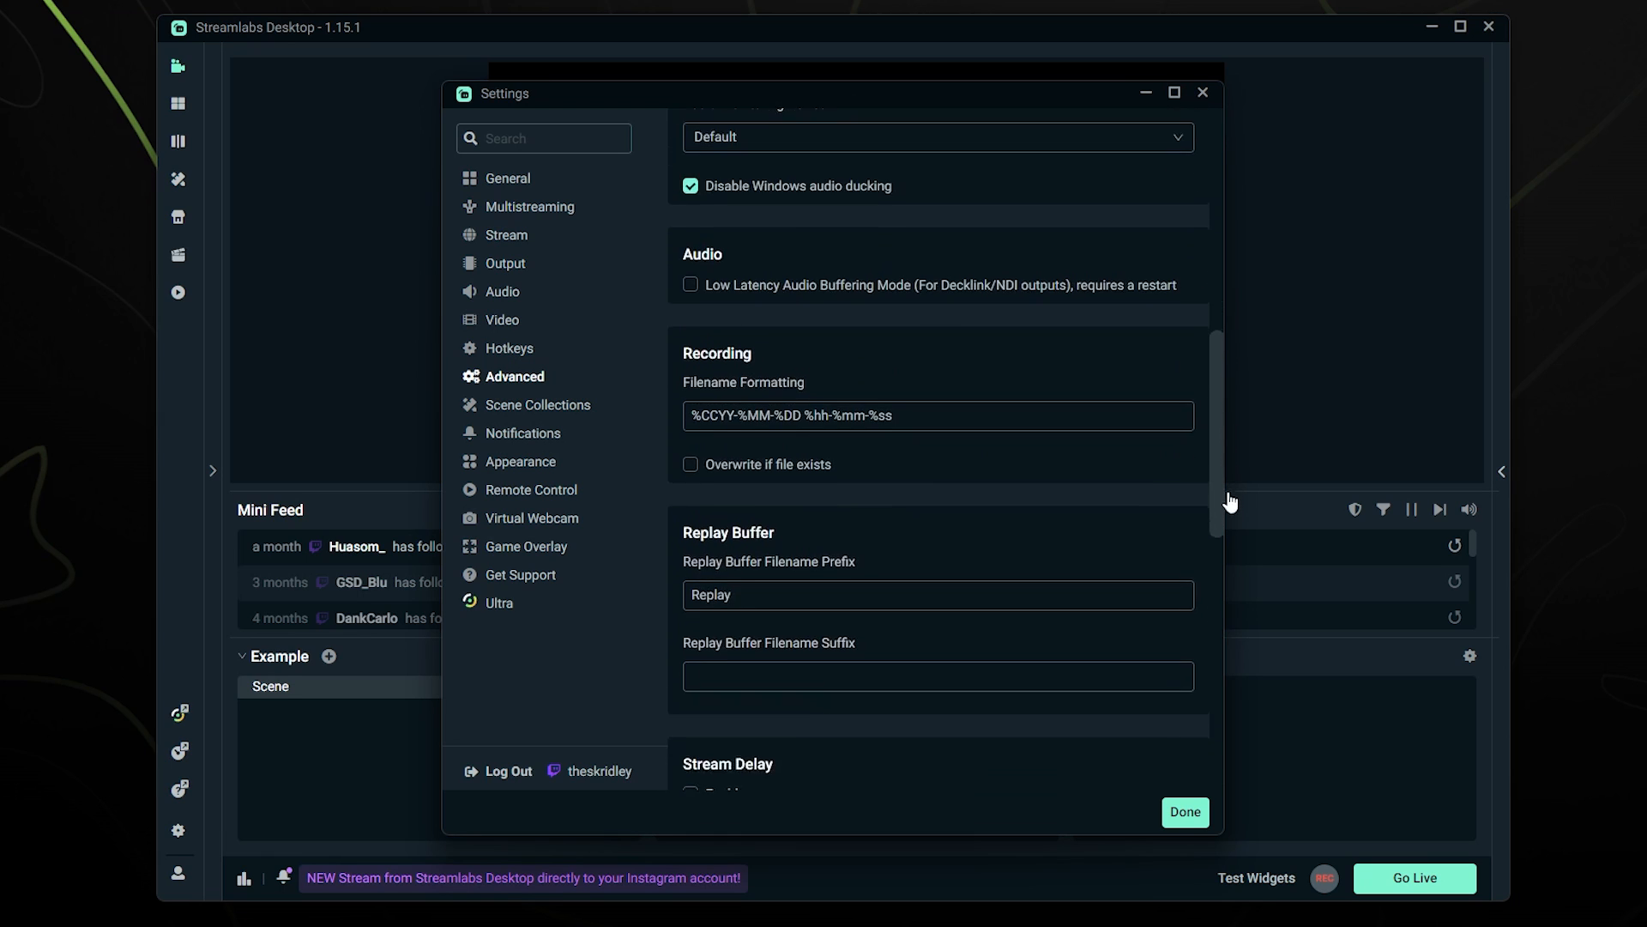
scroll("down", 3)
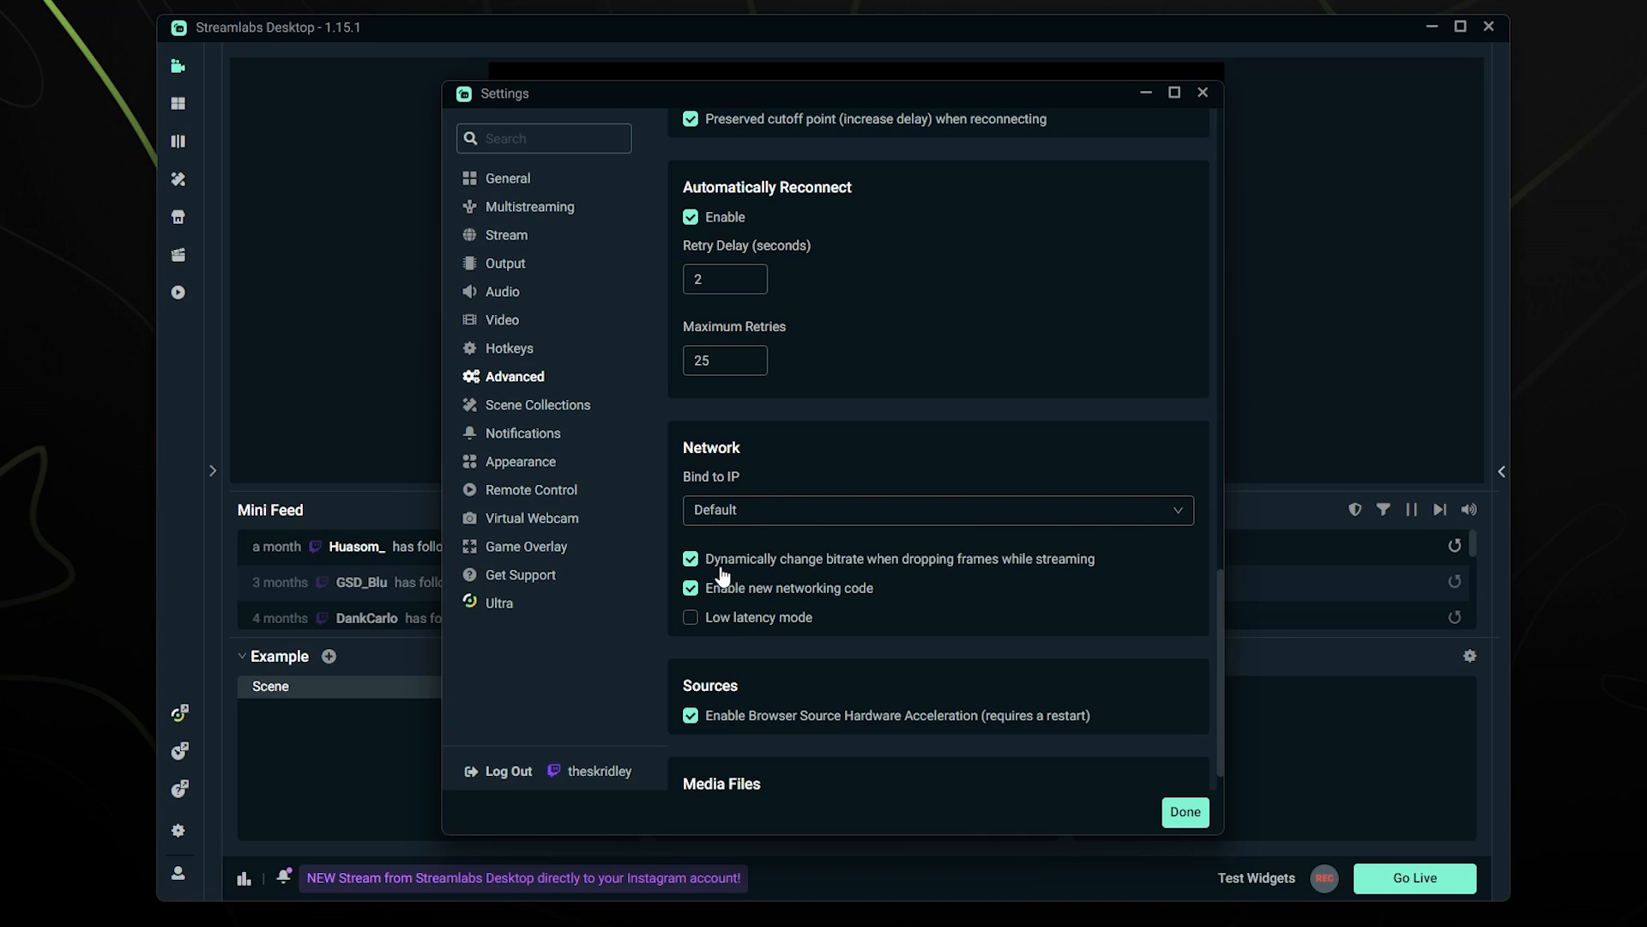
mouse_move(747, 566)
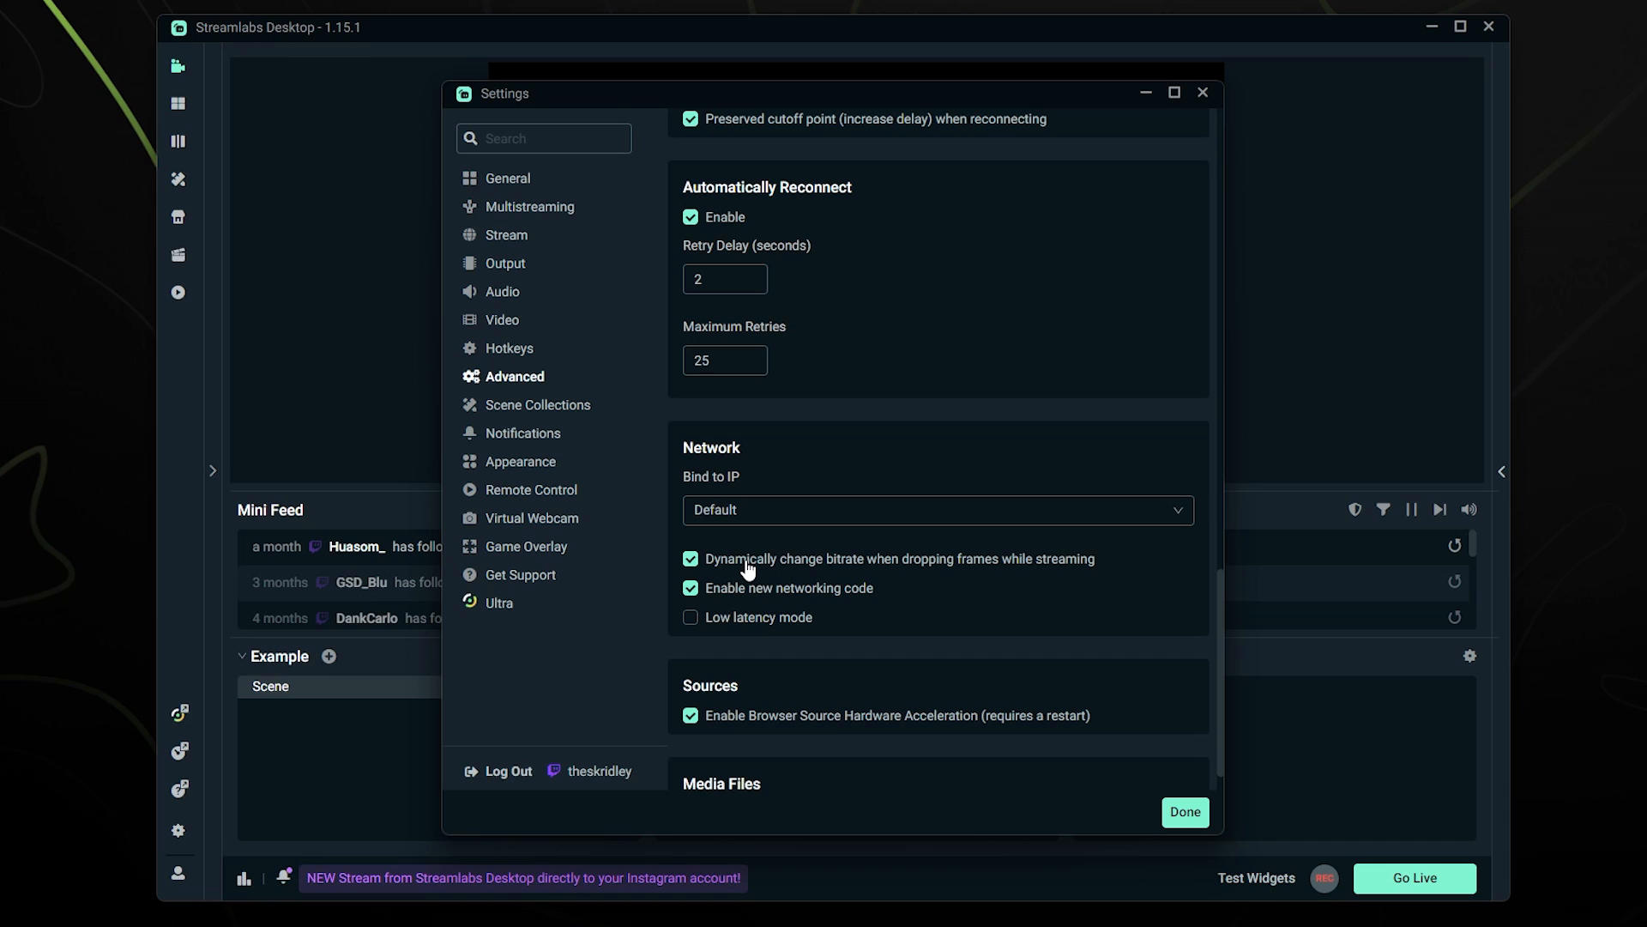
mouse_move(713, 568)
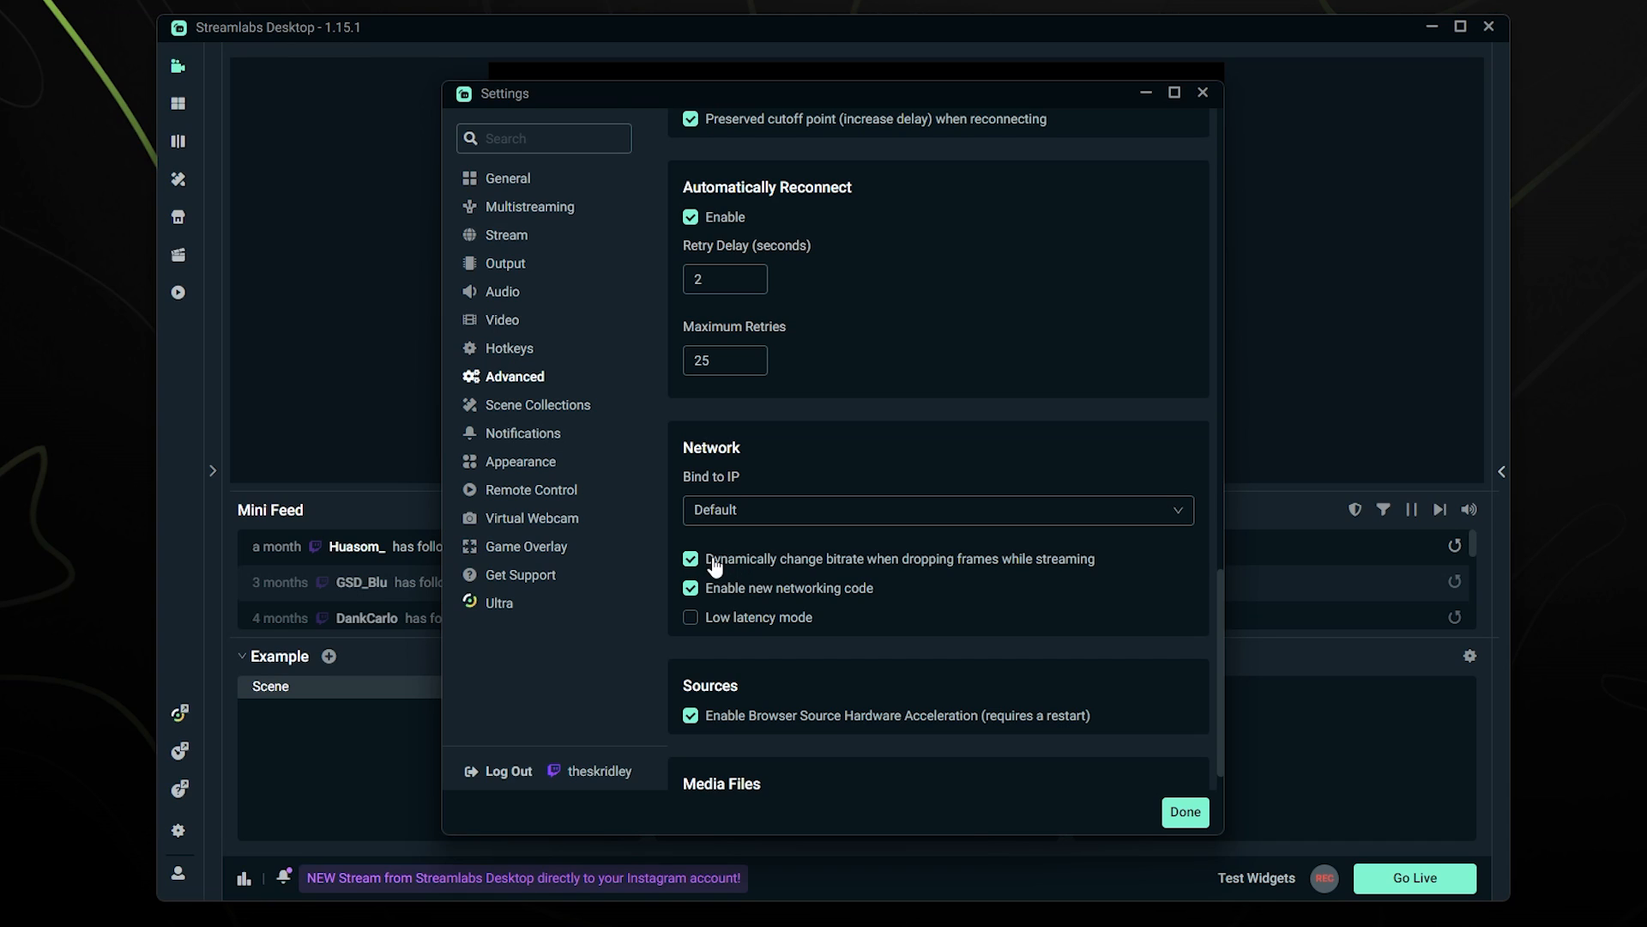
mouse_move(717, 566)
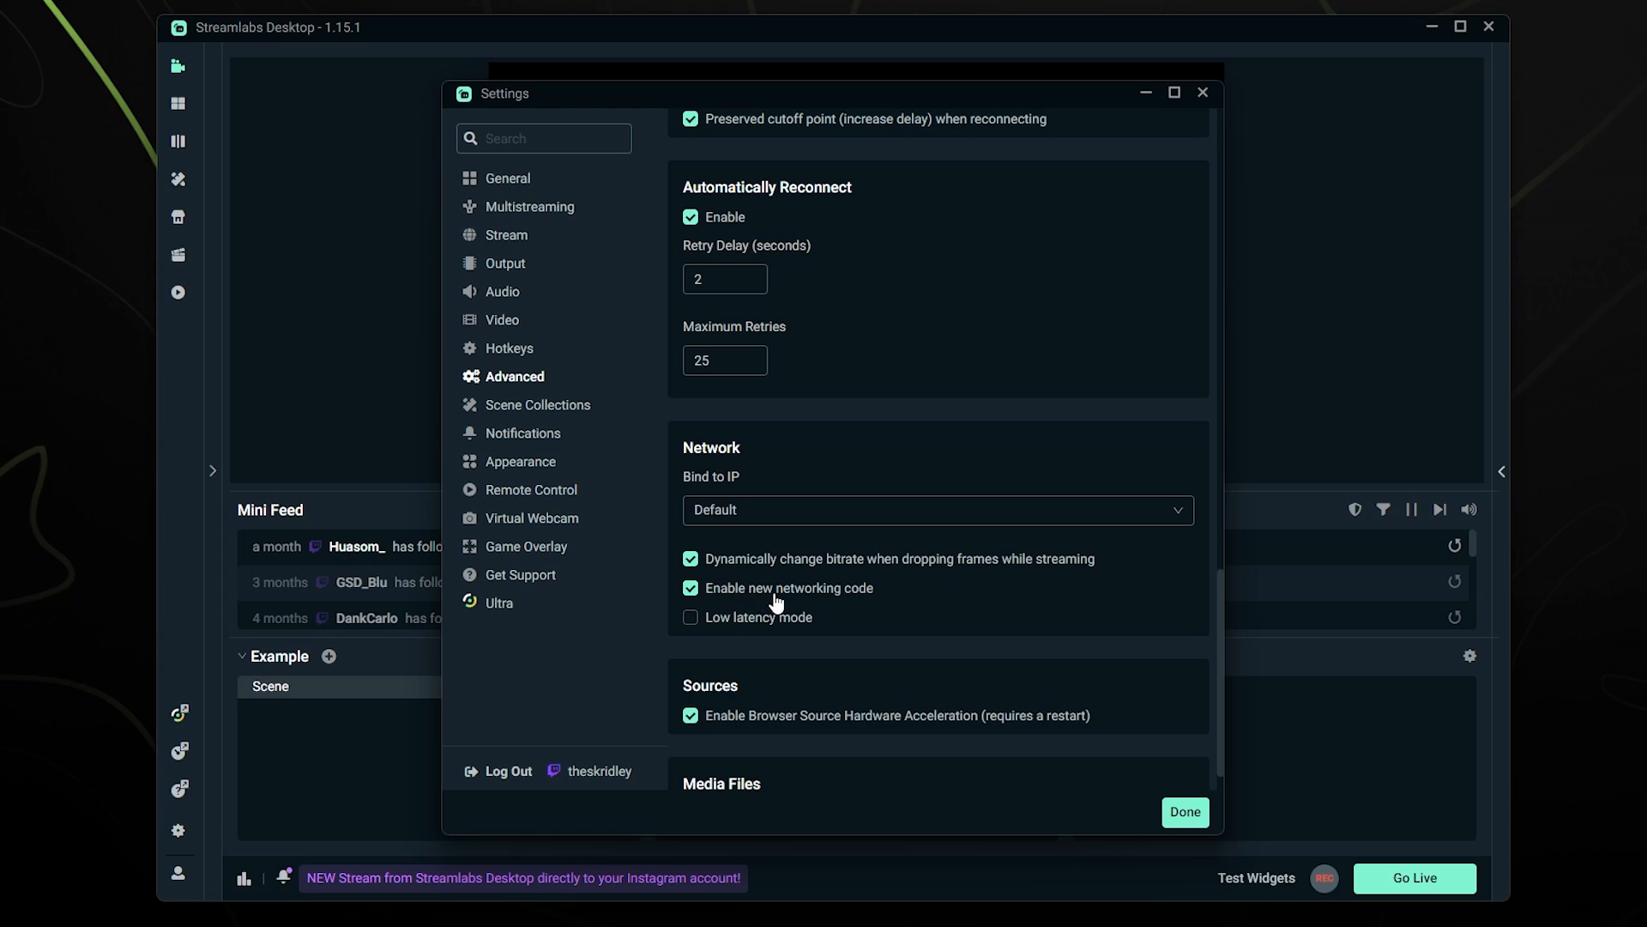
mouse_move(901, 589)
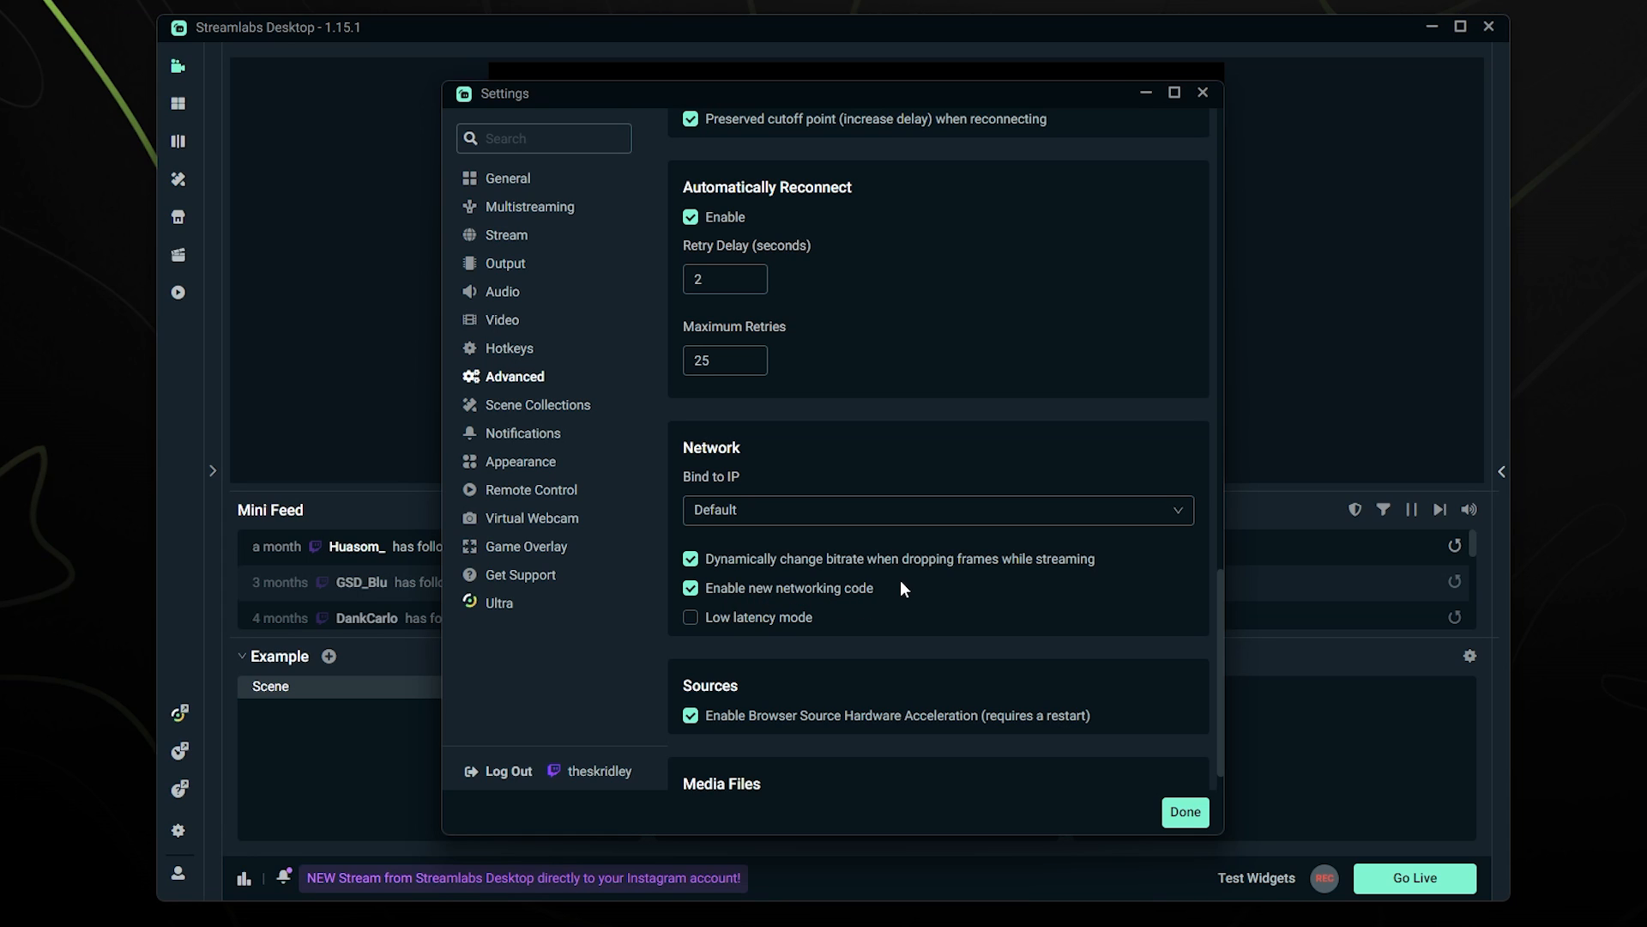